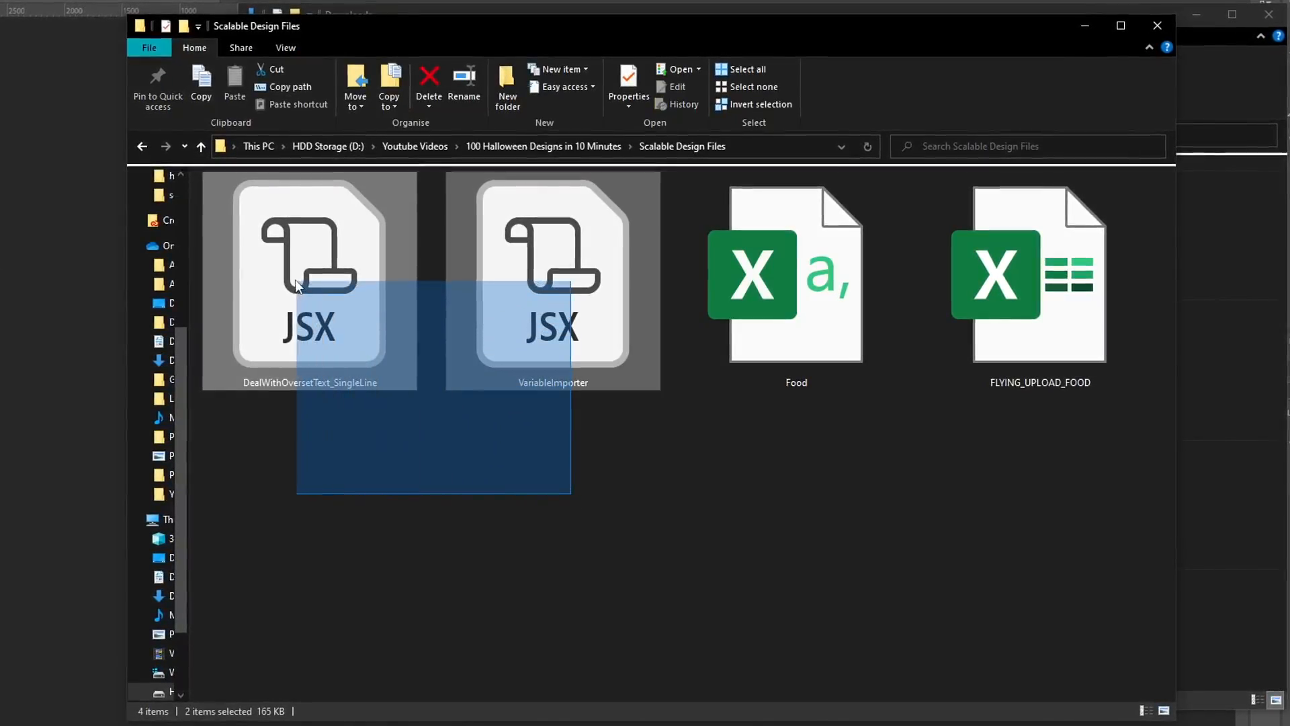
Copy the two JSX scripts and paste them into Illustrator 2022's en_GB Scripts folder.
right_click(305, 280)
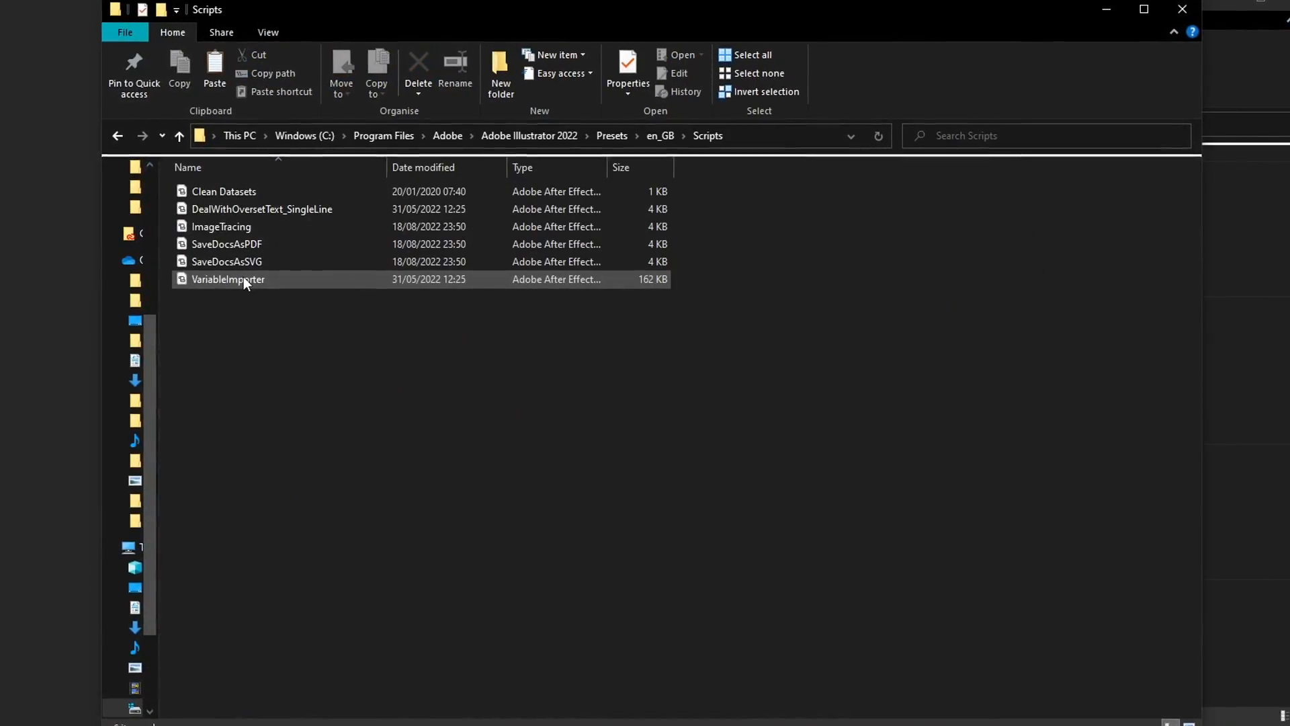
right_click(365, 371)
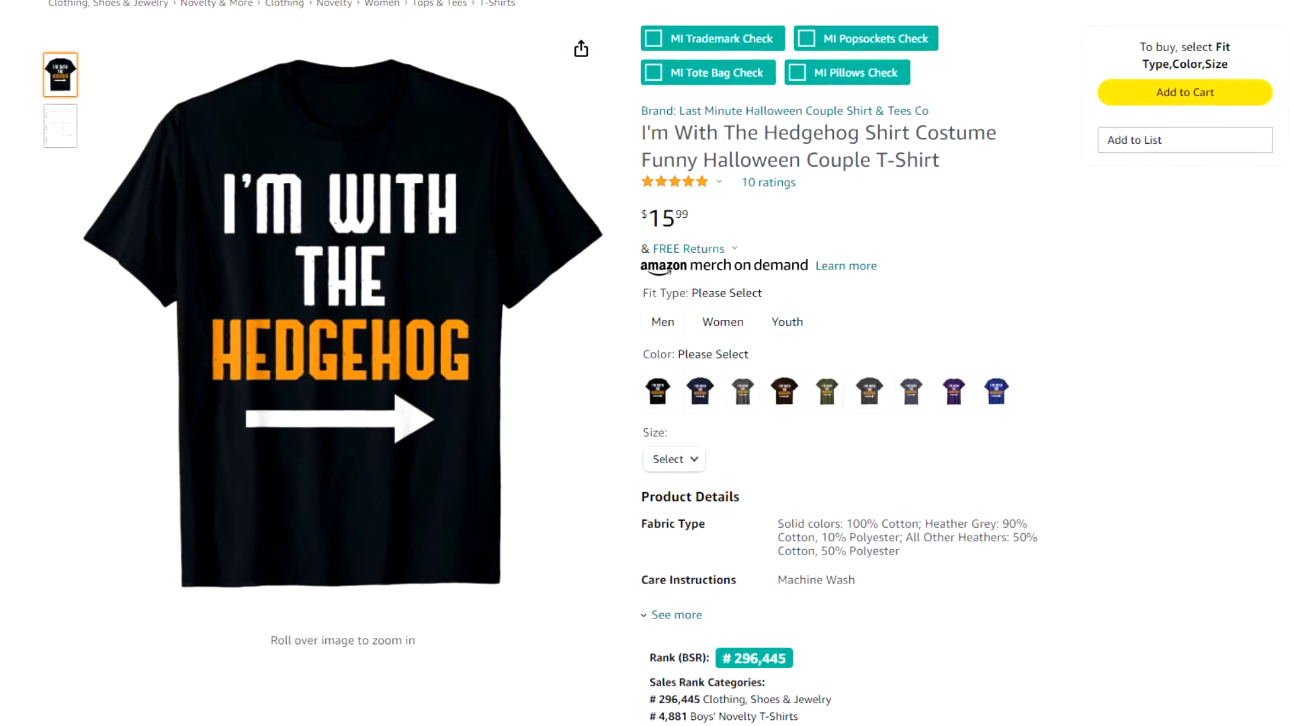
Scroll the Hedgehog shirt and Green Lime Halloween T-shirt listings on Amazon for reference.
scroll("down", 3)
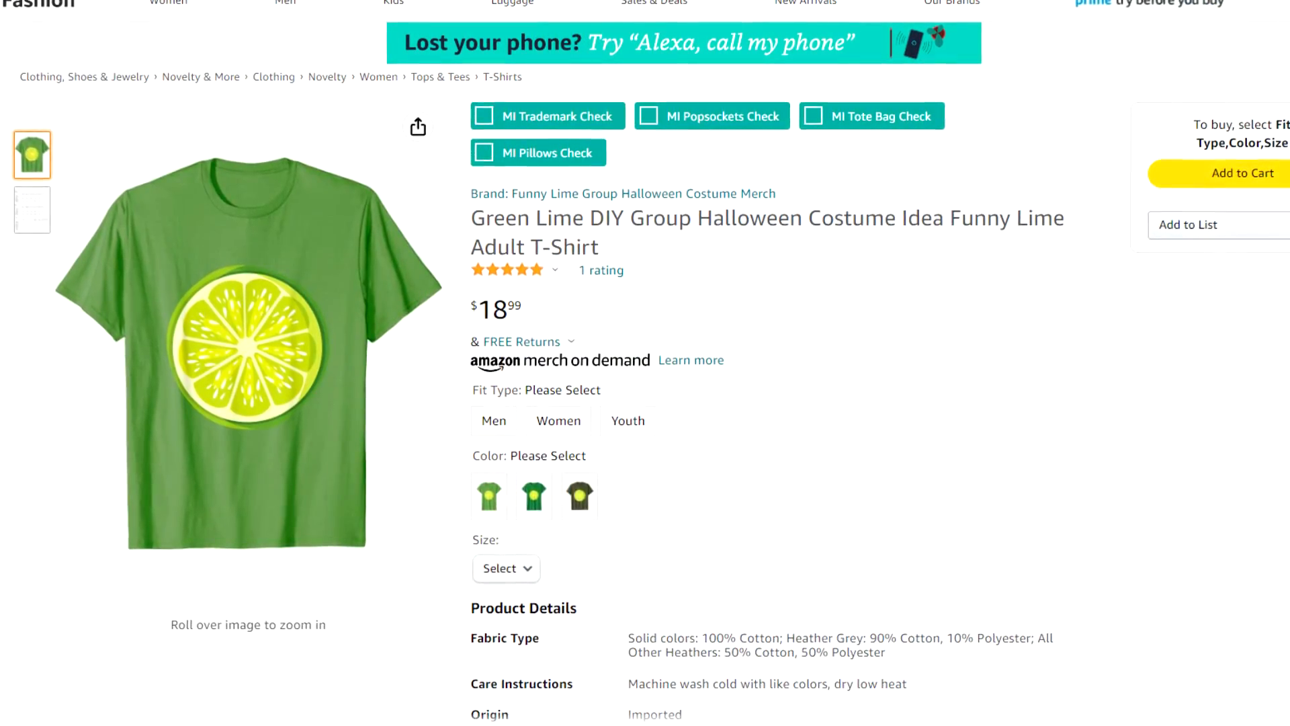
scroll("down", 3)
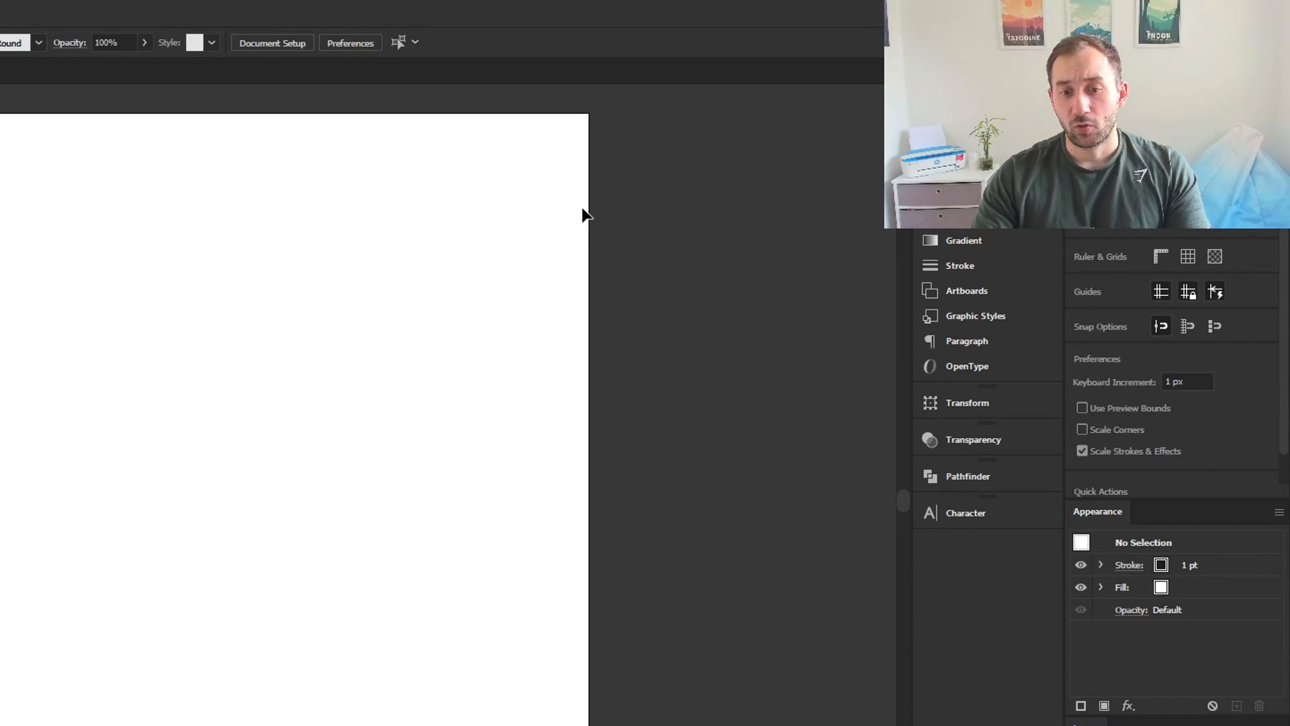
mouse_move(633, 233)
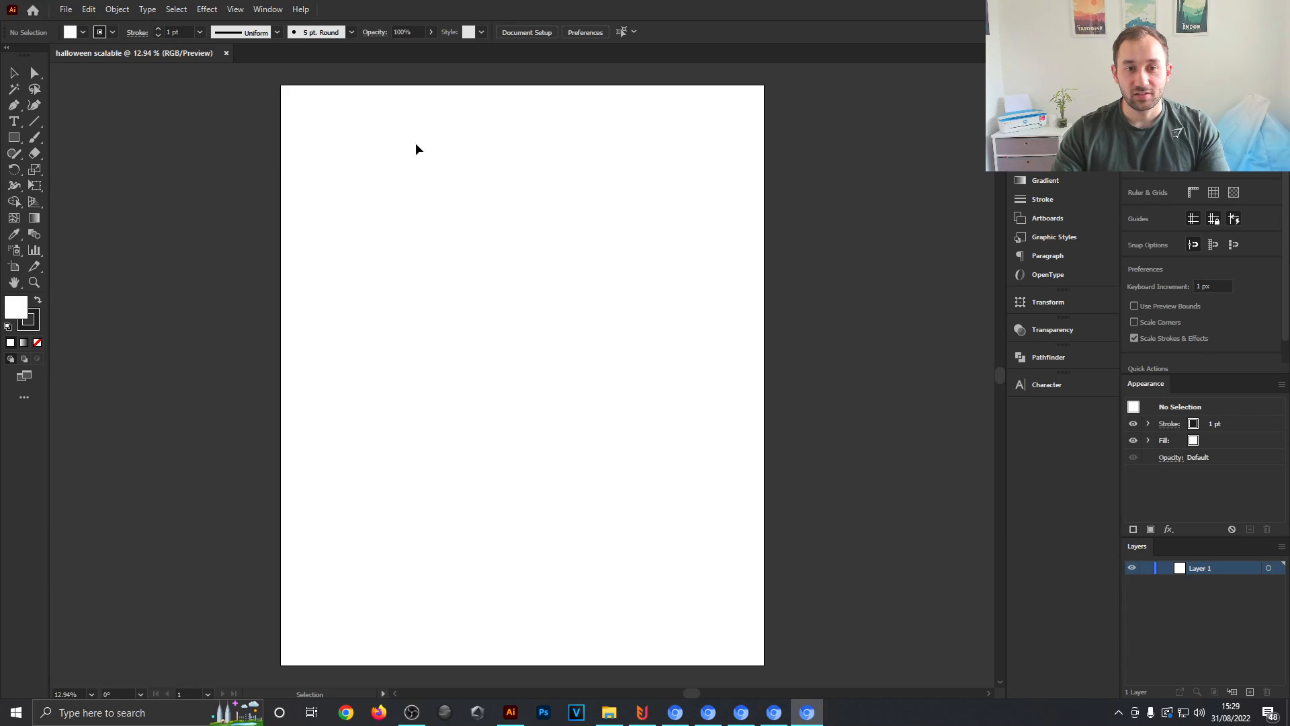
mouse_move(262, 329)
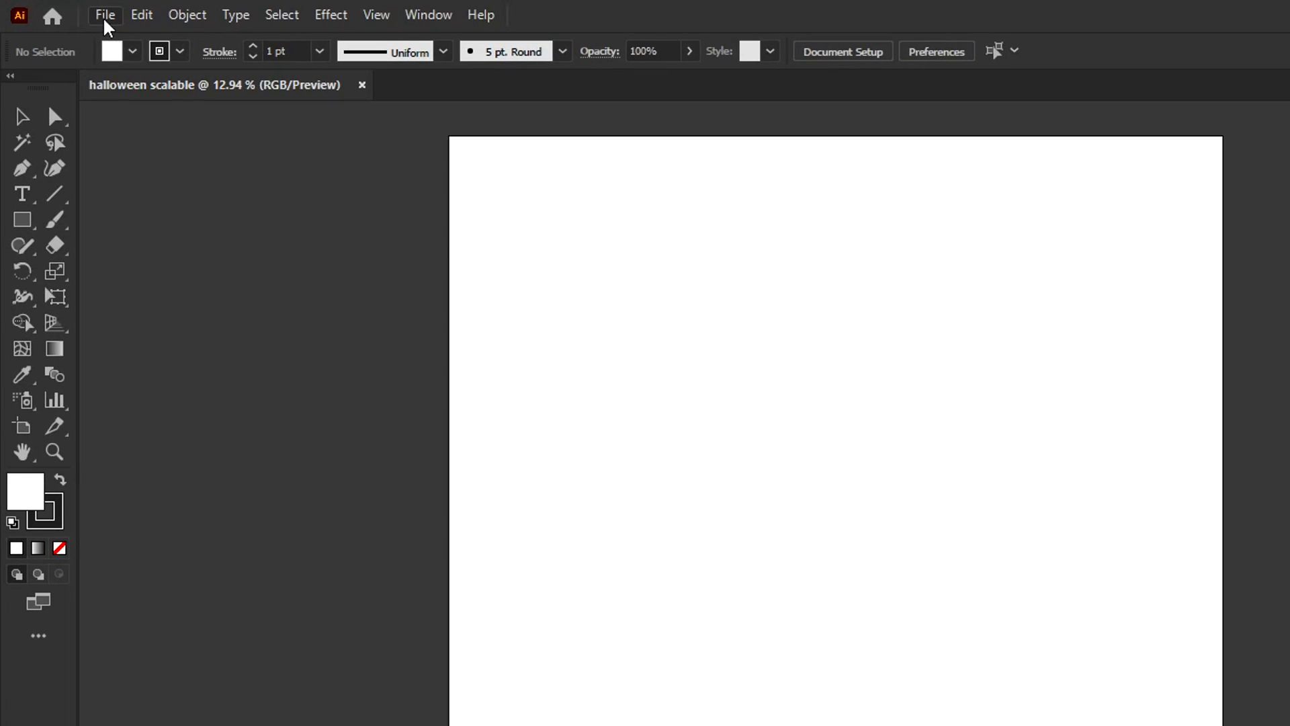
In Document Setup, enable Simulate Colored Paper with black so the artboard shows black.
left_click(841, 51)
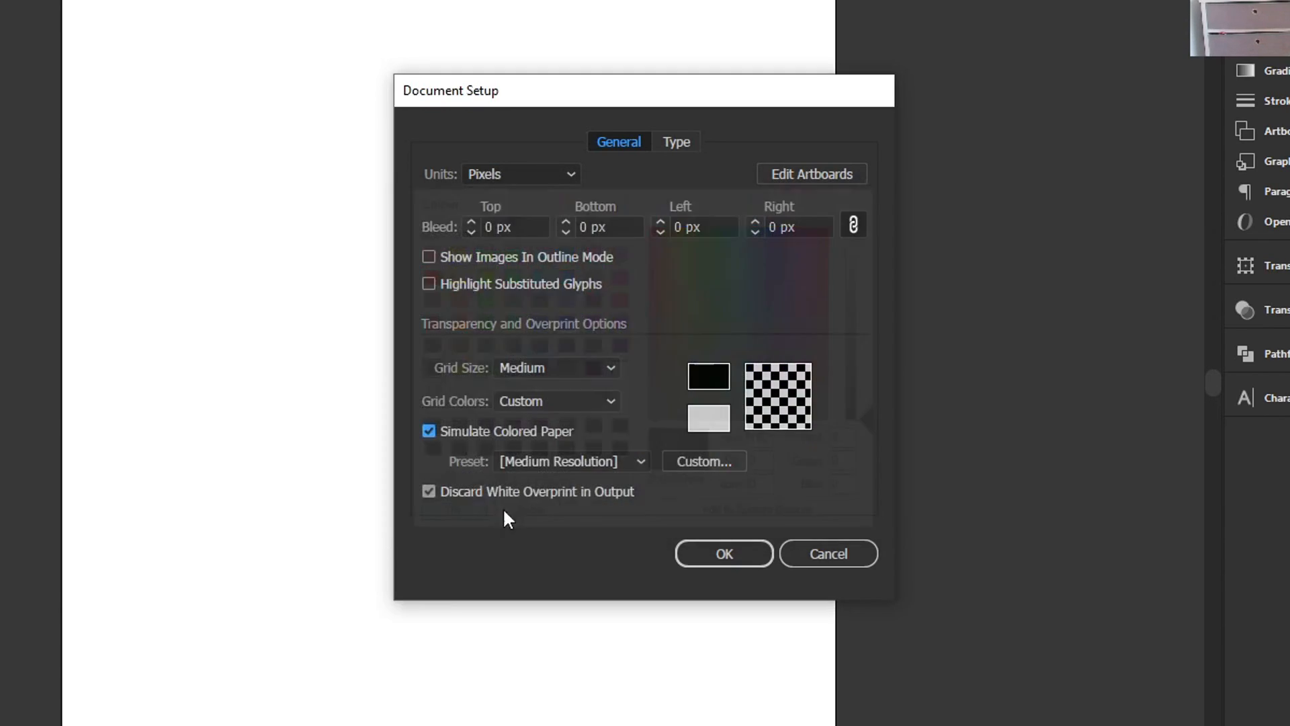
left_click(723, 552)
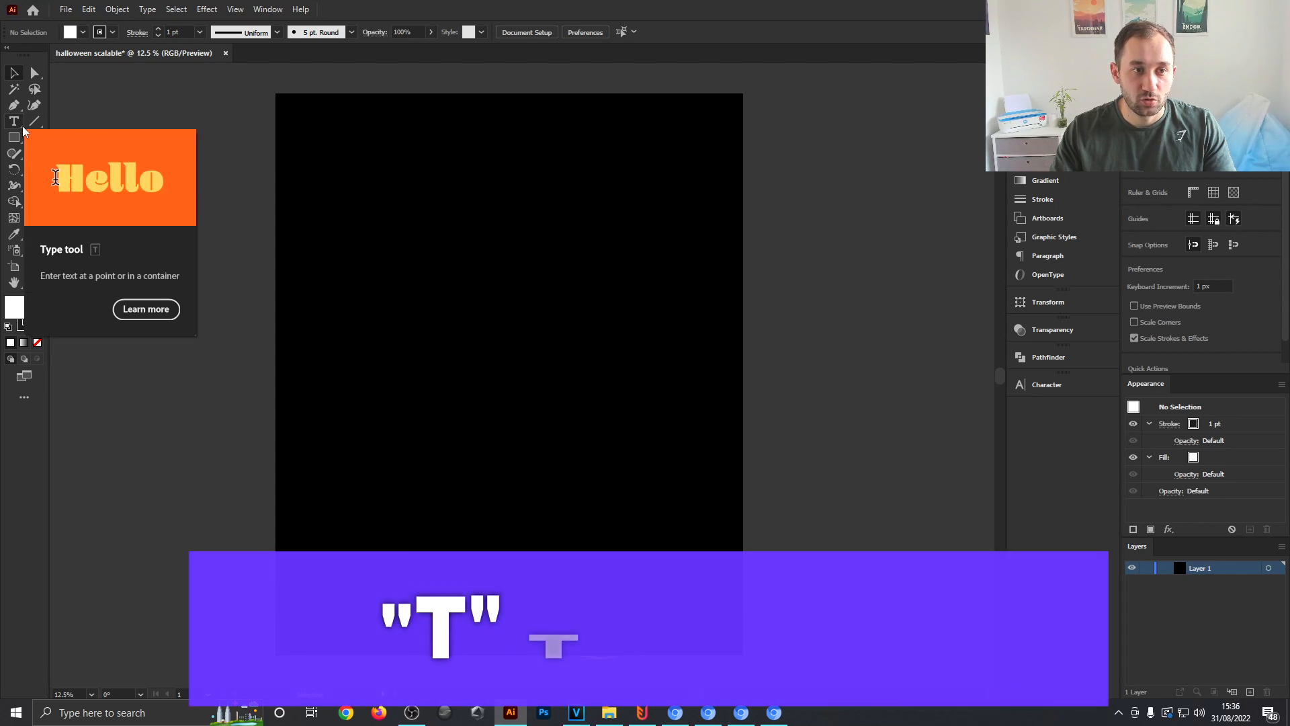
Place white 1296 pt text 'I'M WITH THE' in the Hocus Pocus font across the artboard top.
left_click(14, 121)
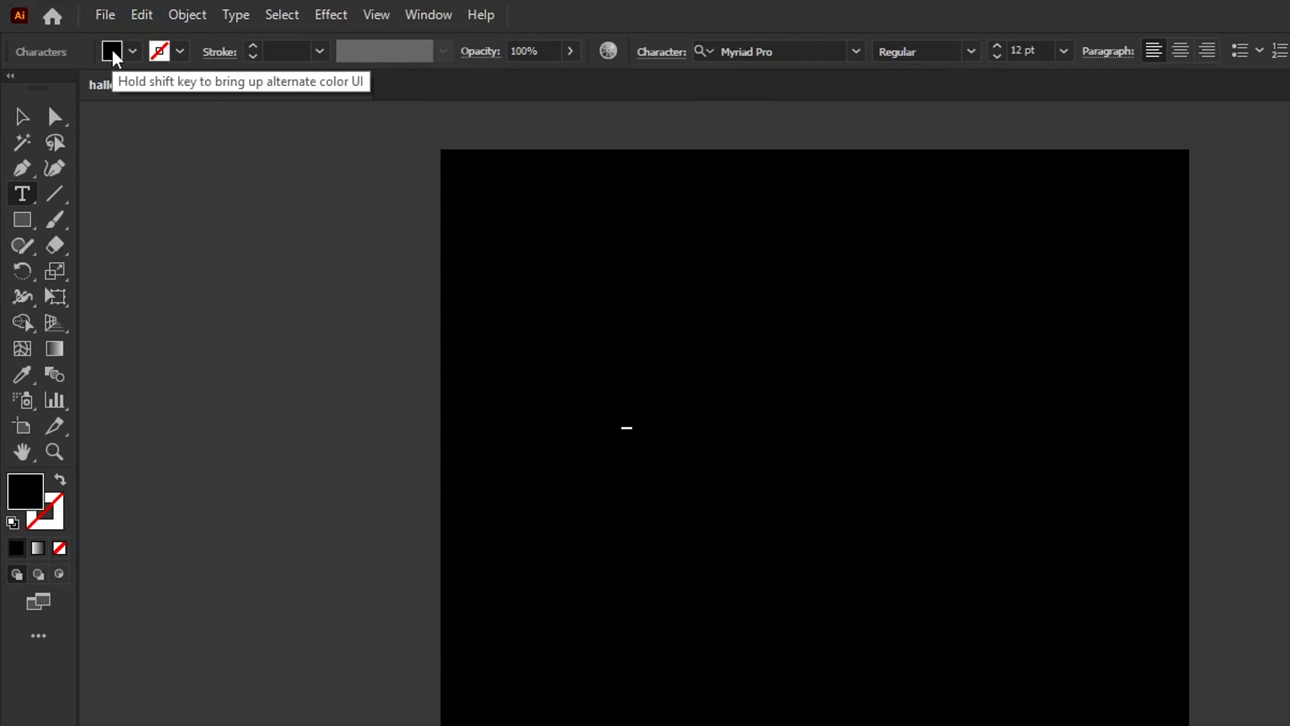
left_click(132, 51)
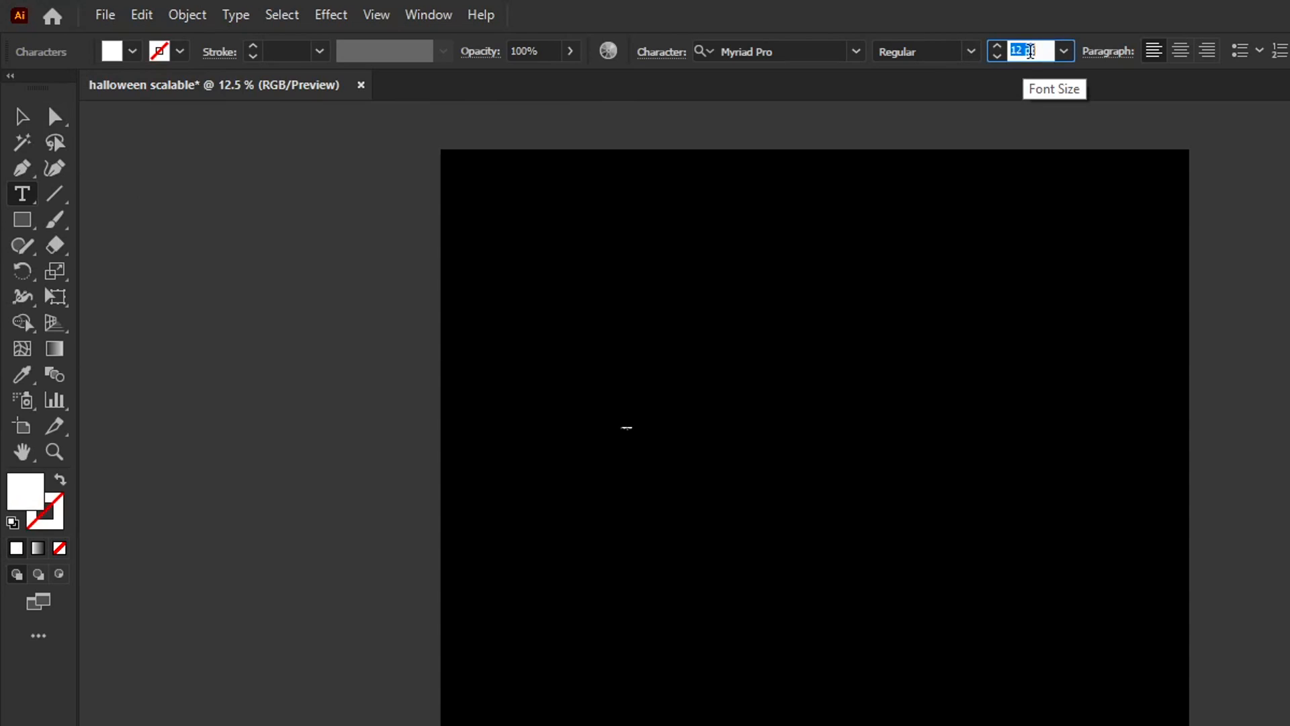
type("1")
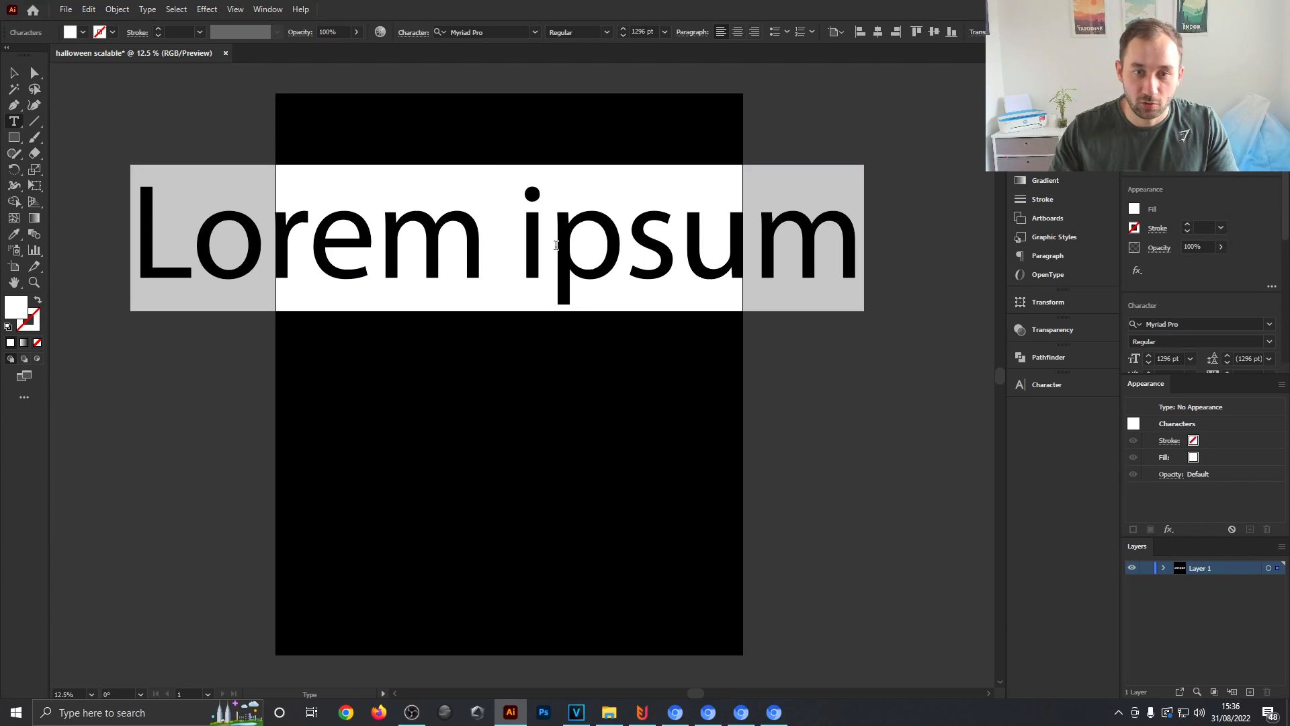
type("I'M WITH THE")
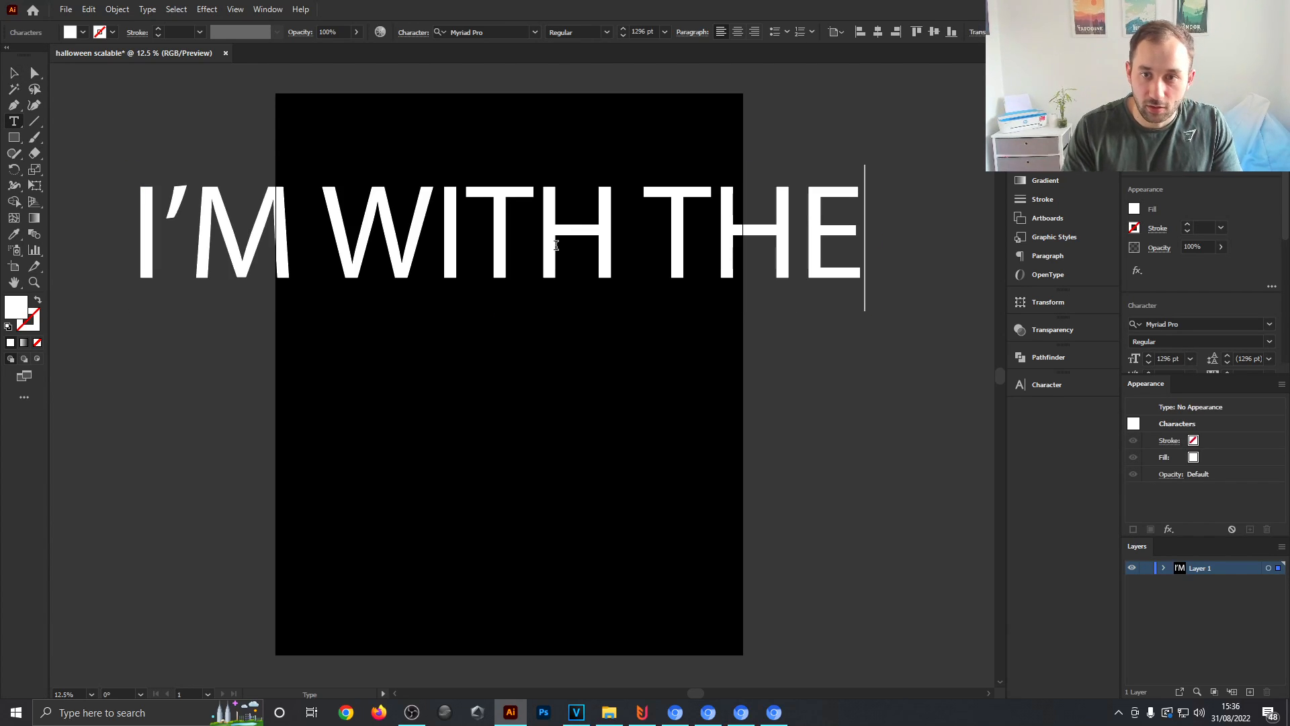
type("h")
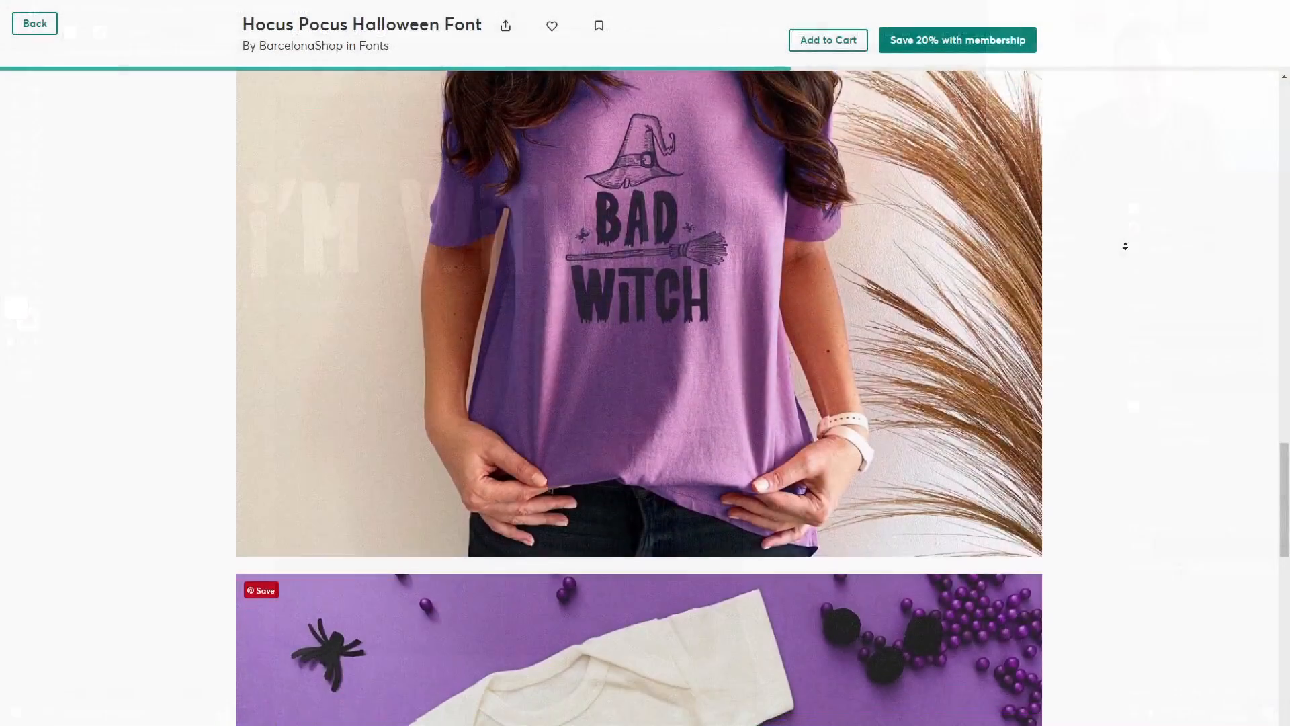
scroll("down", 3)
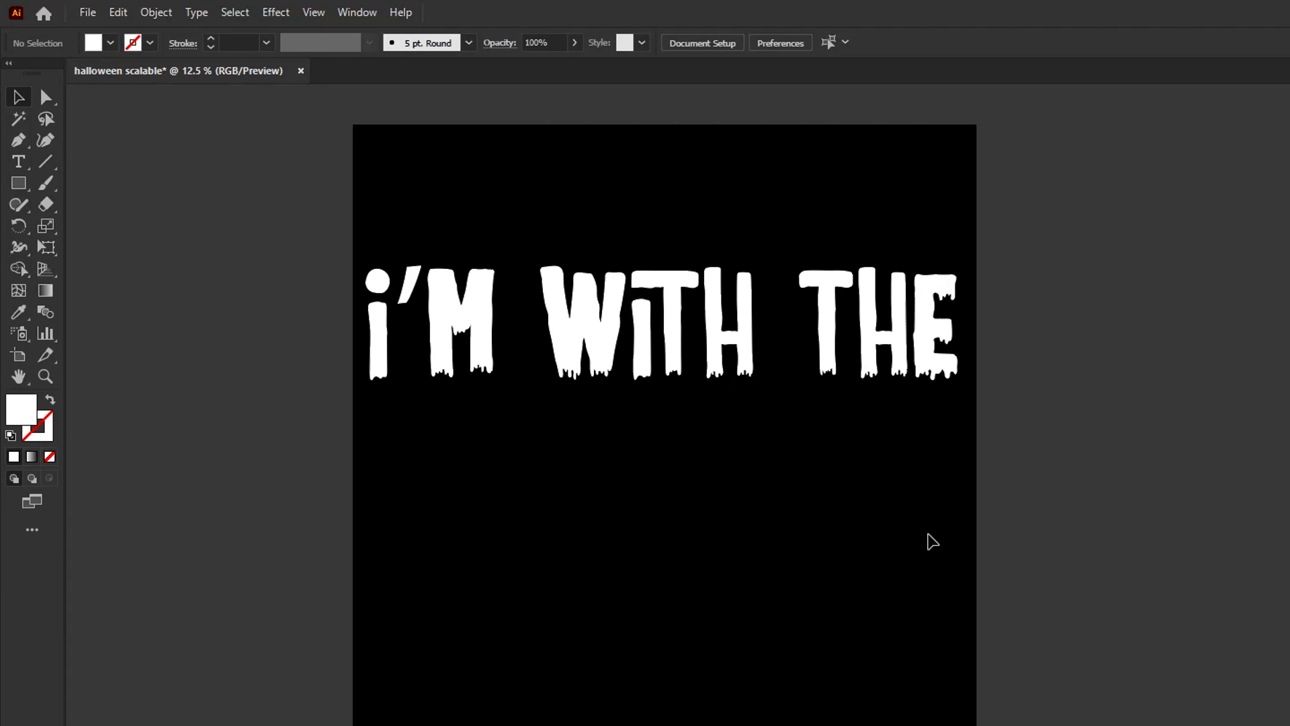
mouse_move(108, 178)
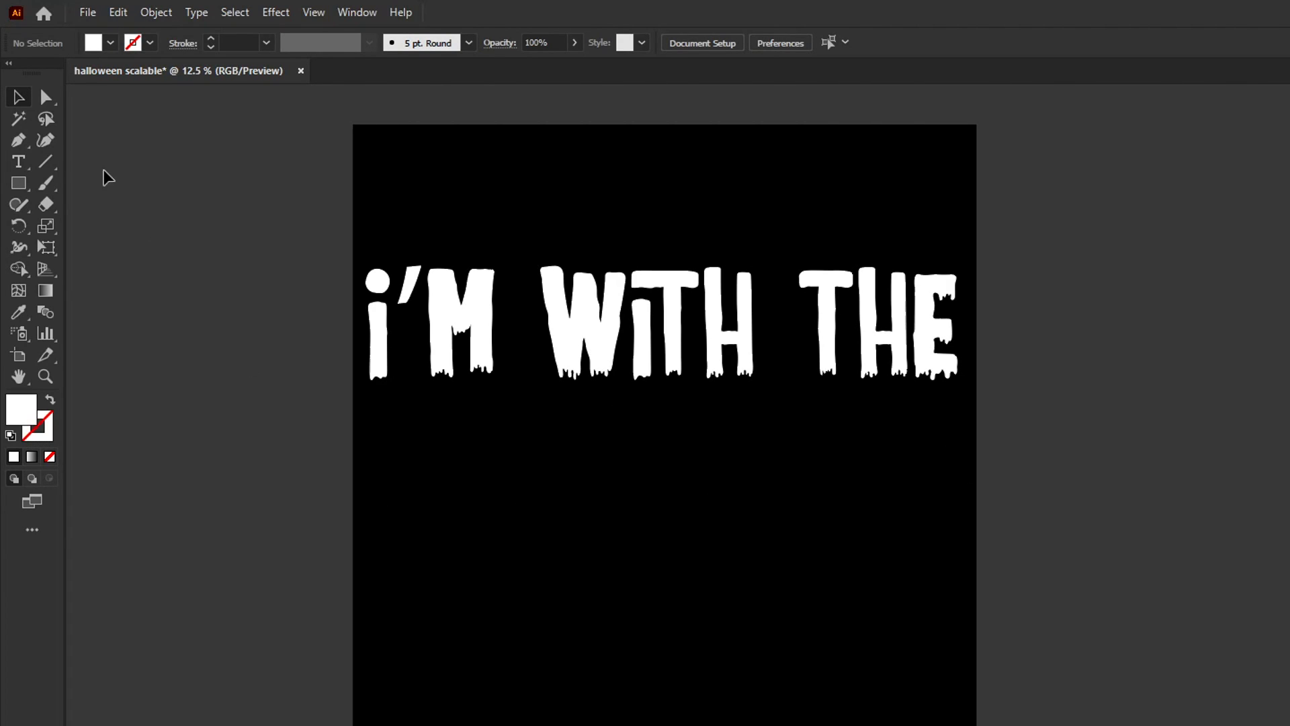
mouse_move(17, 161)
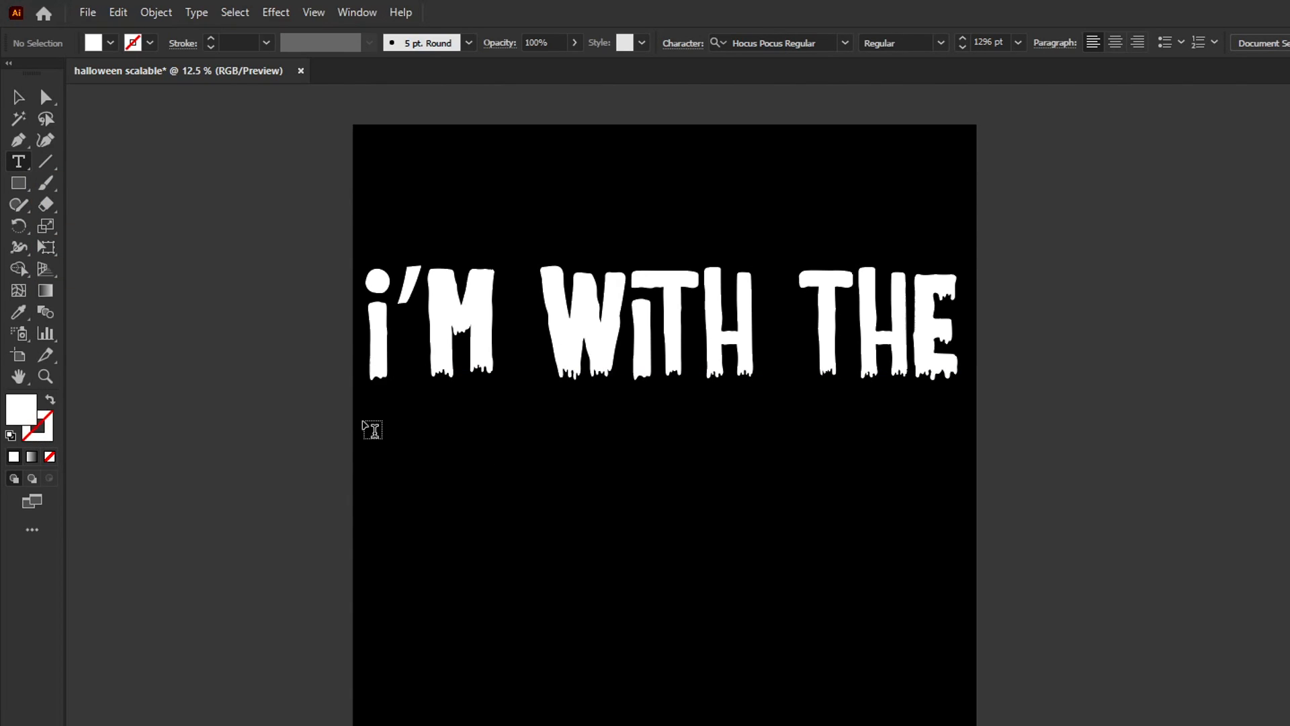
Draw an area text box below the heading and enter 'BANANA' in the same white font.
left_click_drag(362, 416, 438, 453)
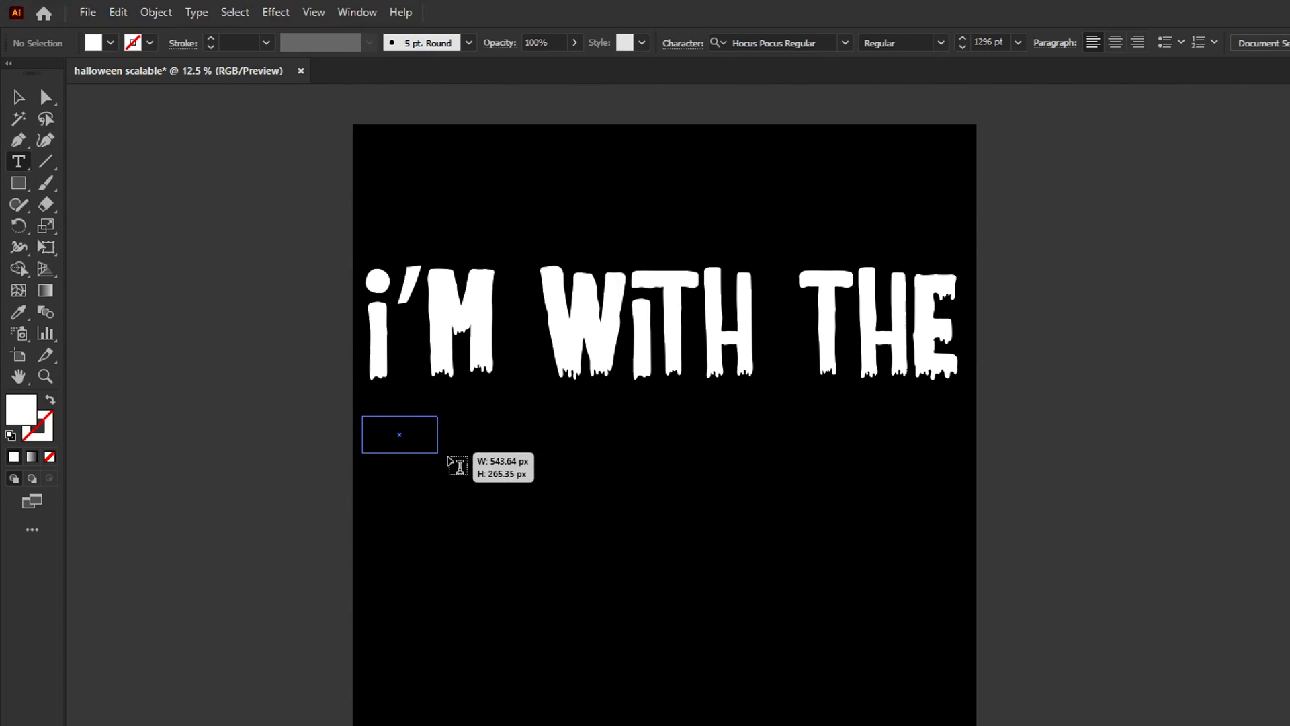
left_click_drag(439, 453, 928, 585)
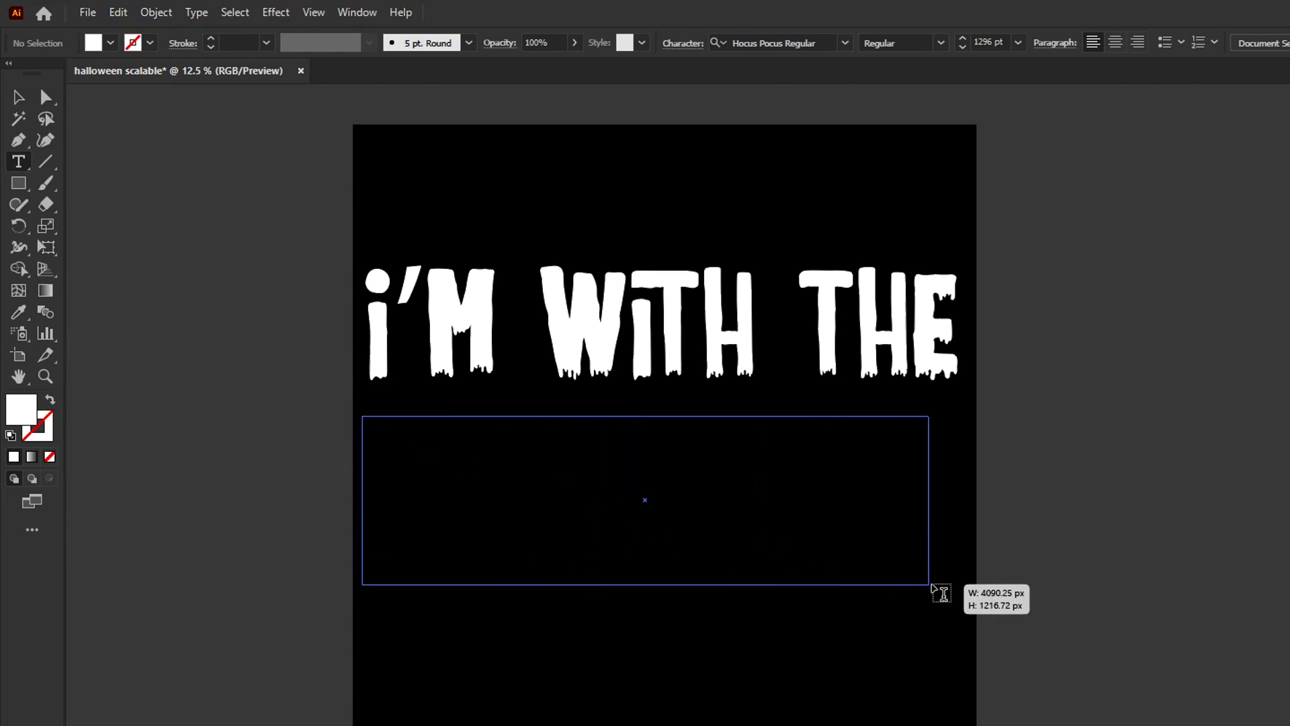
left_click_drag(929, 581, 962, 597)
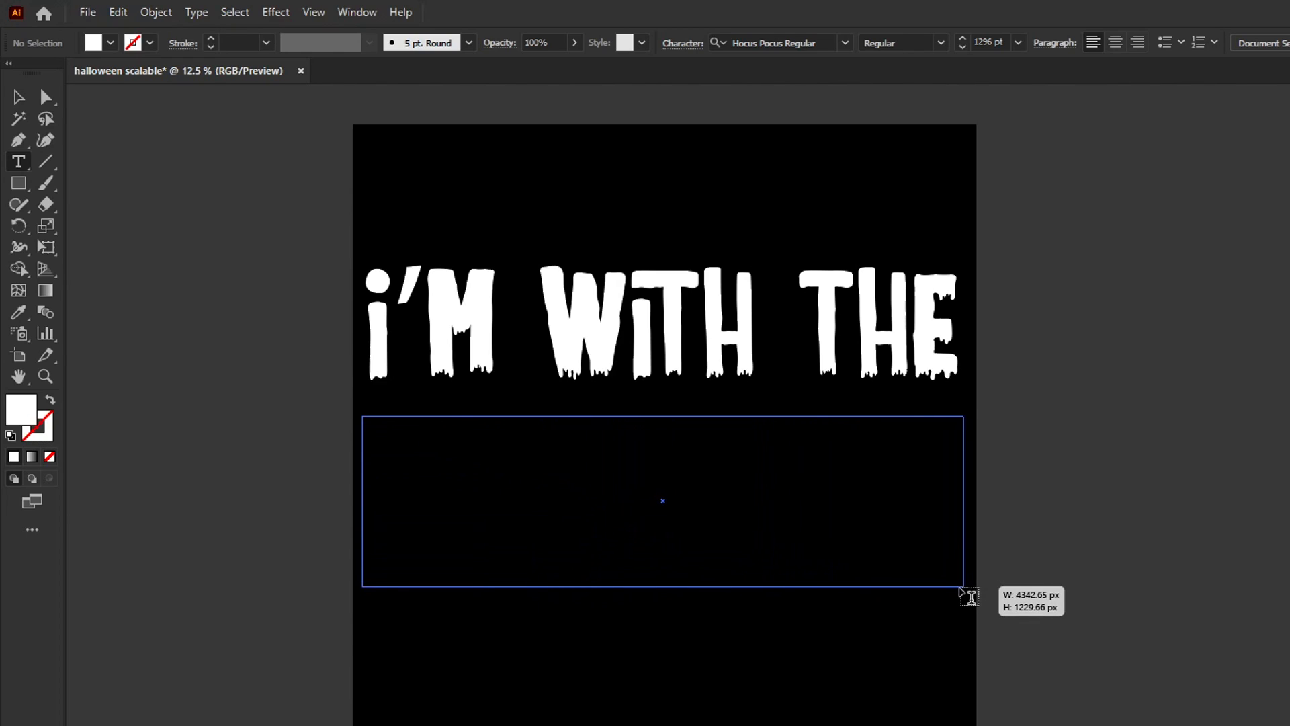
left_click_drag(962, 580, 1039, 567)
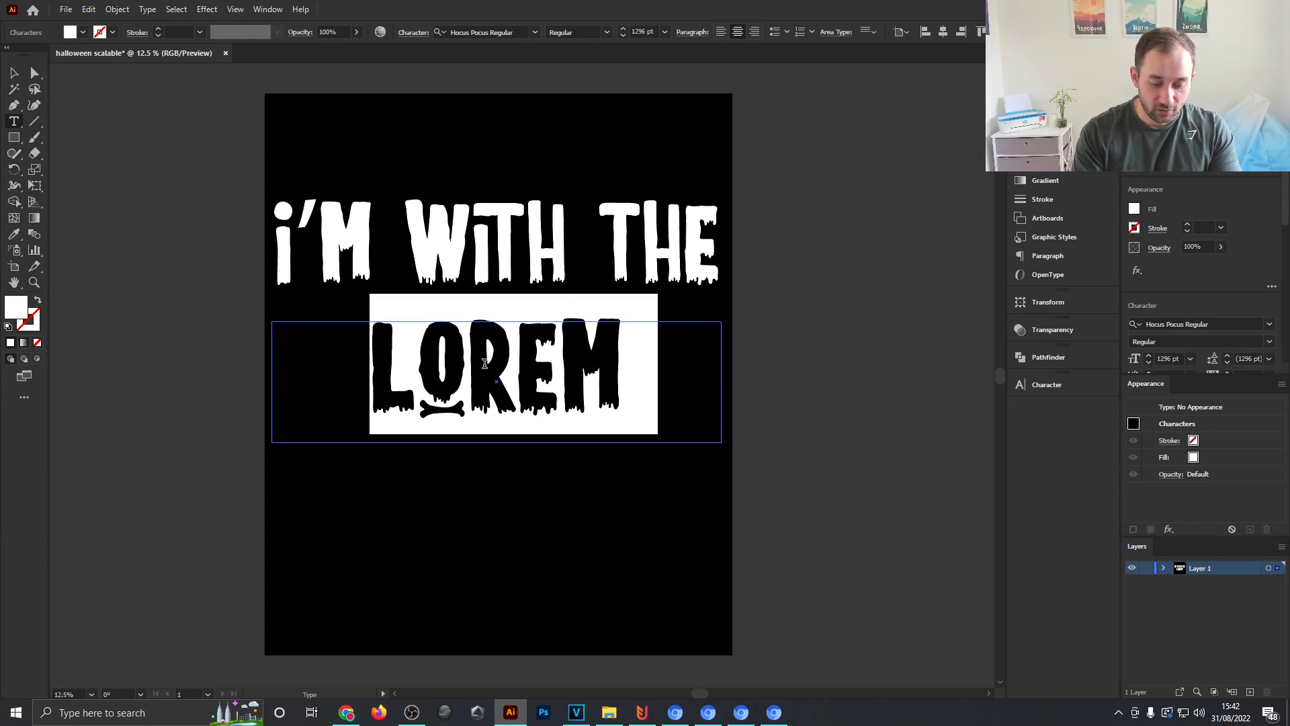
type("BANANA")
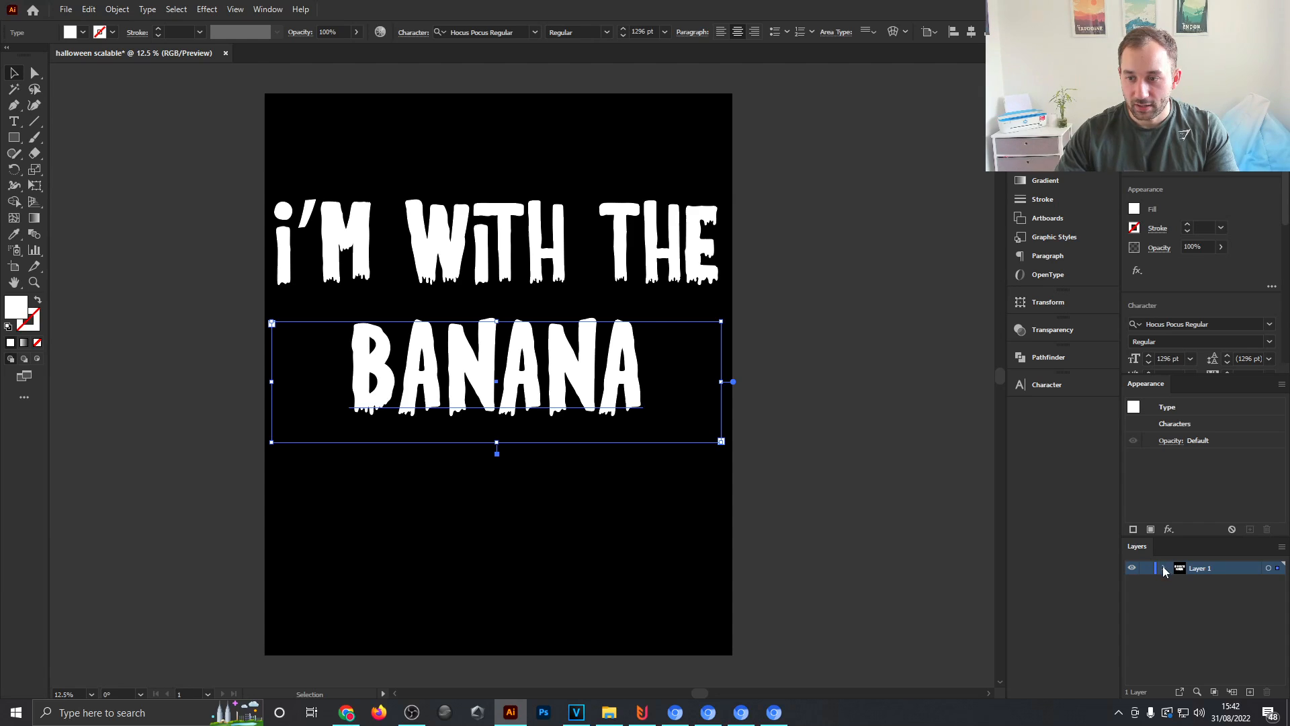
Select the BANANA text object and expand Layer 1 to list its objects.
left_click(269, 10)
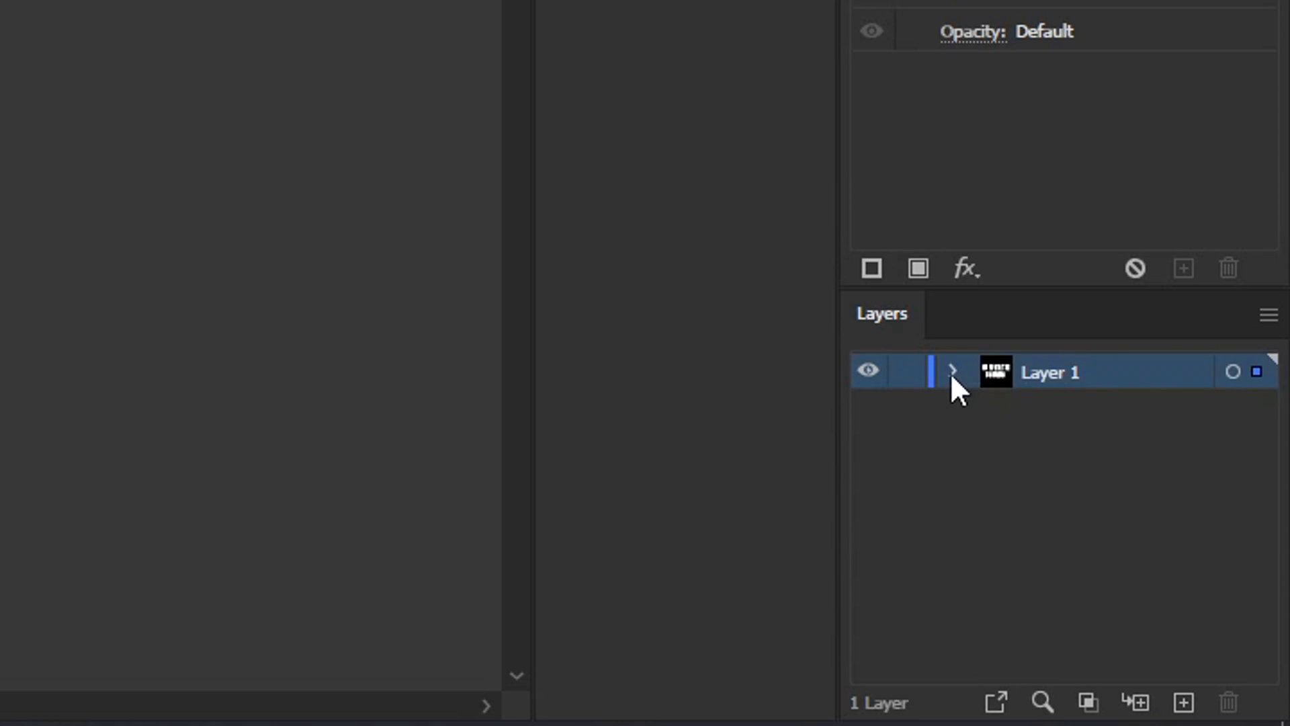
left_click(955, 371)
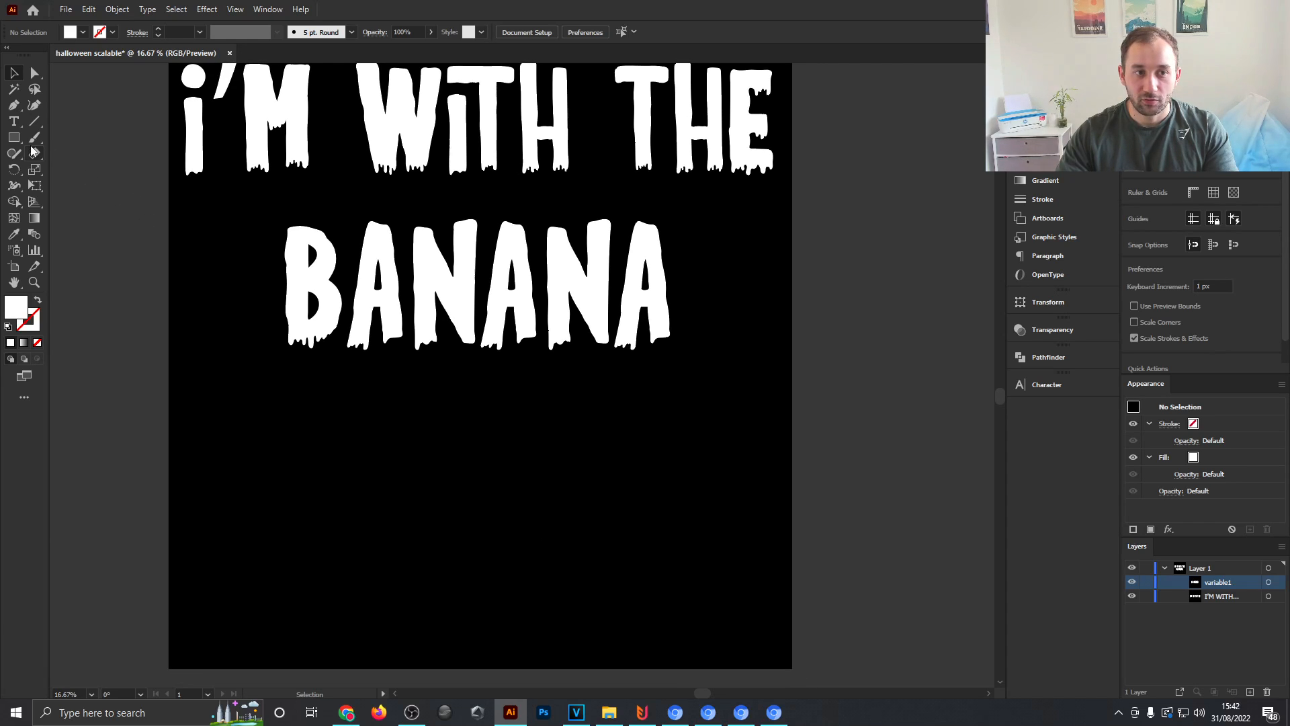
Draw a white rectangle shaft and rotate a square into a diamond arrowhead beside it.
left_click(14, 137)
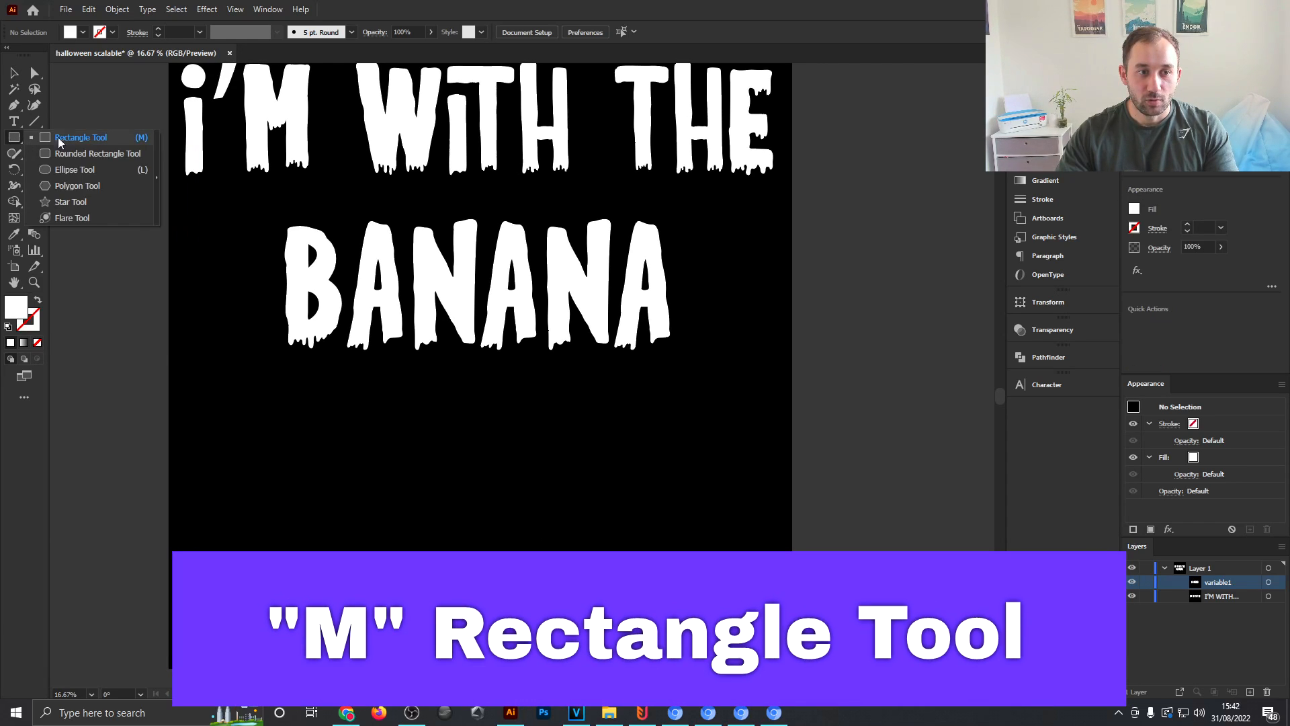
left_click_drag(271, 453, 534, 562)
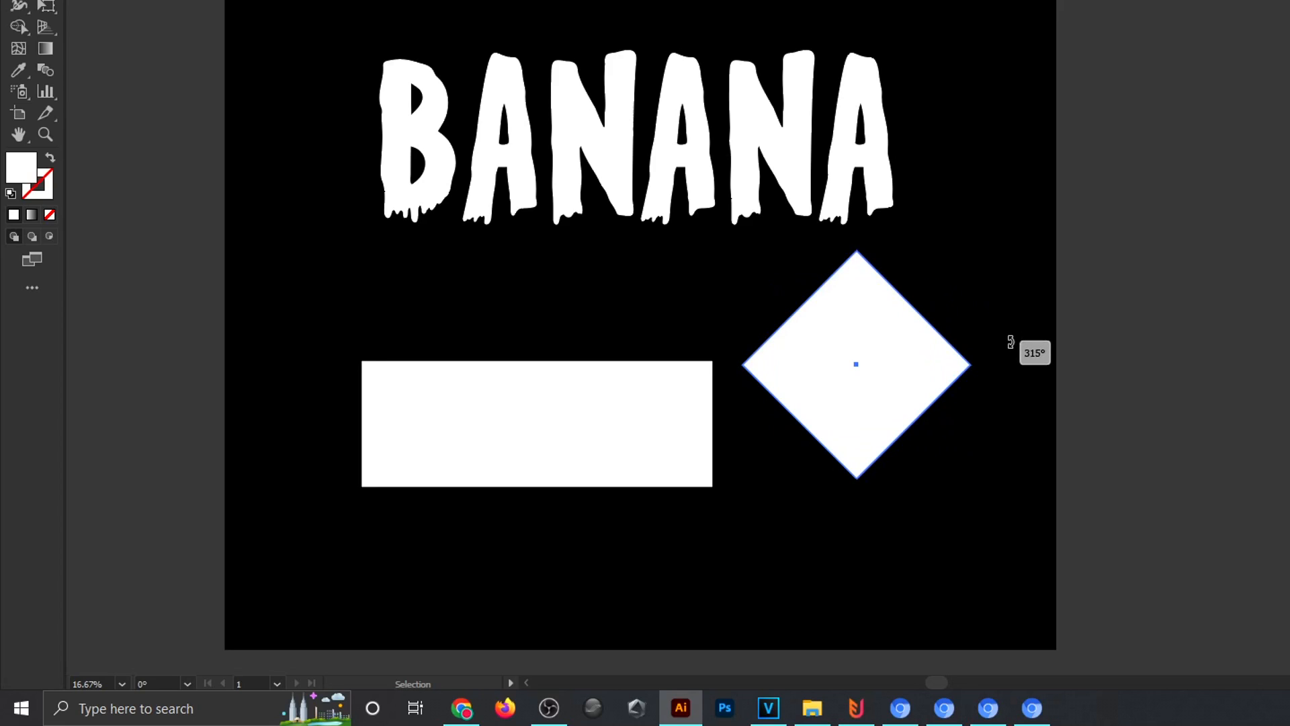
left_click_drag(1011, 343, 948, 266)
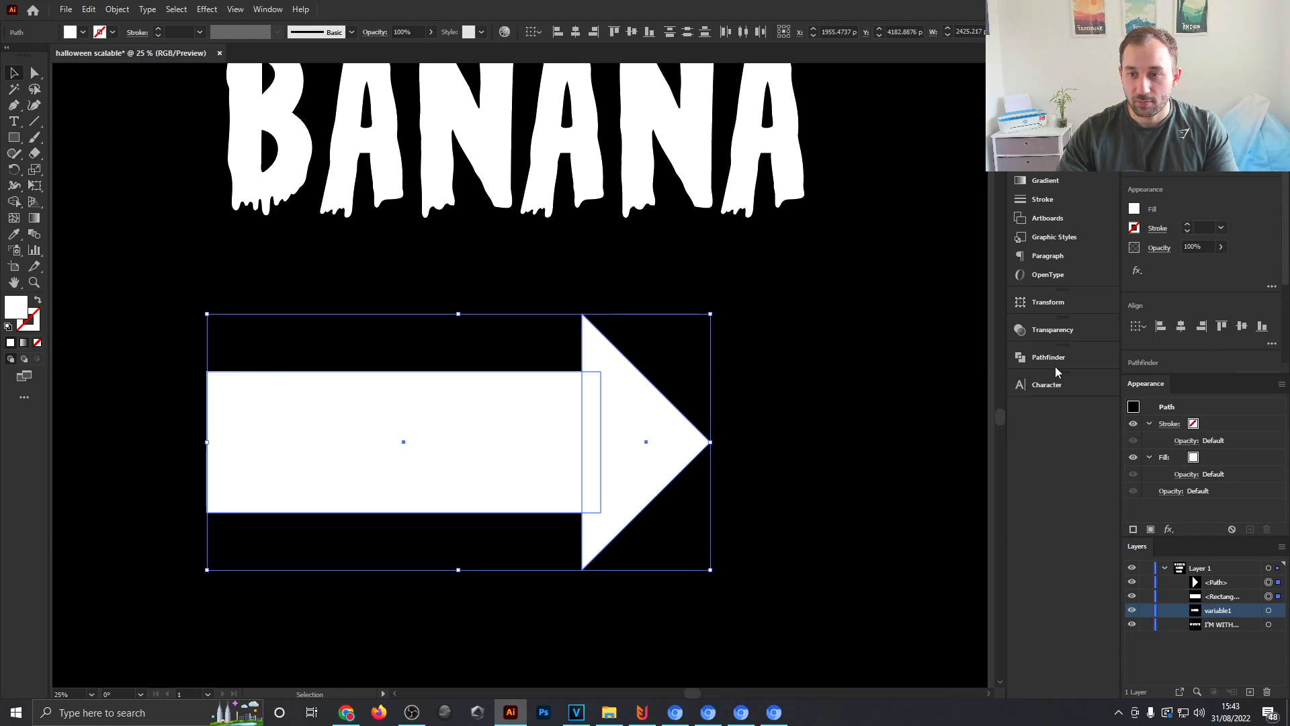
Unite the rectangle and diamond into one arrow path with Pathfinder.
left_click(1048, 356)
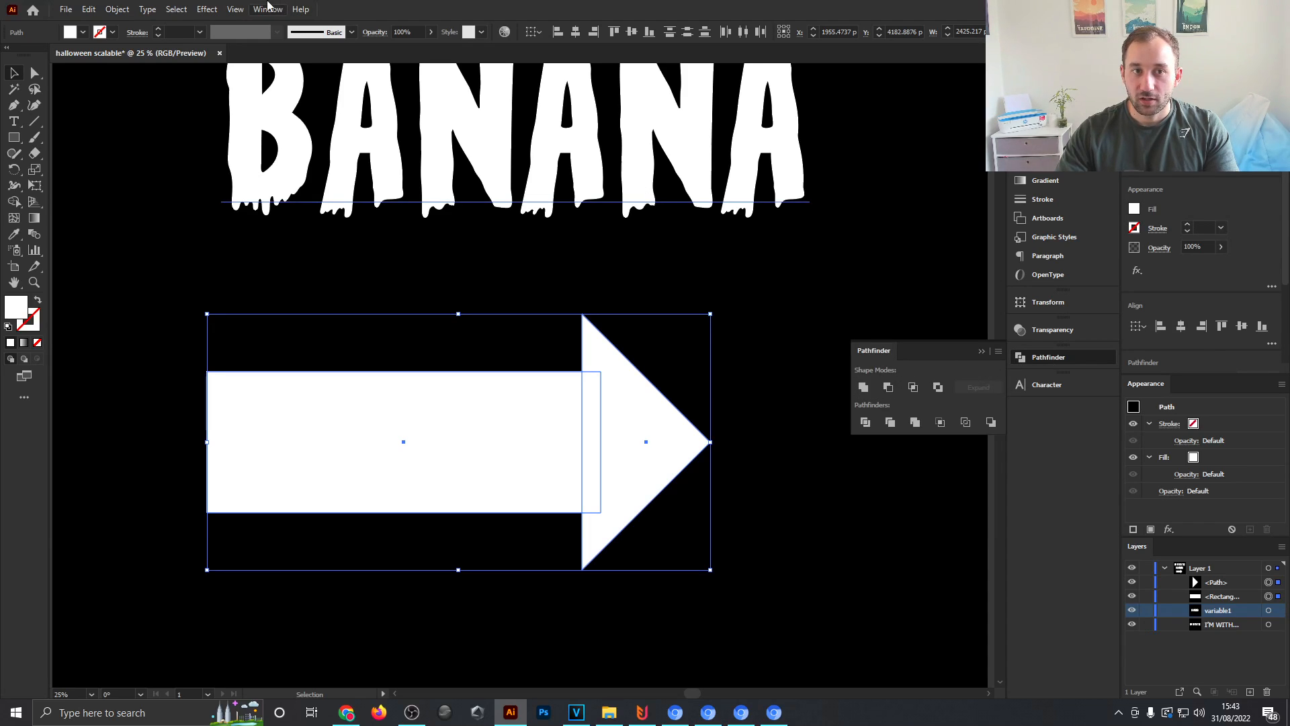
left_click(268, 10)
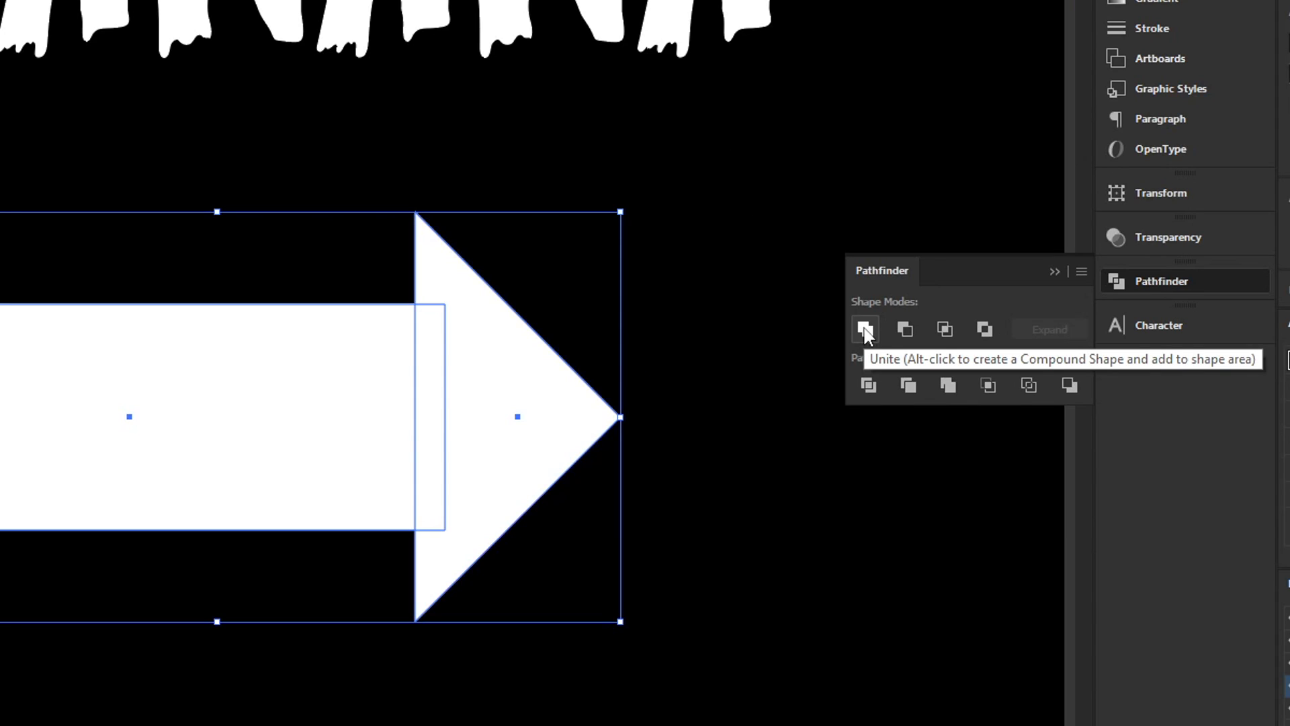
left_click(864, 329)
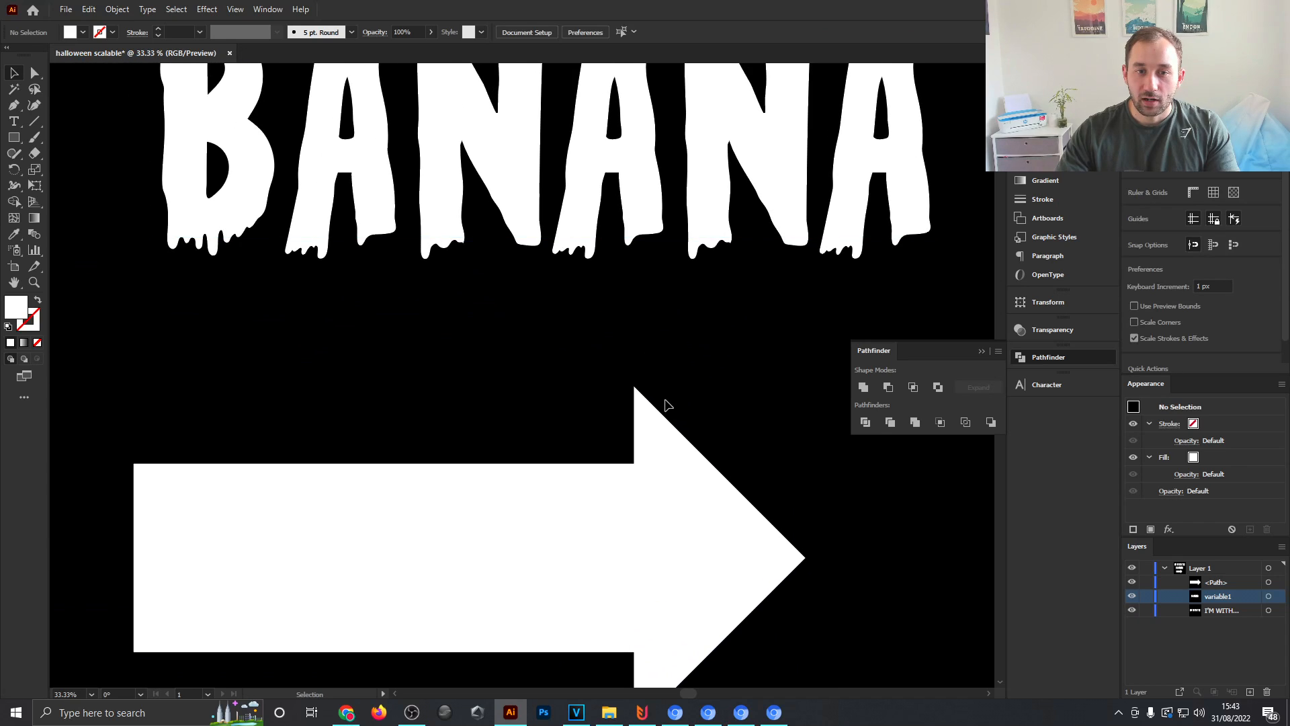
Apply a Zig Zag effect of size 10 px, 7 ridges, smooth points to the arrow.
scroll("down", 3)
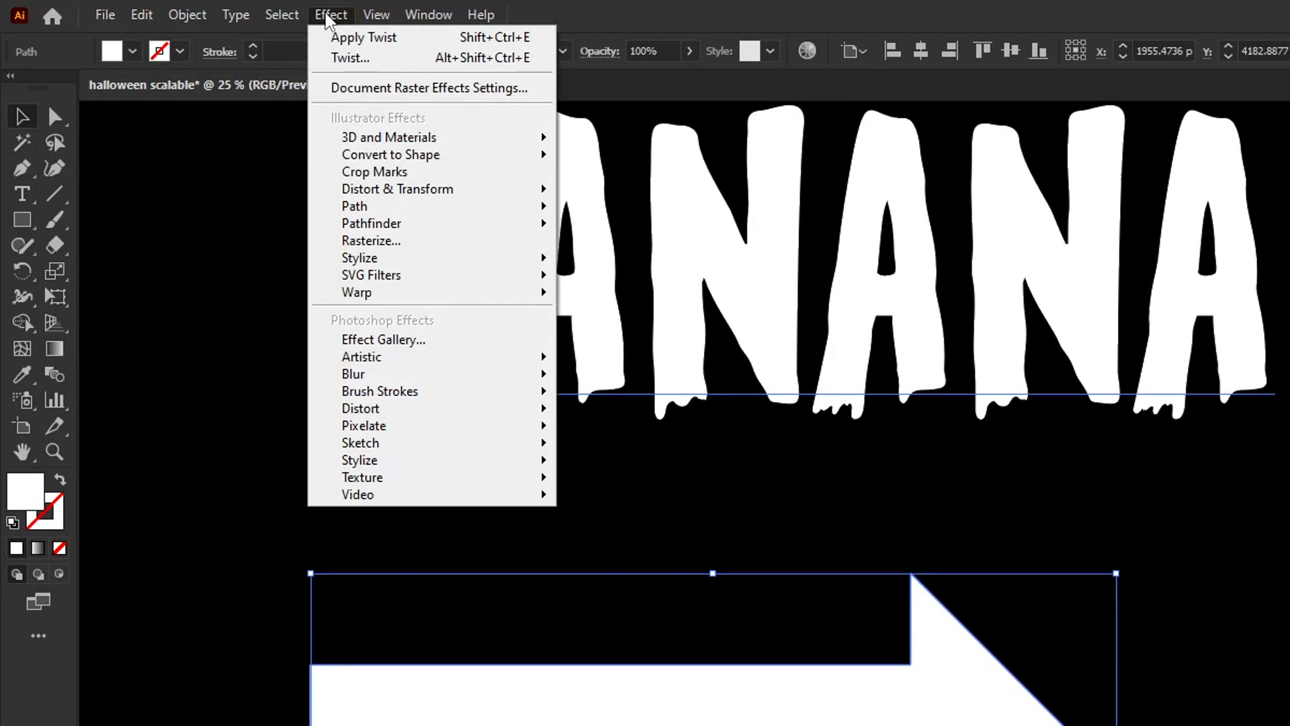
mouse_move(396, 188)
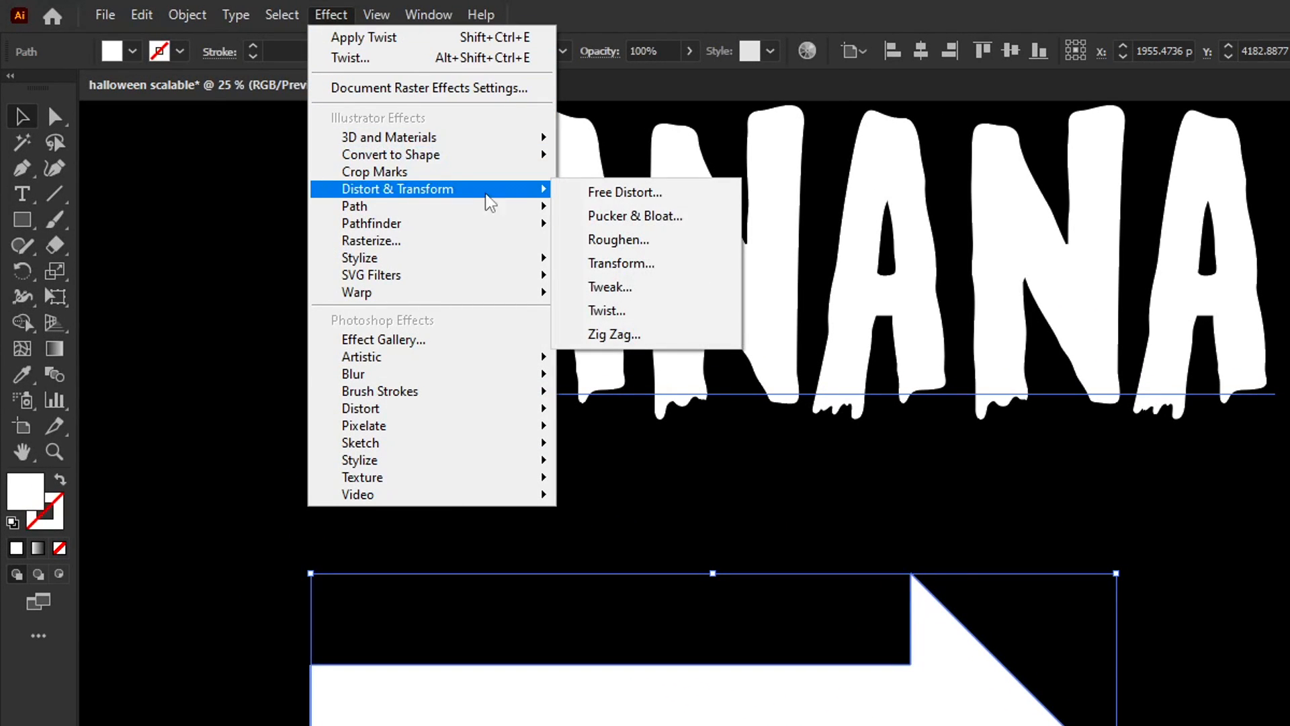
left_click(613, 333)
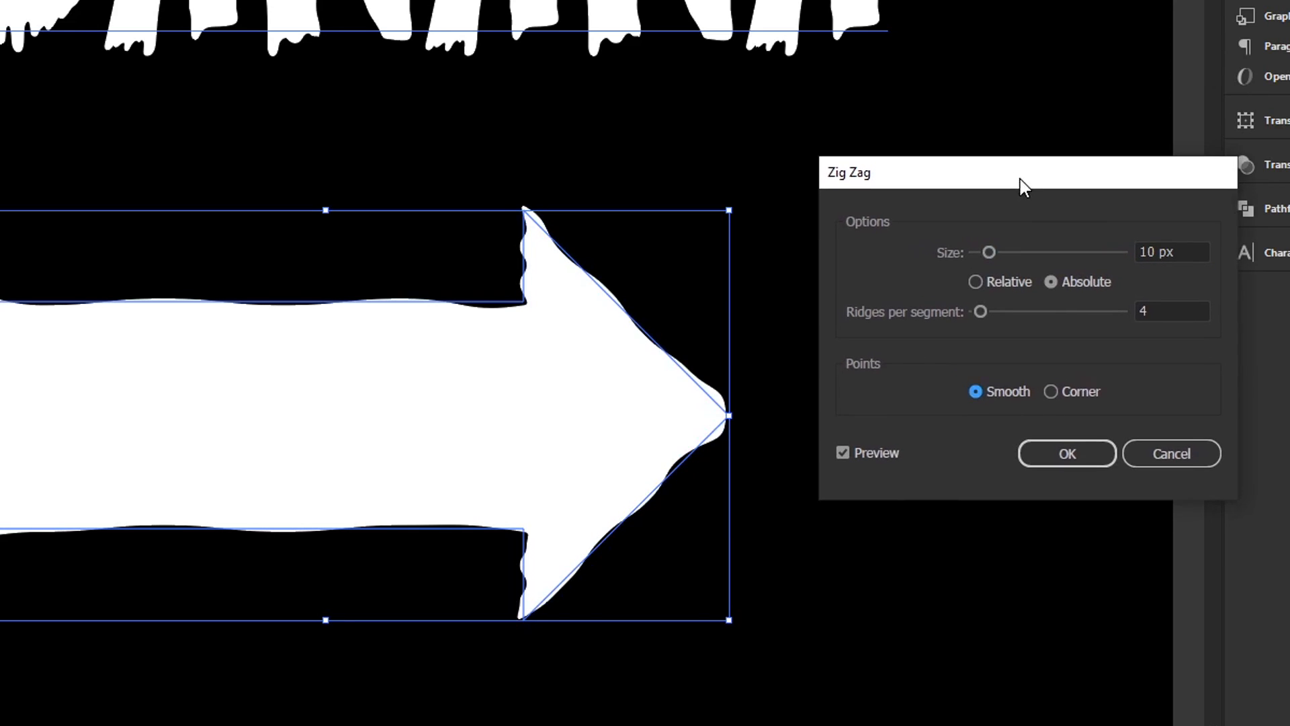
left_click_drag(991, 251, 983, 251)
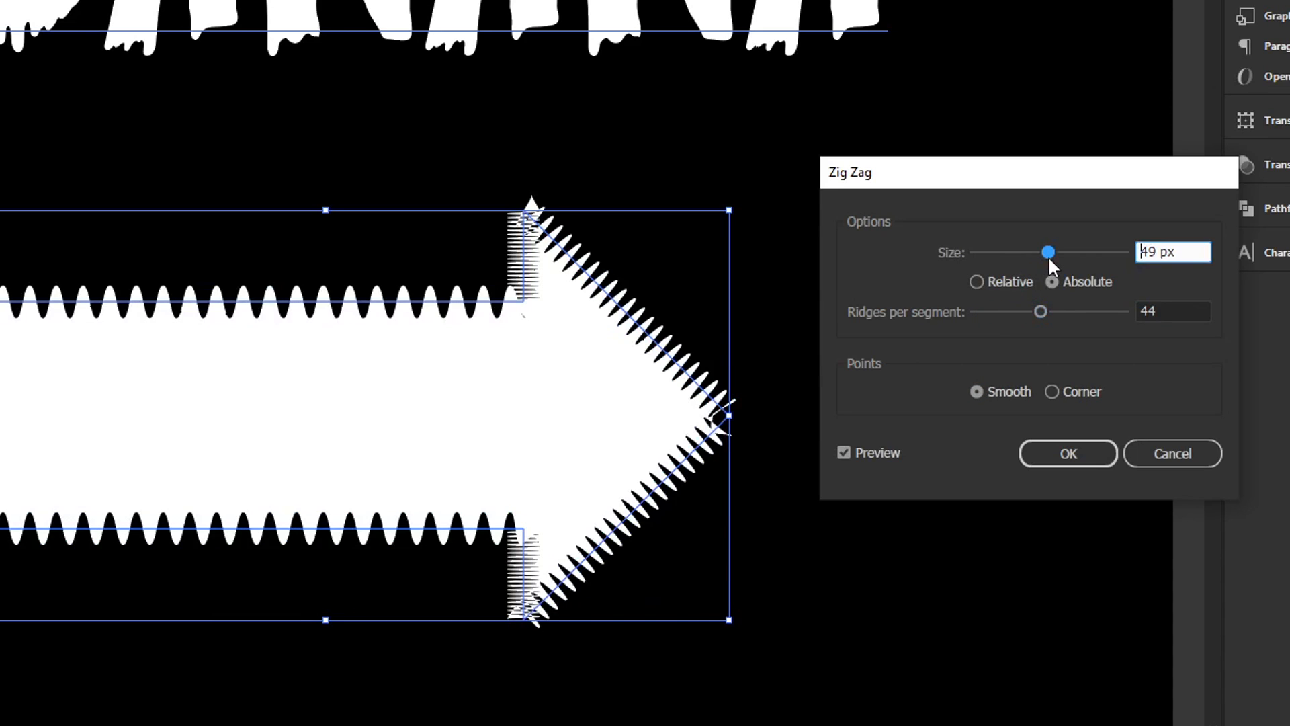
left_click_drag(1047, 252, 977, 251)
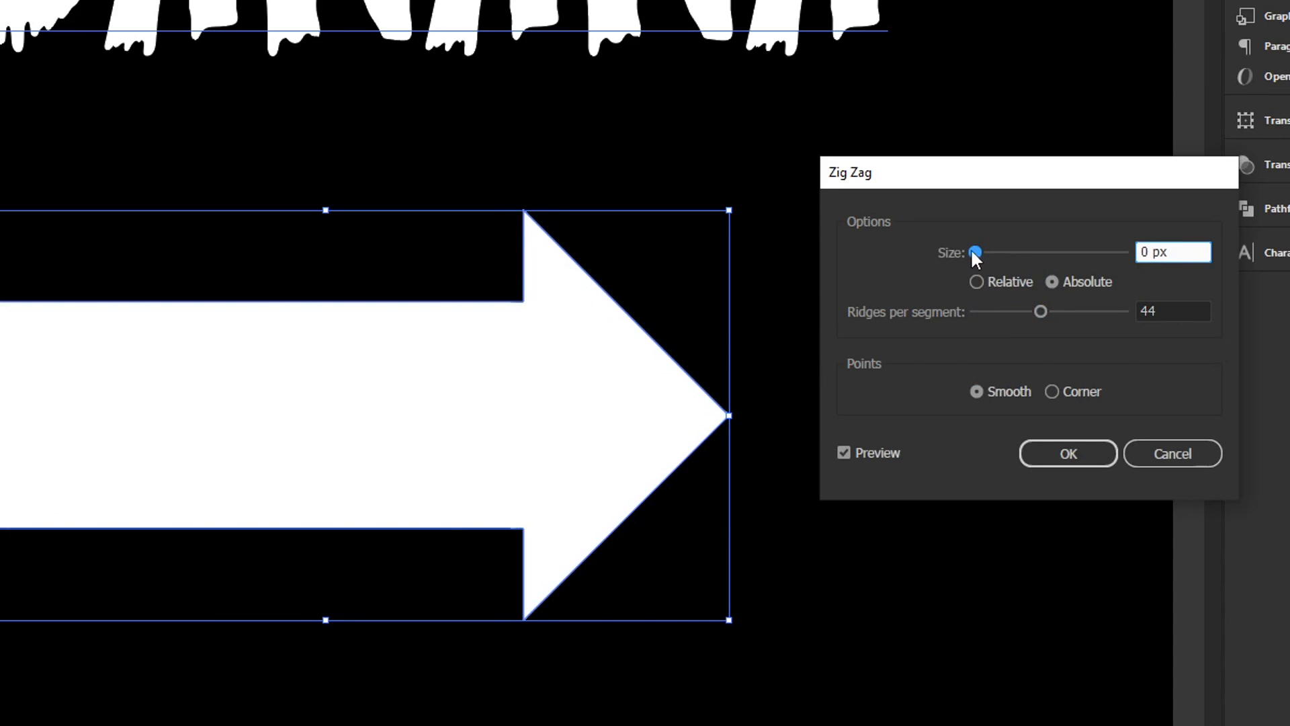
left_click_drag(1041, 310, 992, 311)
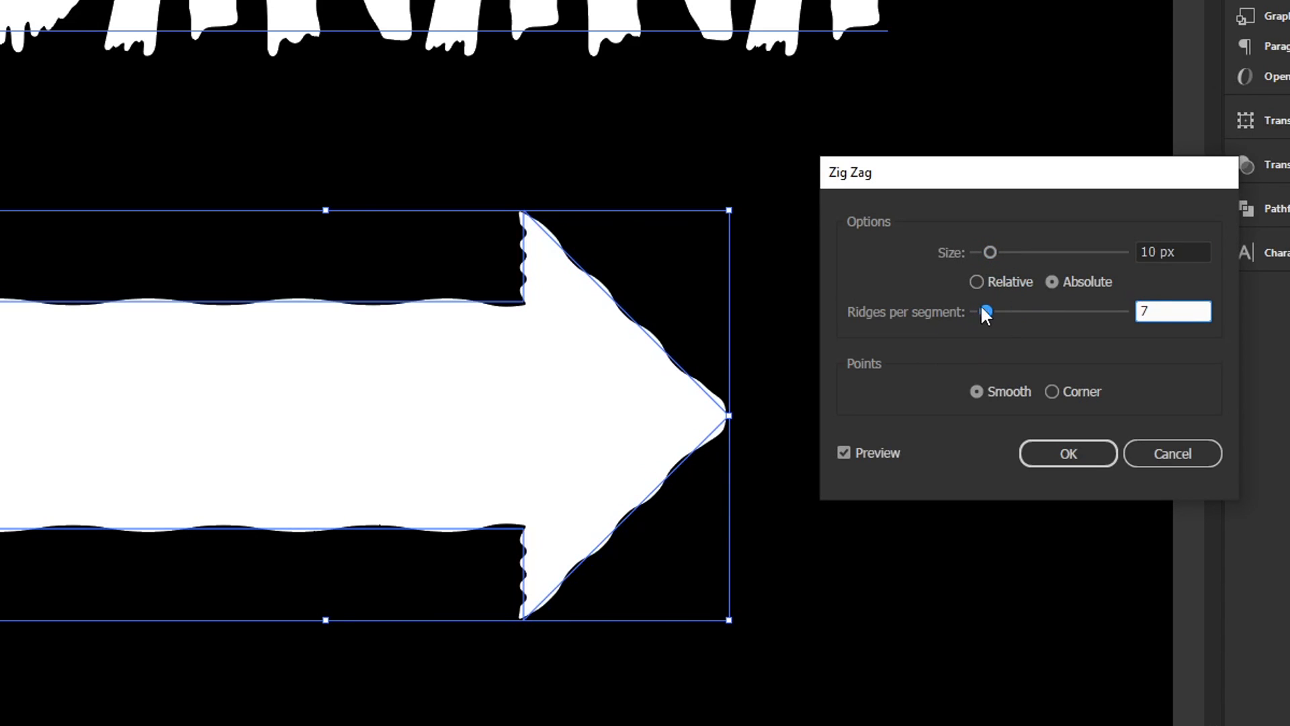
left_click(1067, 453)
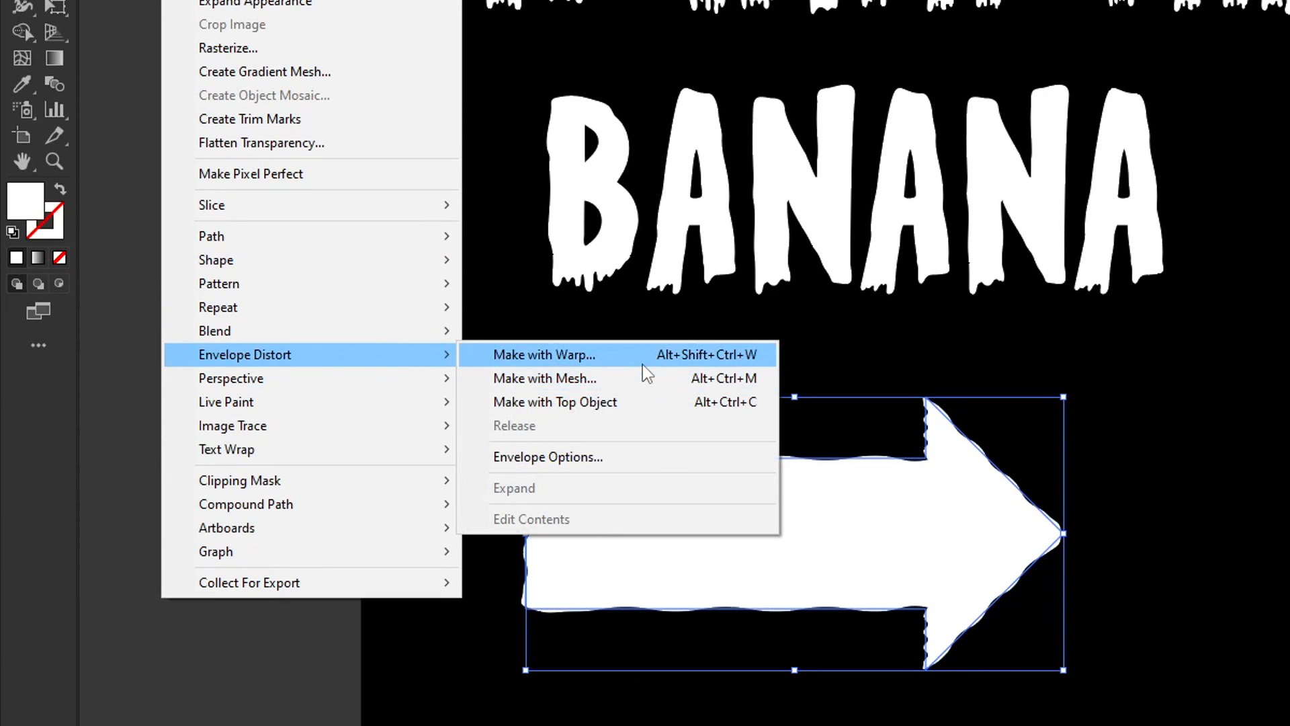
Warp the arrow with an Arc envelope bent about -25% so it sags gently.
left_click(544, 354)
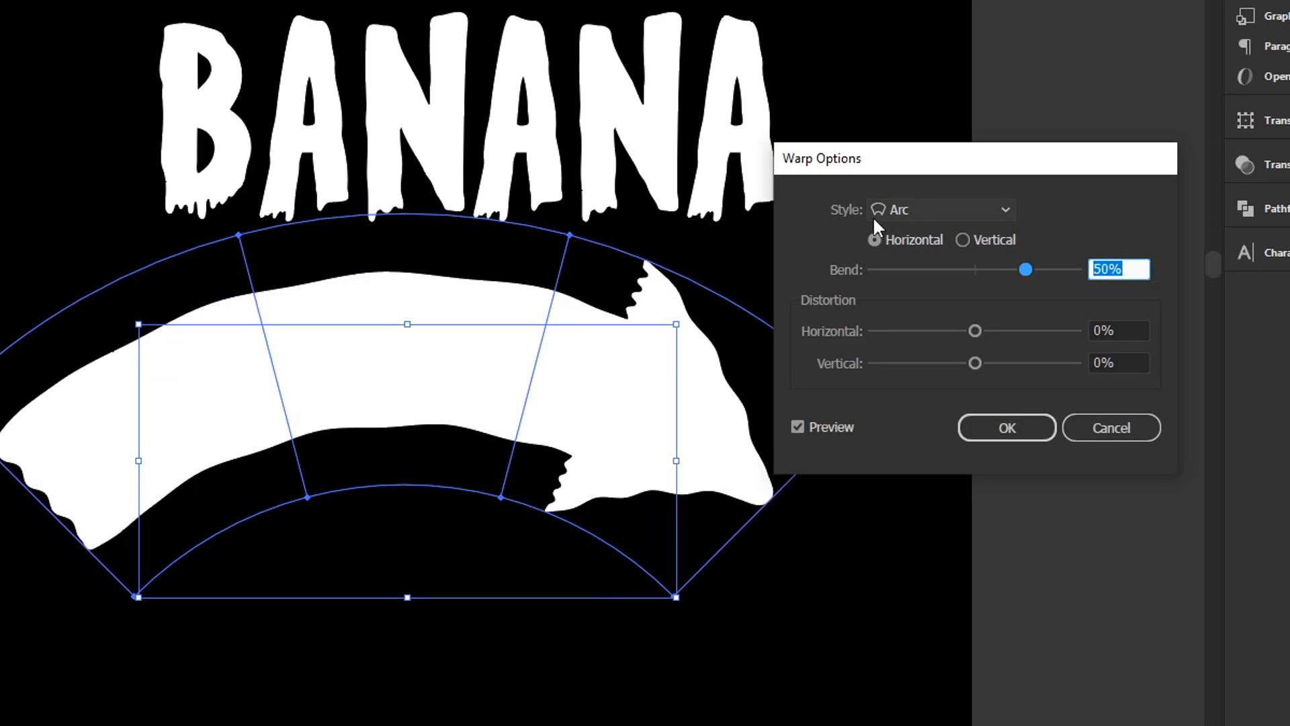
left_click_drag(1024, 268, 951, 269)
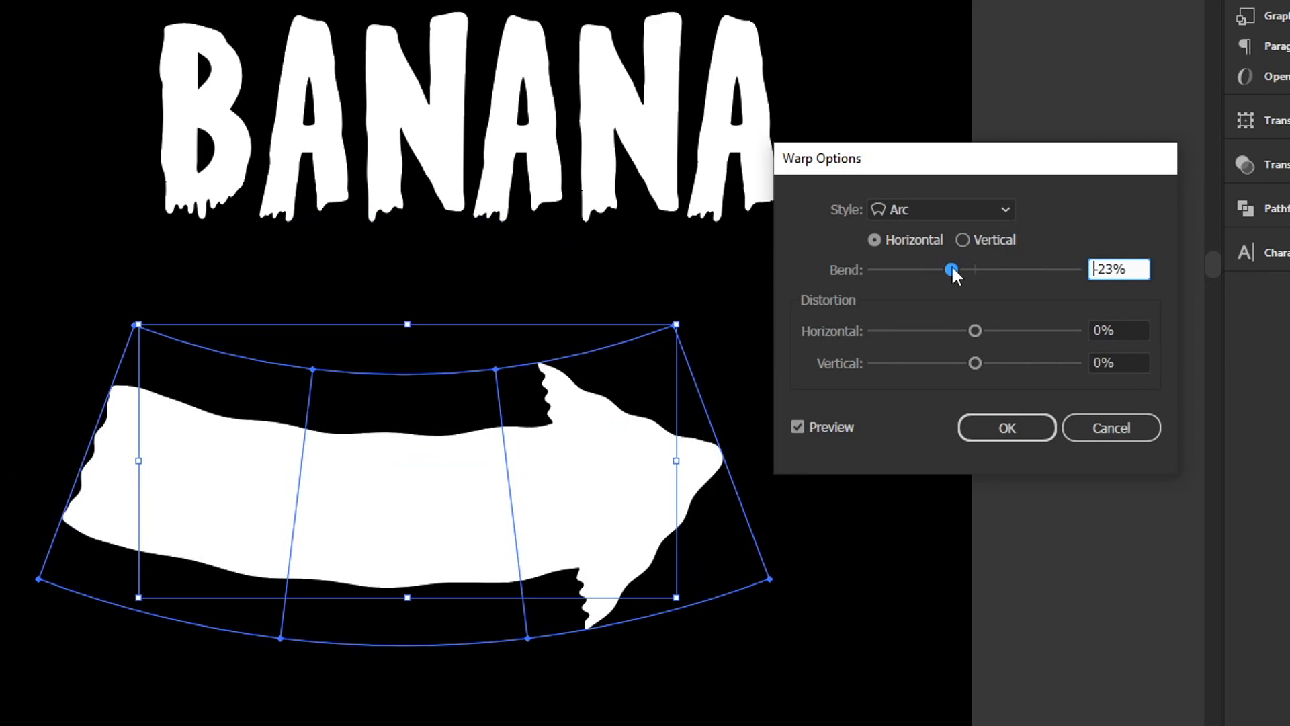
left_click(940, 210)
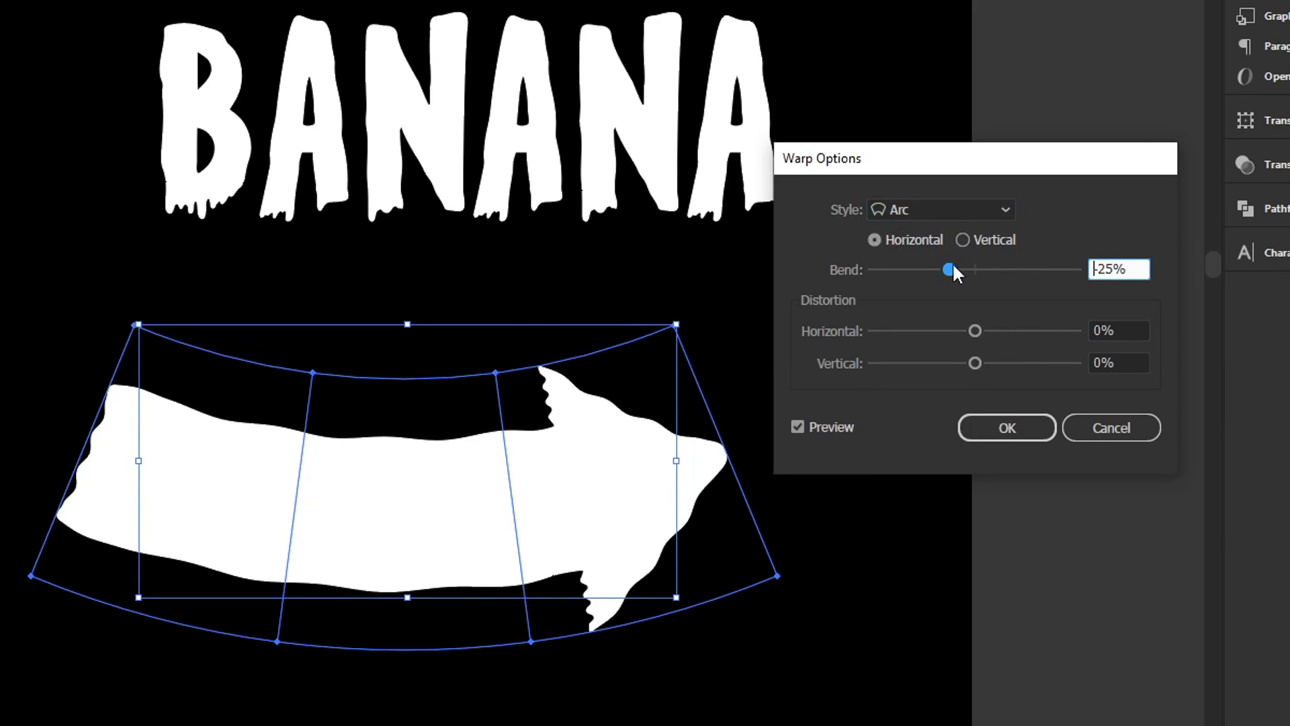
left_click_drag(950, 269, 947, 269)
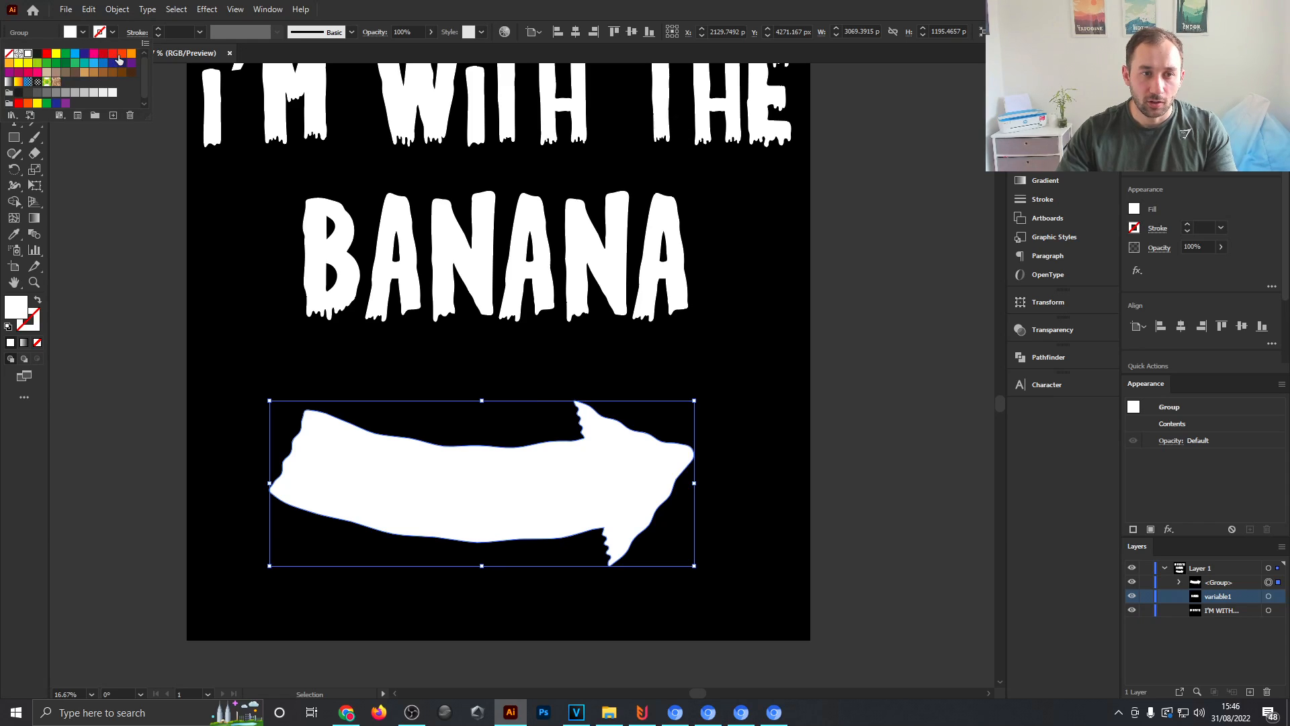
Fill the warped arrow orange and show the Actions panel.
left_click(120, 54)
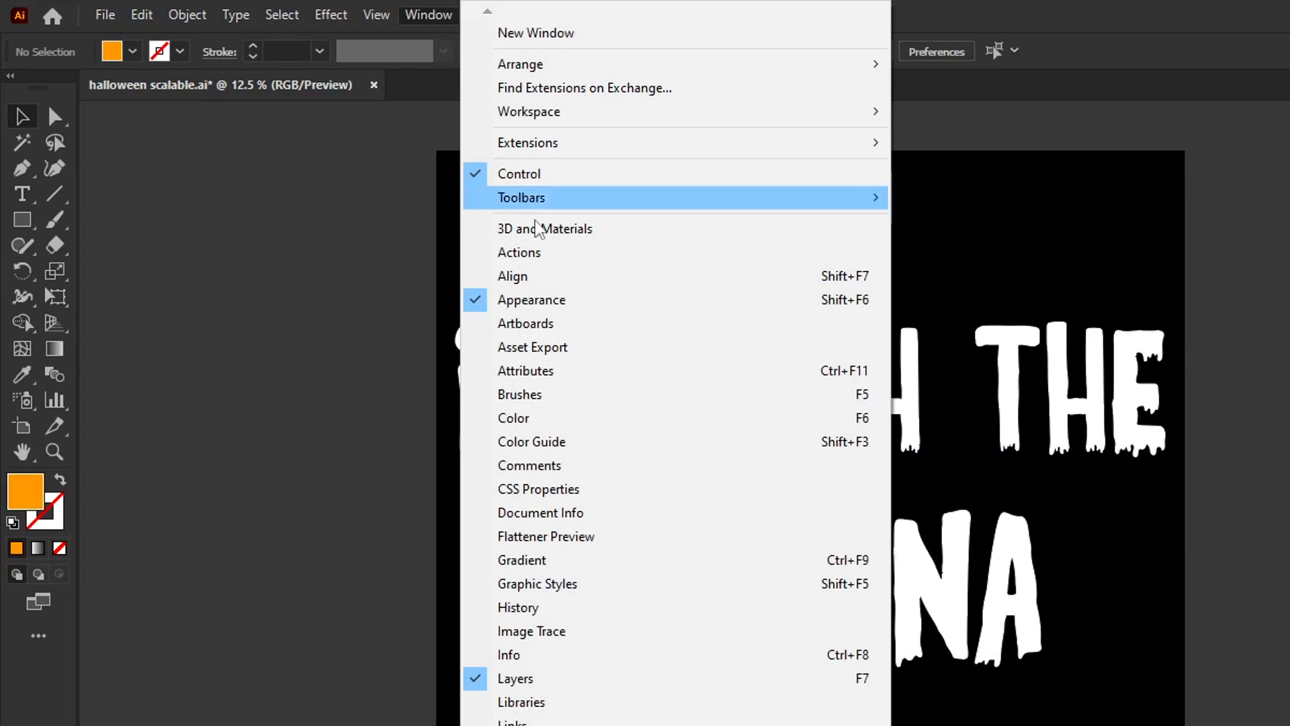
left_click(519, 251)
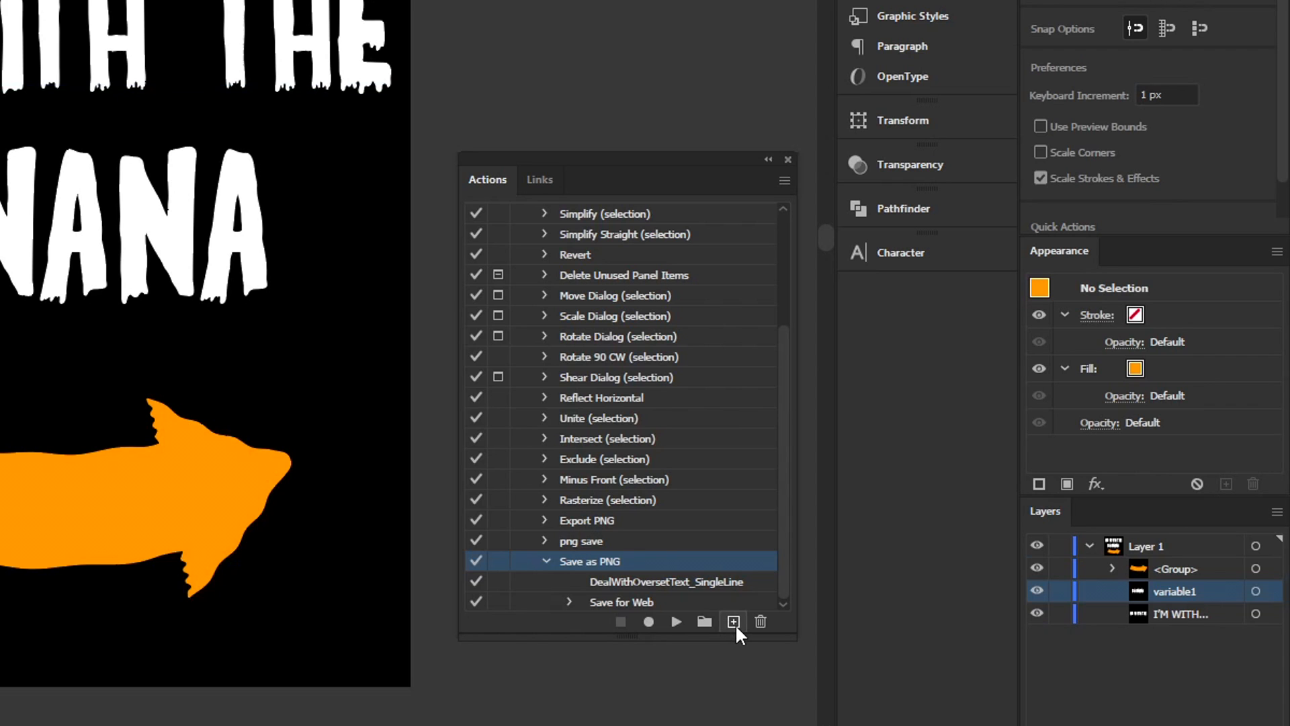
Record a new 'SAVE AS PNG' action capturing a Save for Web (Legacy) PNG export.
left_click(731, 621)
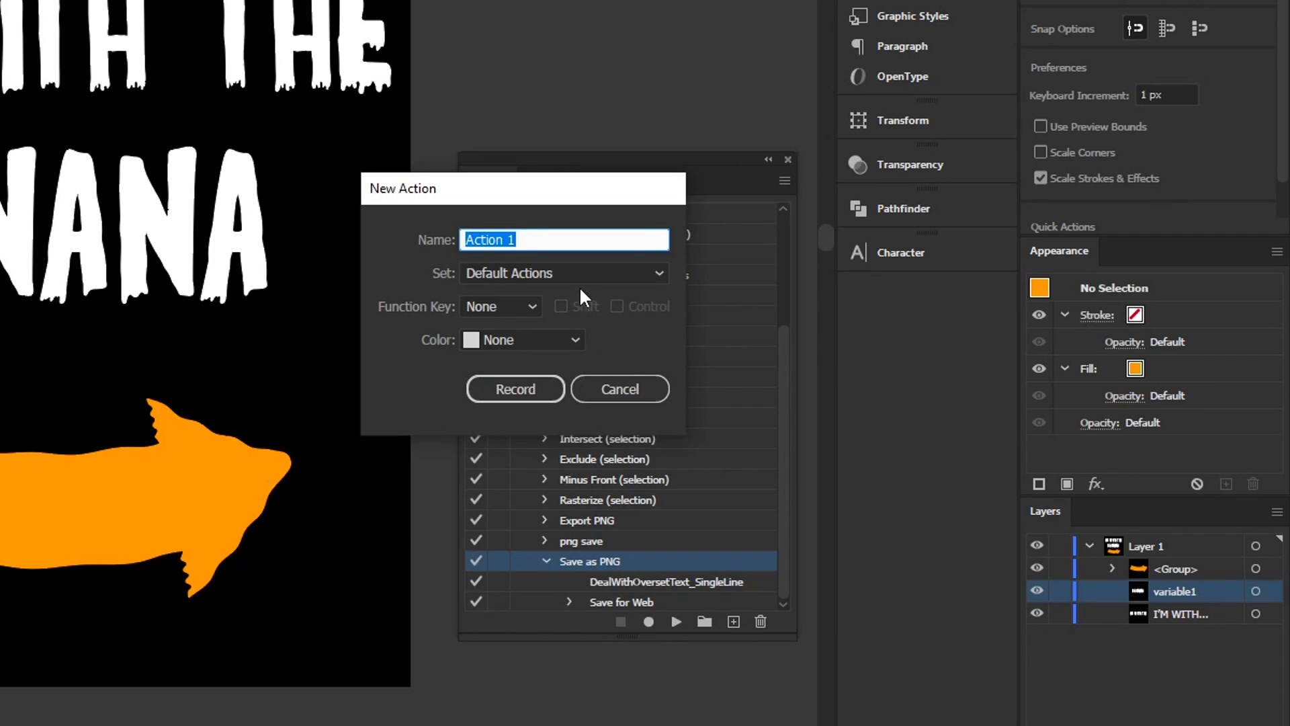
type("SAVE")
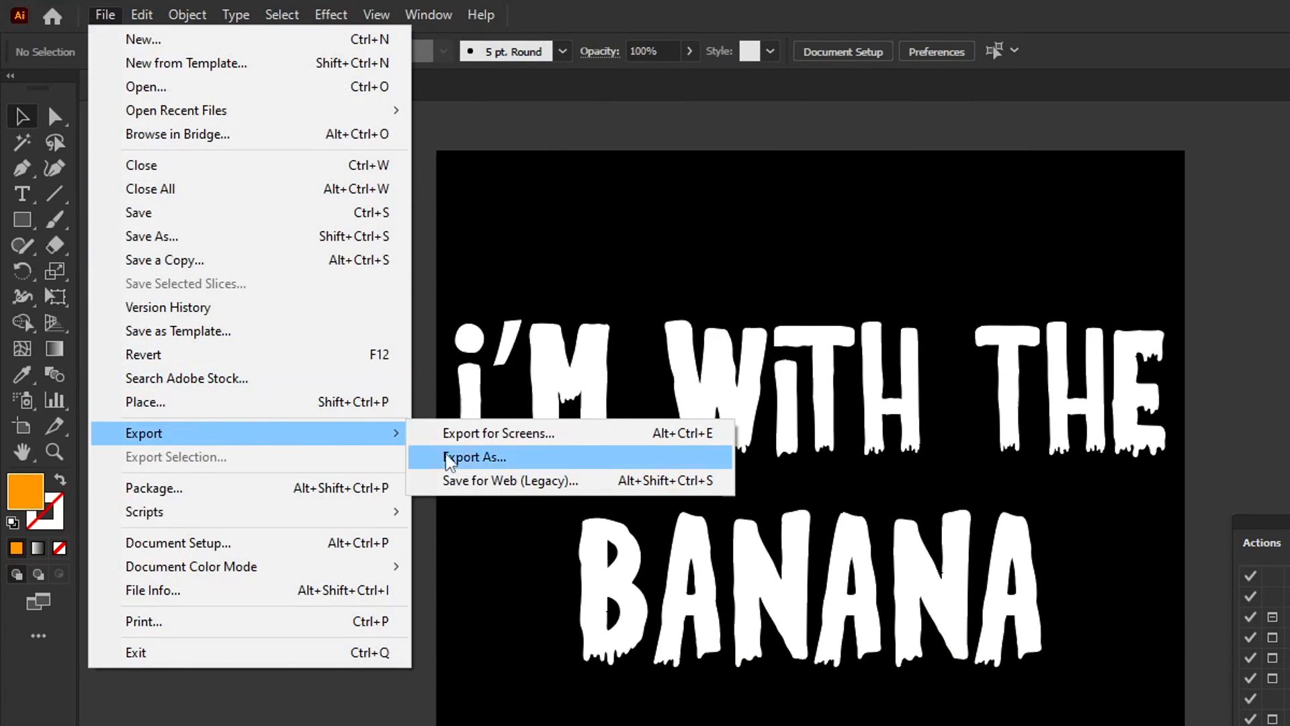
left_click(509, 481)
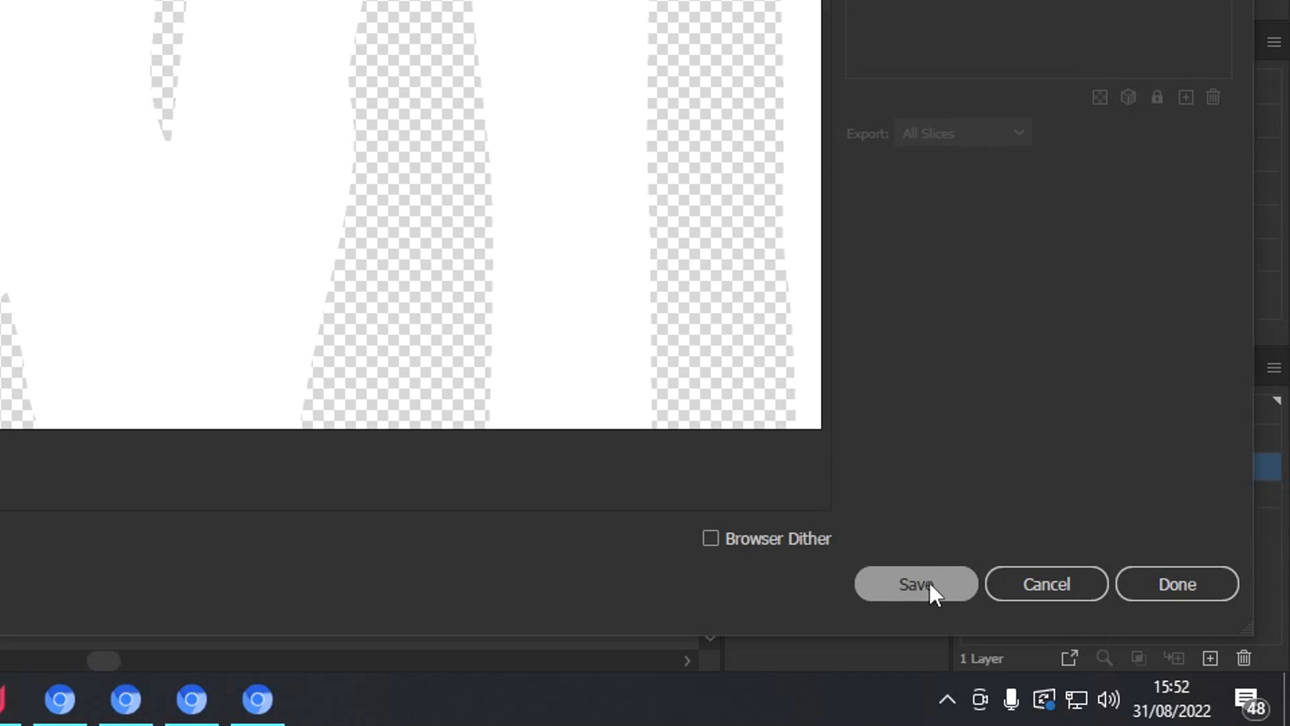
left_click(915, 584)
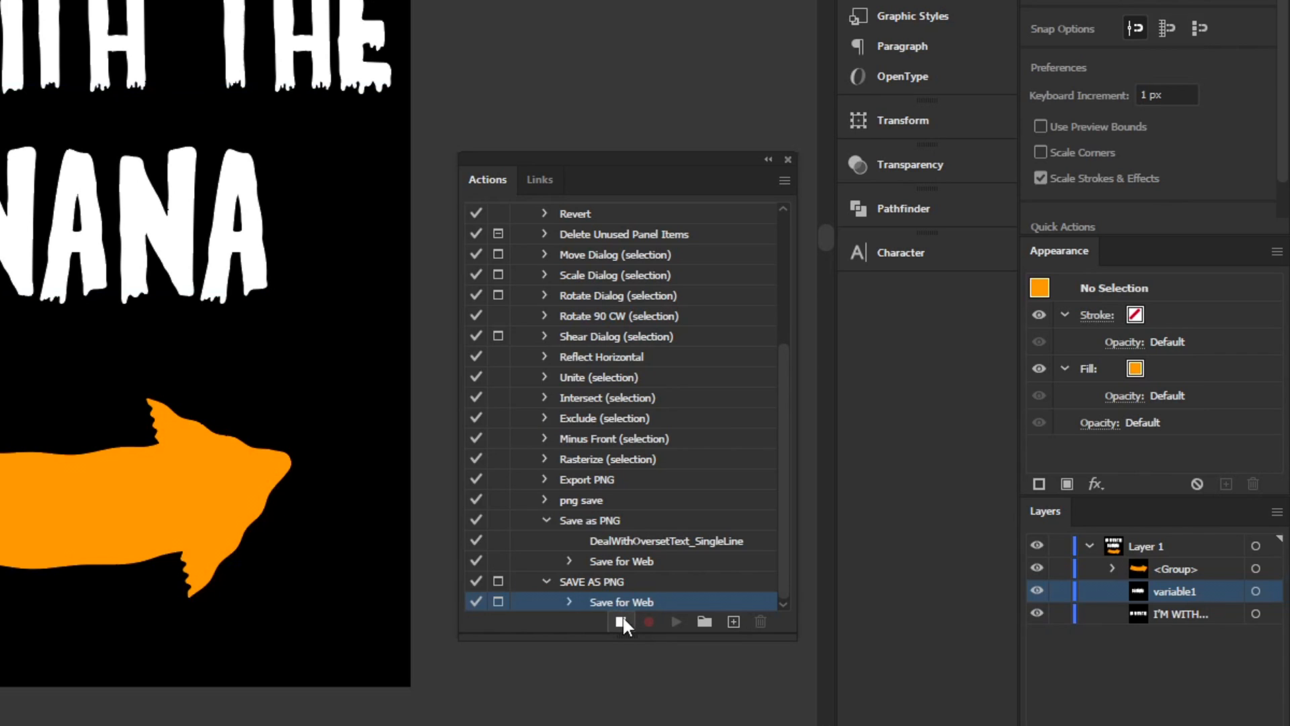
mouse_move(621, 621)
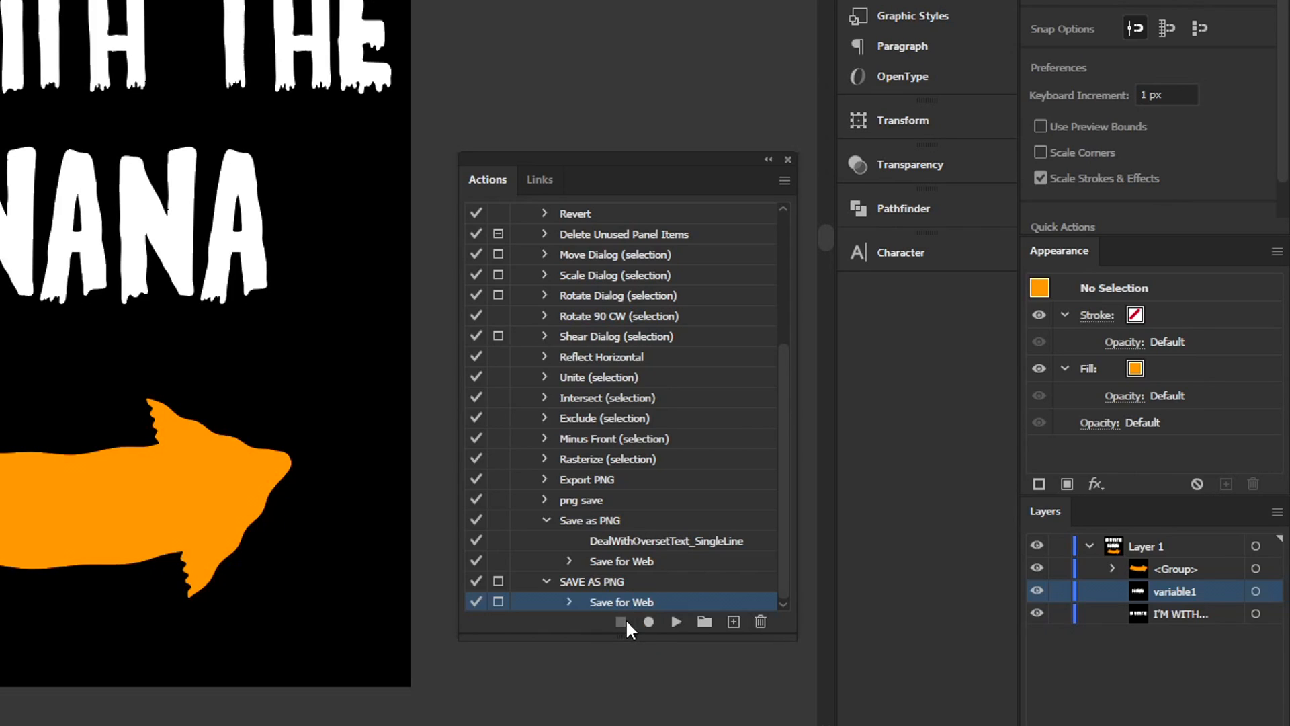
mouse_move(500, 581)
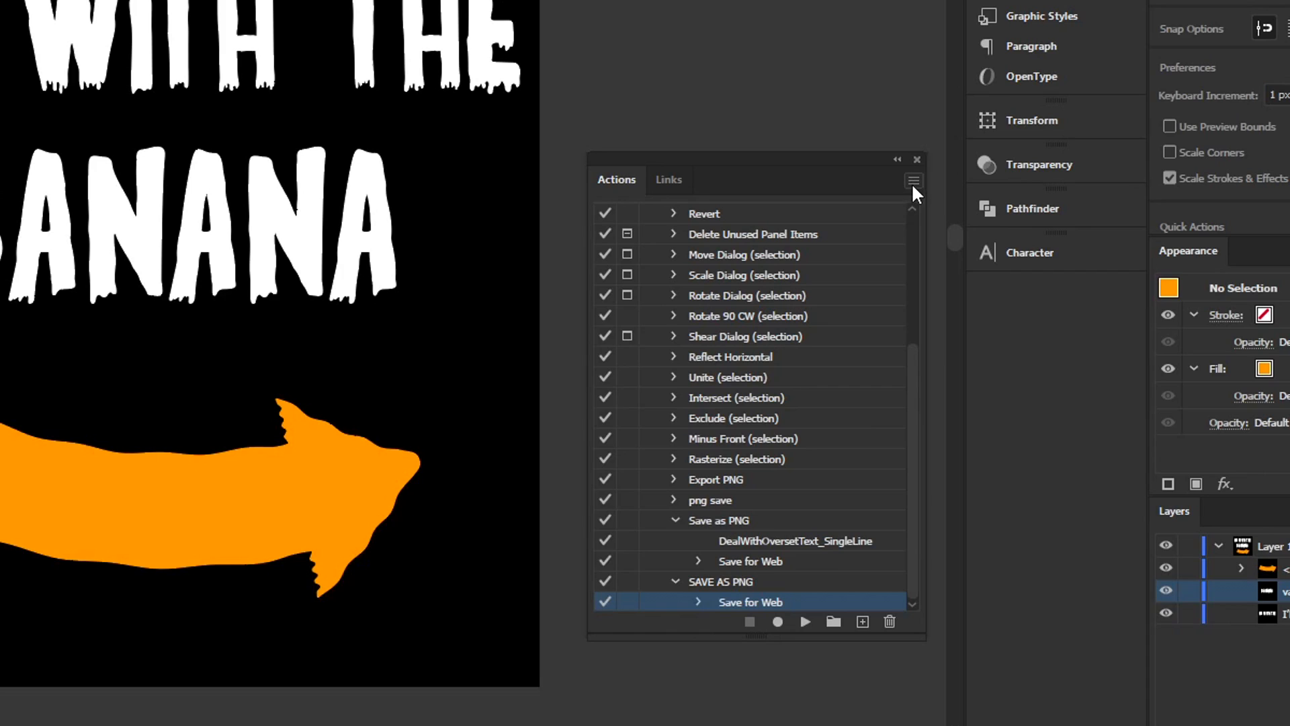
Insert the DealWithOversetText_SingleLine script as a menu item step in the SAVE AS PNG action.
left_click(913, 182)
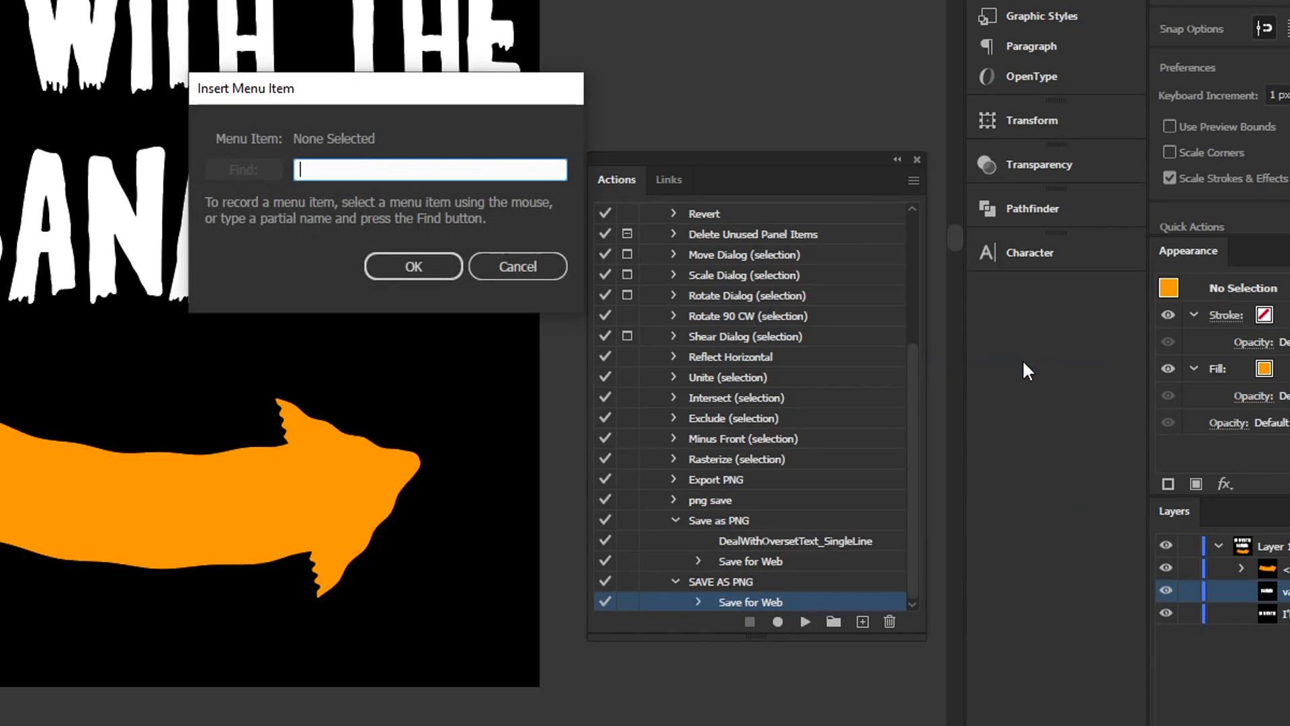
type("dealw")
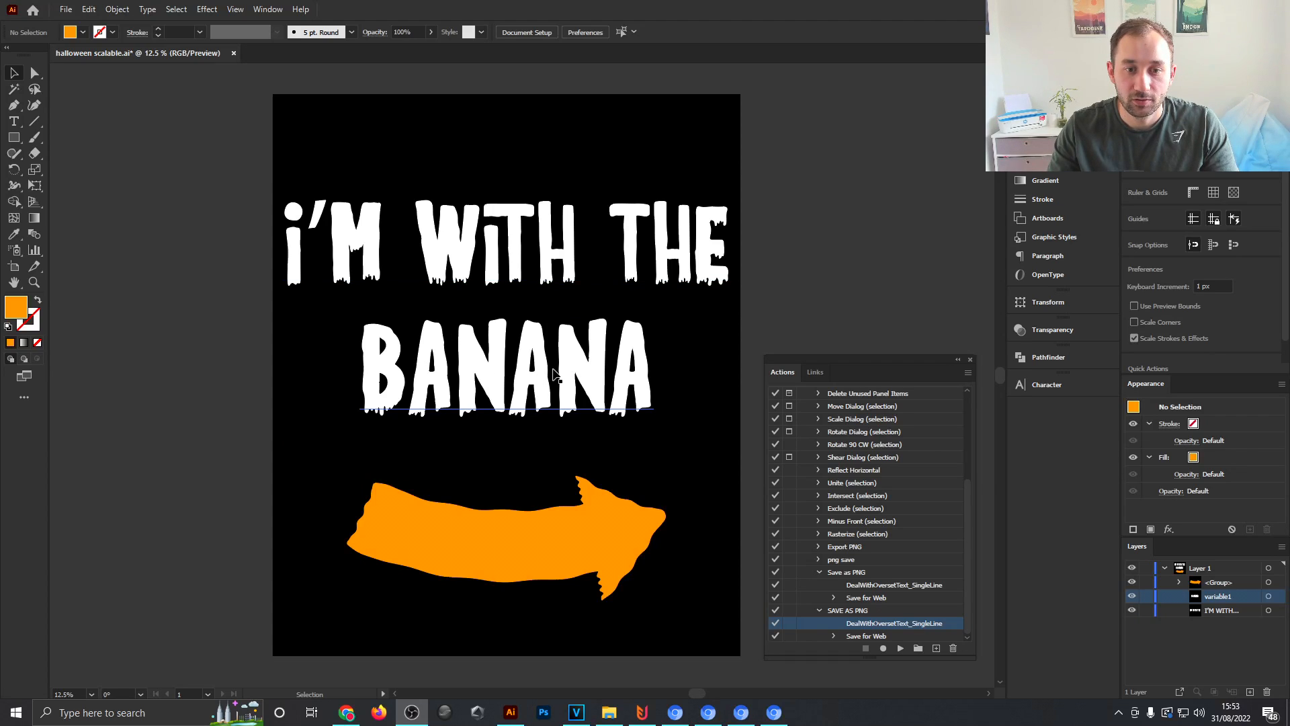
Select the BANANA text and launch the VariableImporter script.
left_click(507, 375)
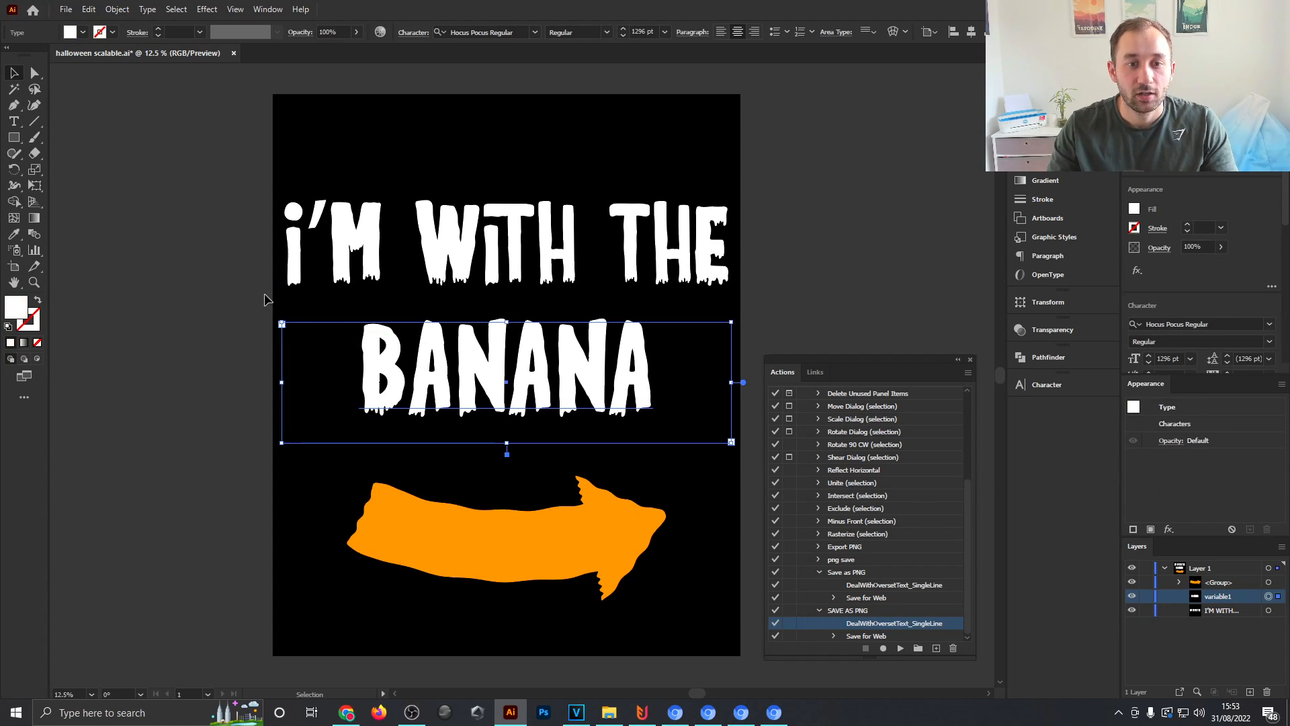
left_click(64, 9)
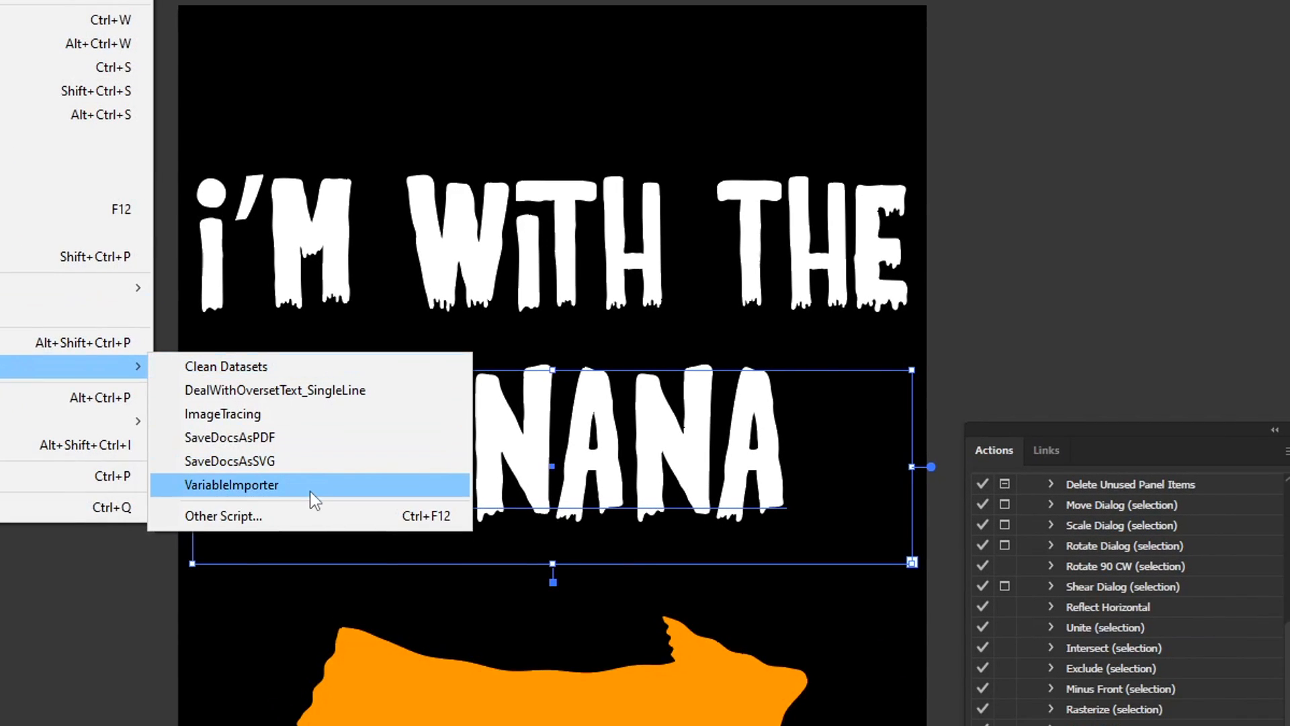
left_click(231, 485)
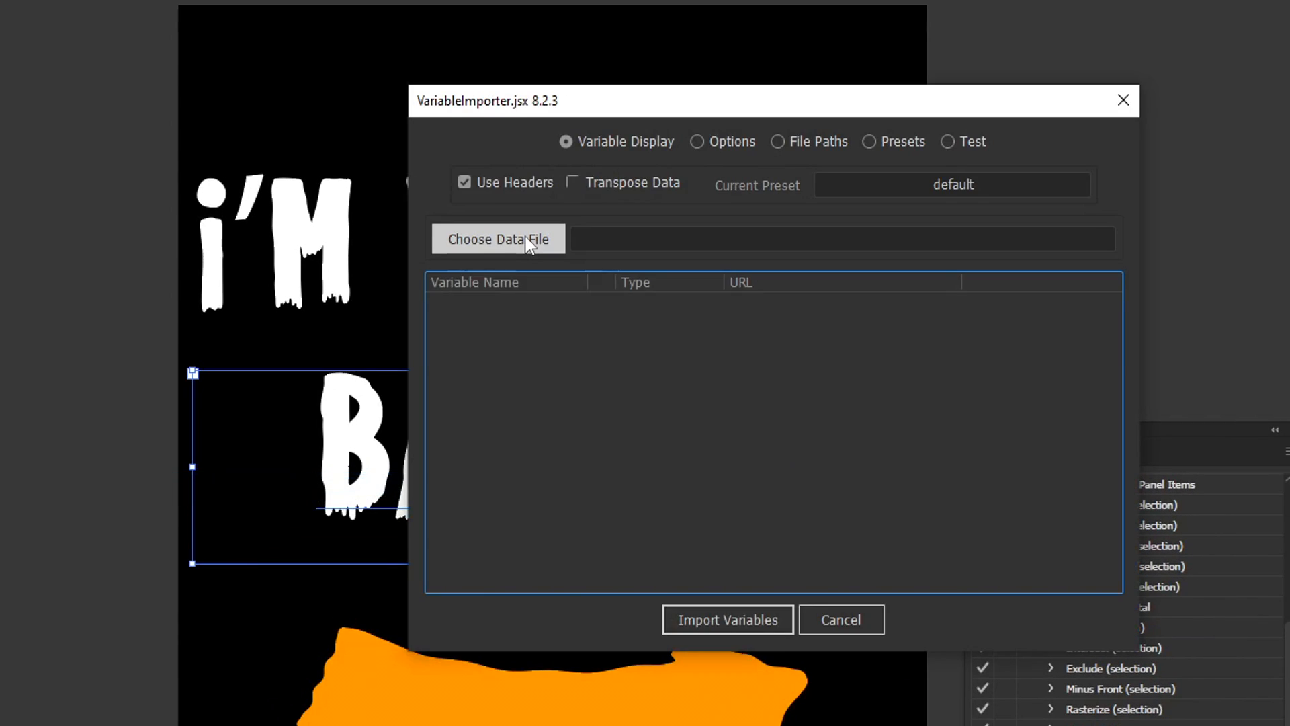
Choose the Food data file in VariableImporter and confirm it.
left_click(499, 239)
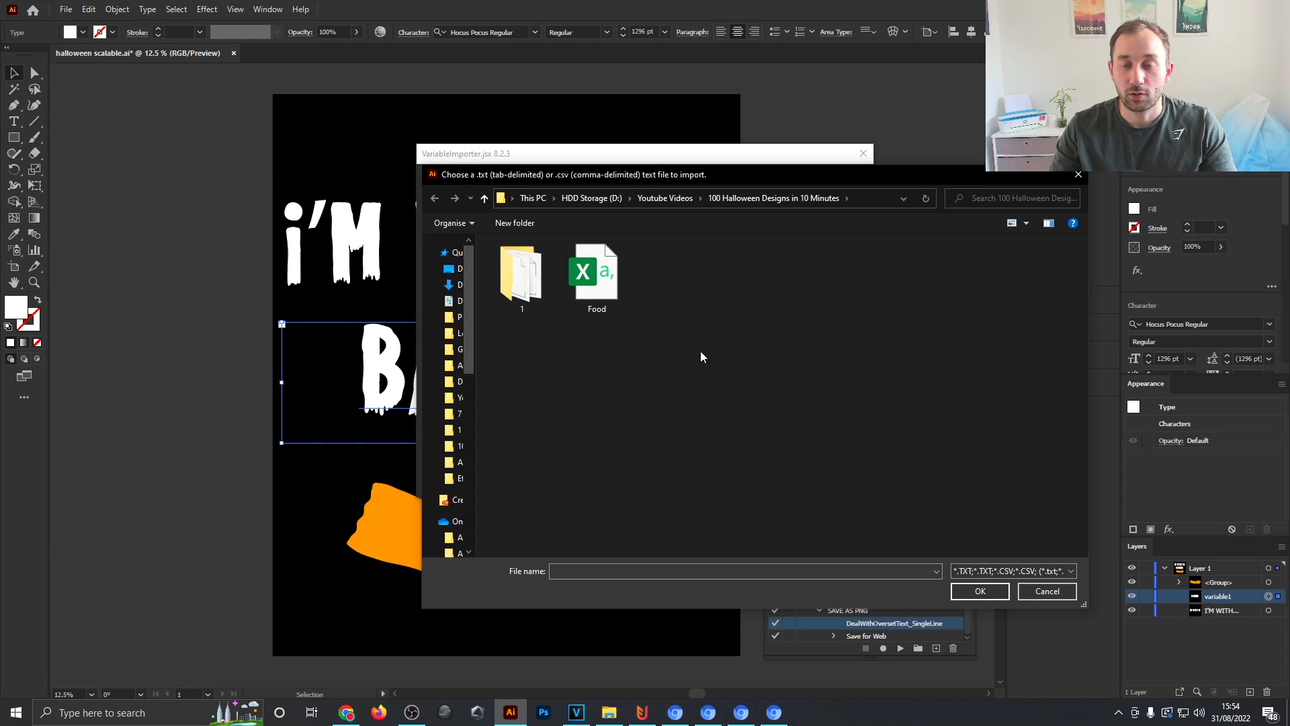
left_click(595, 272)
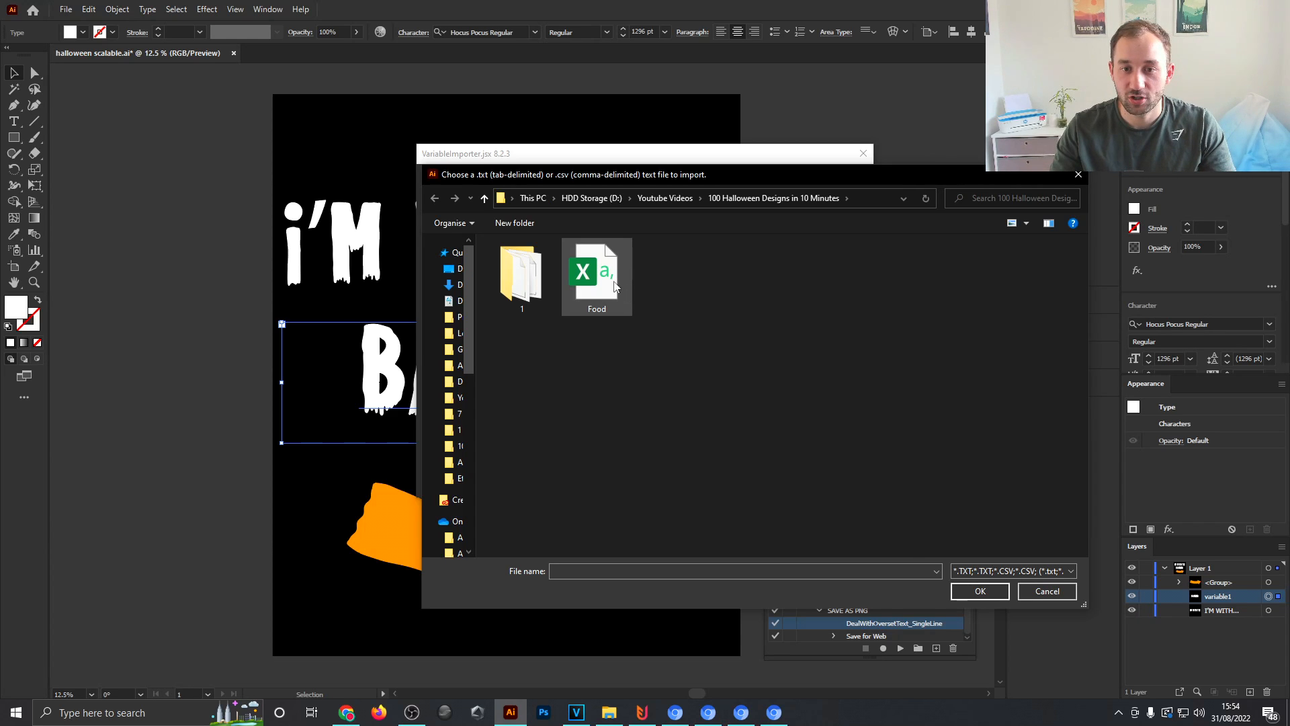
left_click(595, 271)
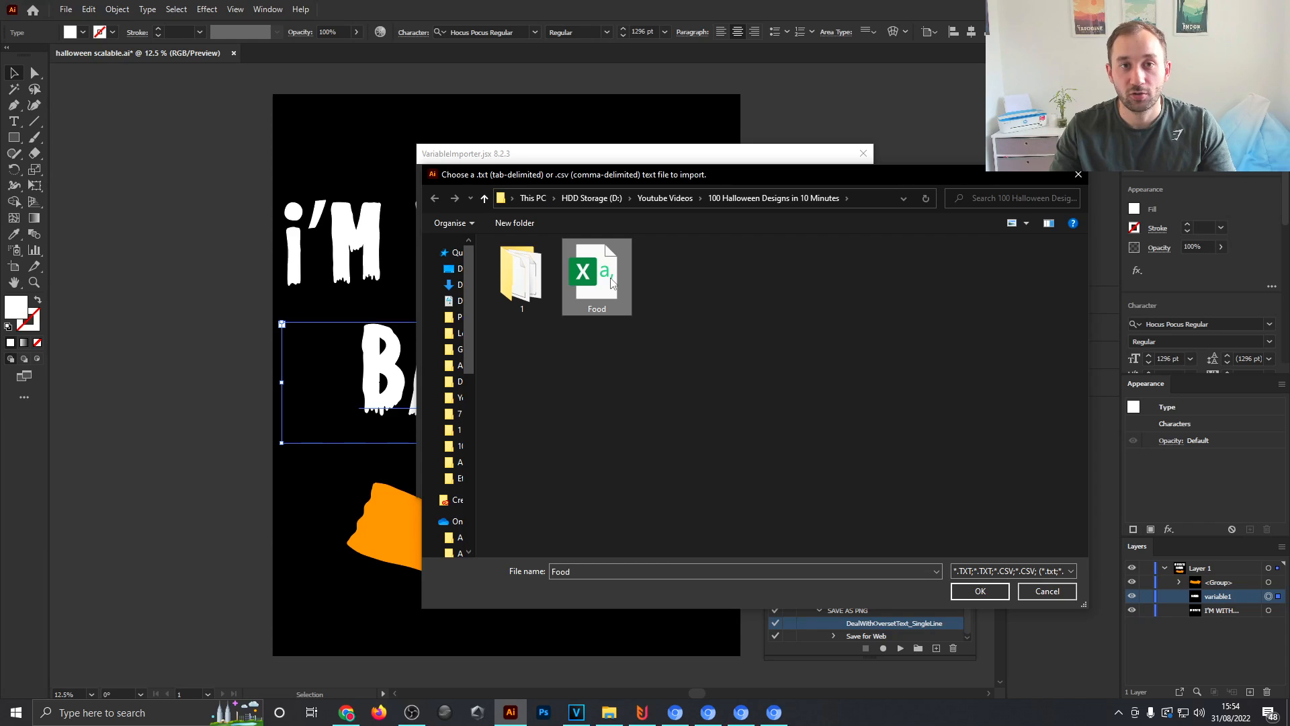
left_click(980, 591)
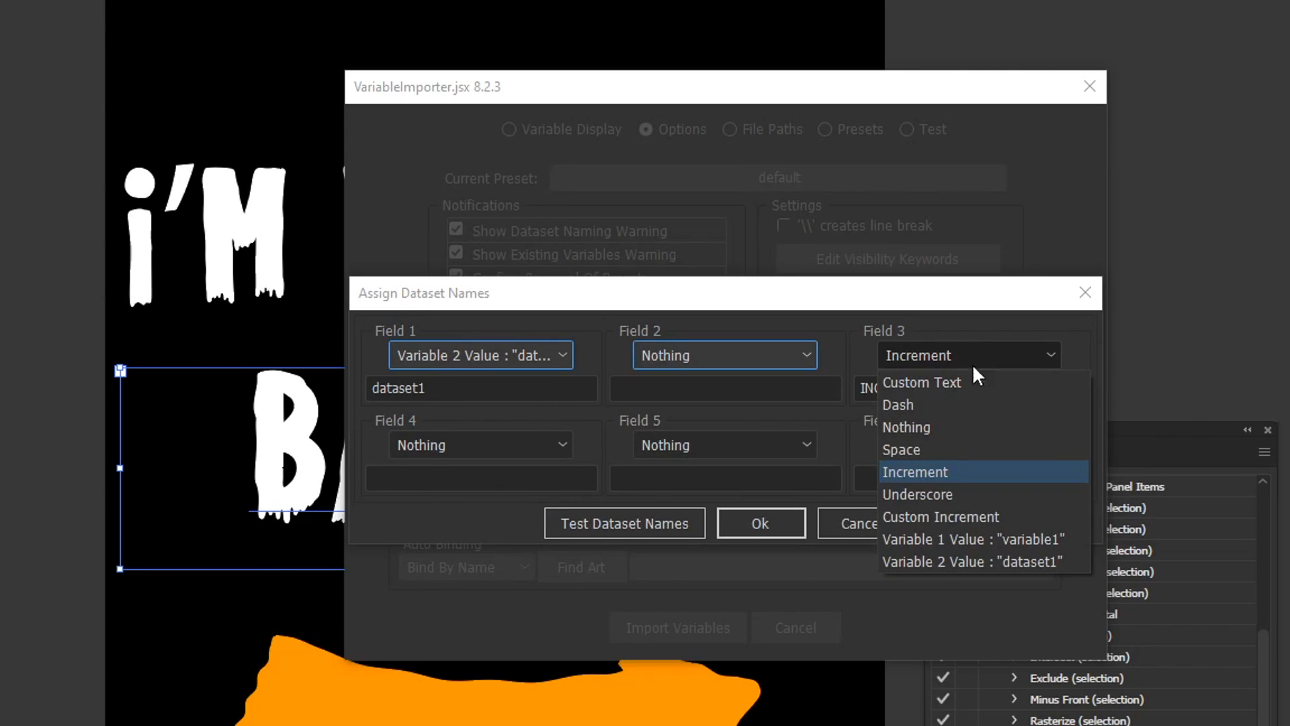
Set dataset name Field 3 to Nothing and import the variables as 101 records.
left_click(906, 427)
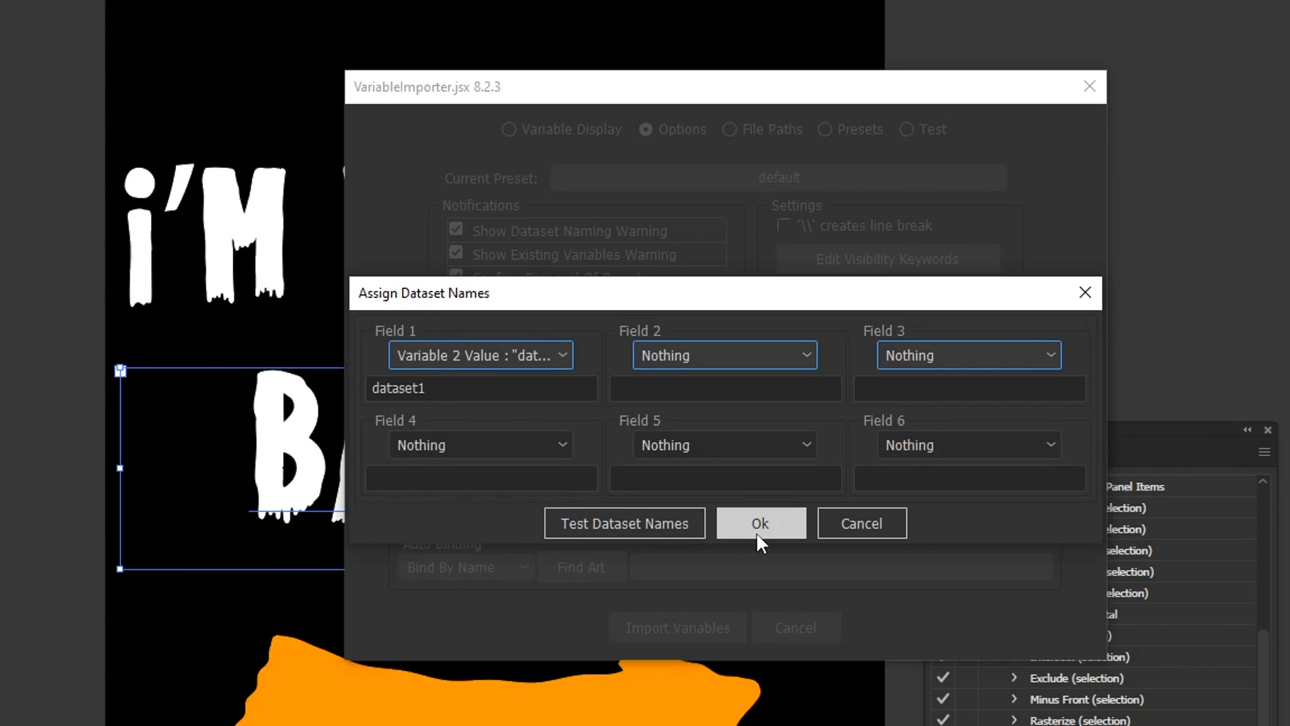
left_click(759, 523)
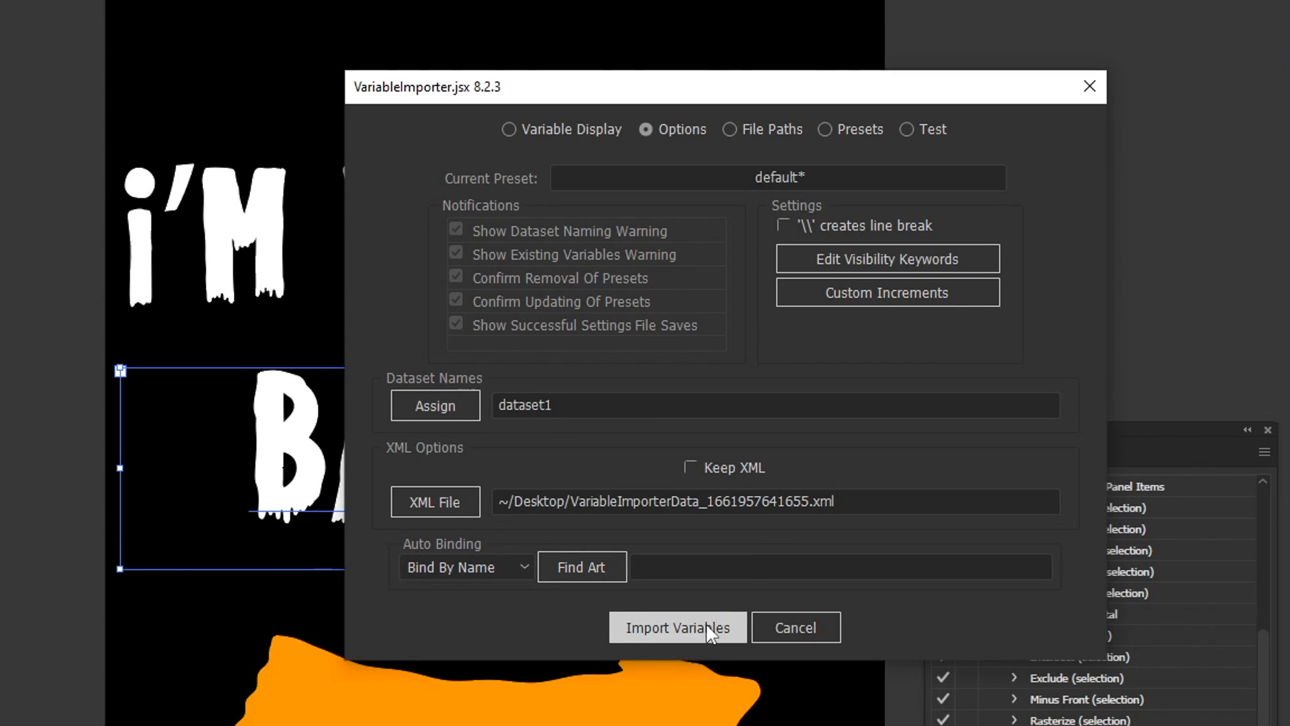
left_click(678, 628)
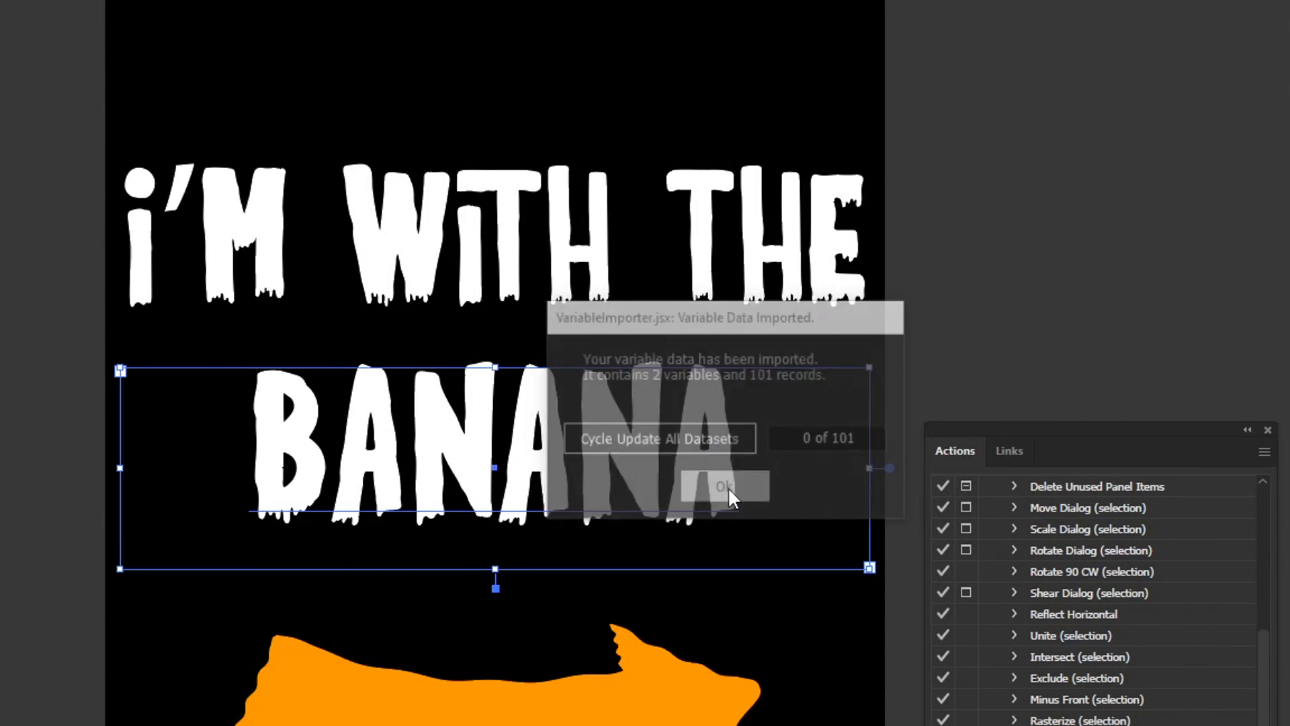
left_click(725, 485)
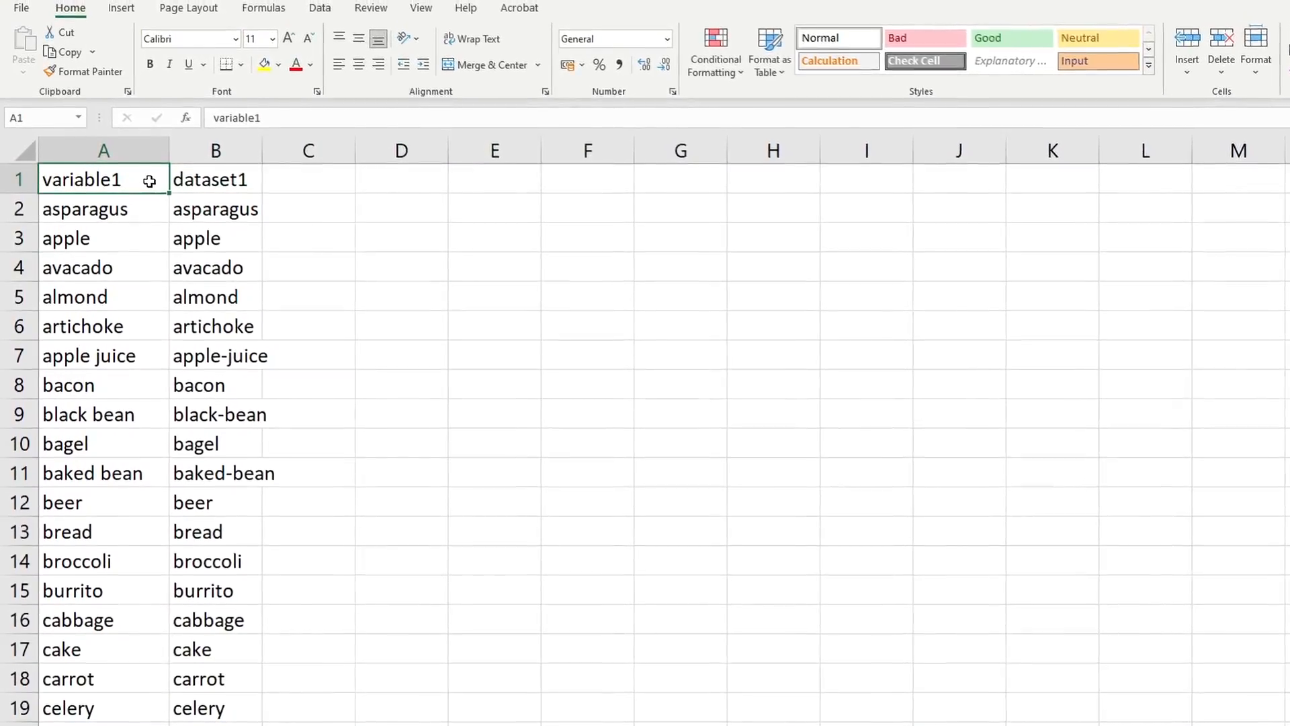
View the first dataset so the design reads I'M WITH THE ASPARAGUS.
left_click(215, 179)
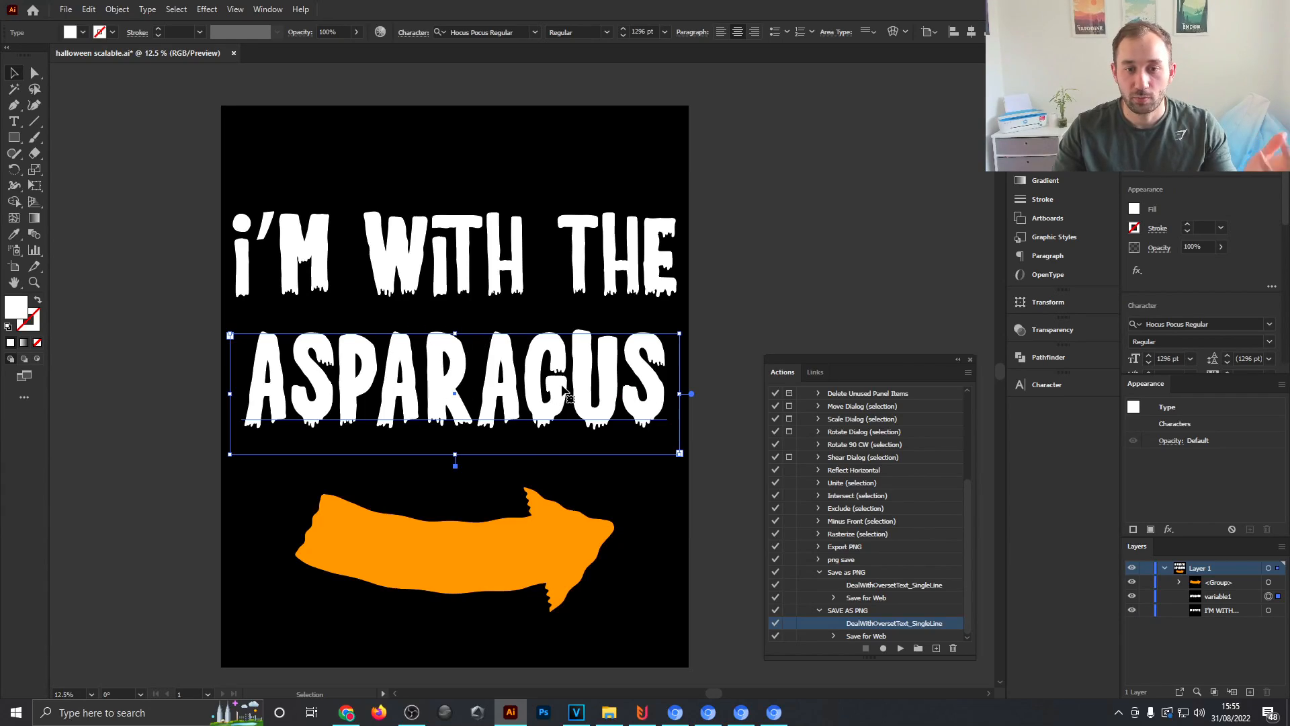
mouse_move(705, 325)
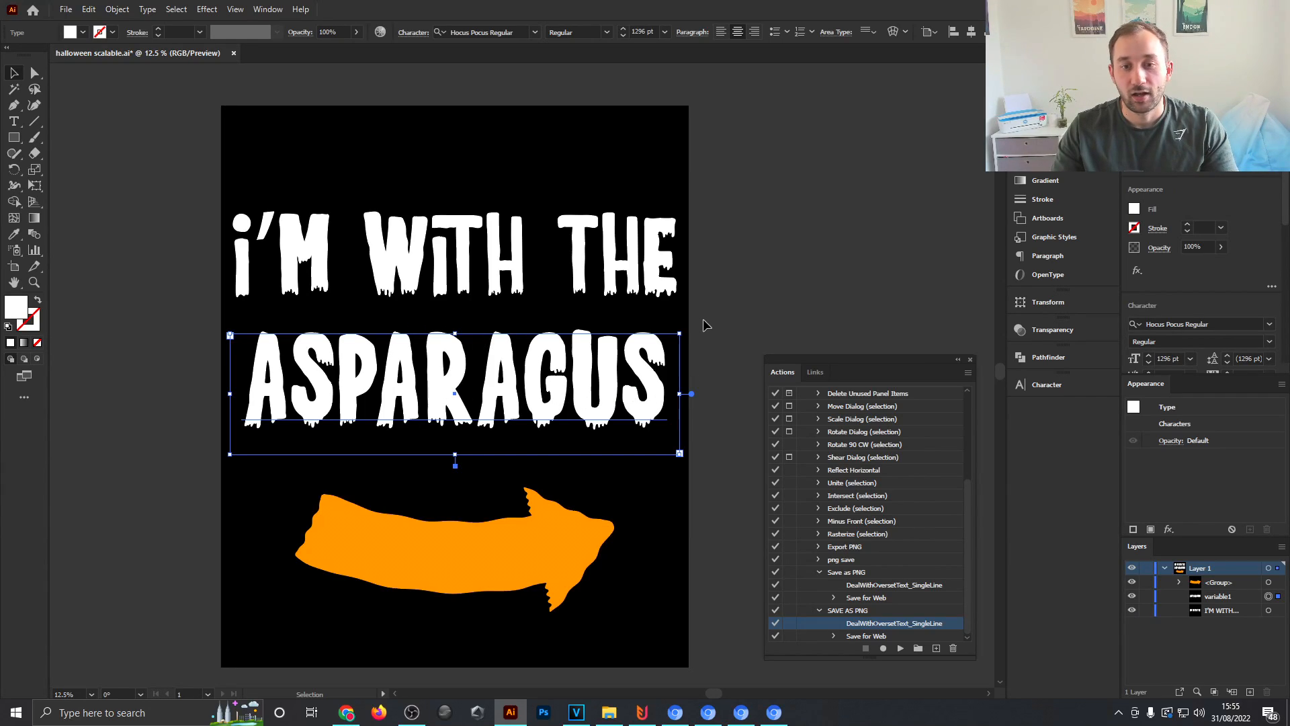
mouse_move(735, 300)
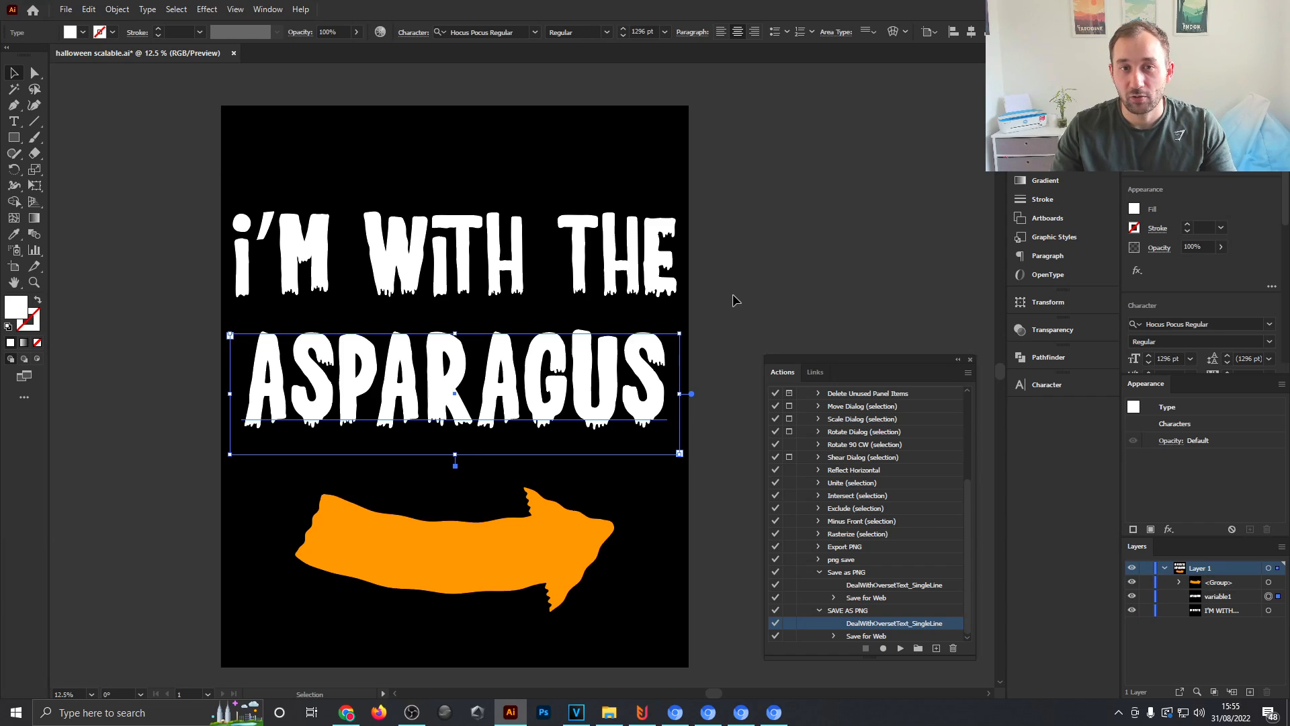
mouse_move(714, 314)
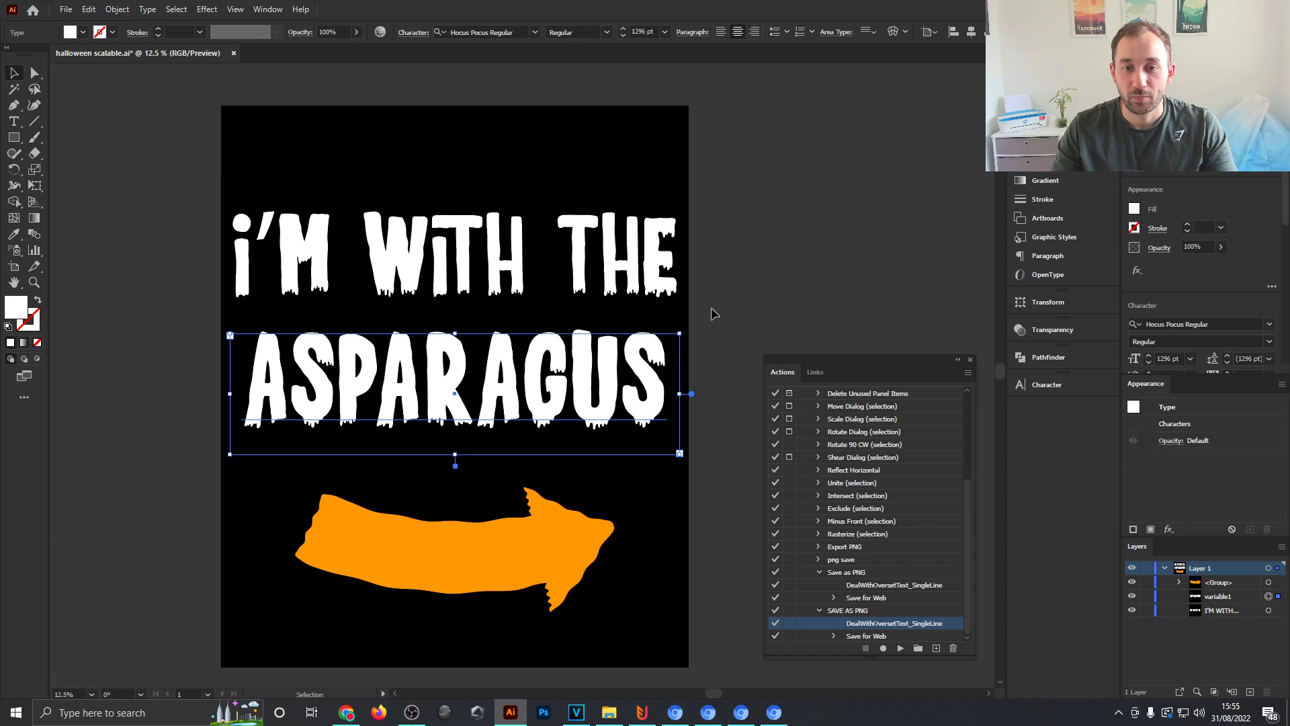
mouse_move(690, 340)
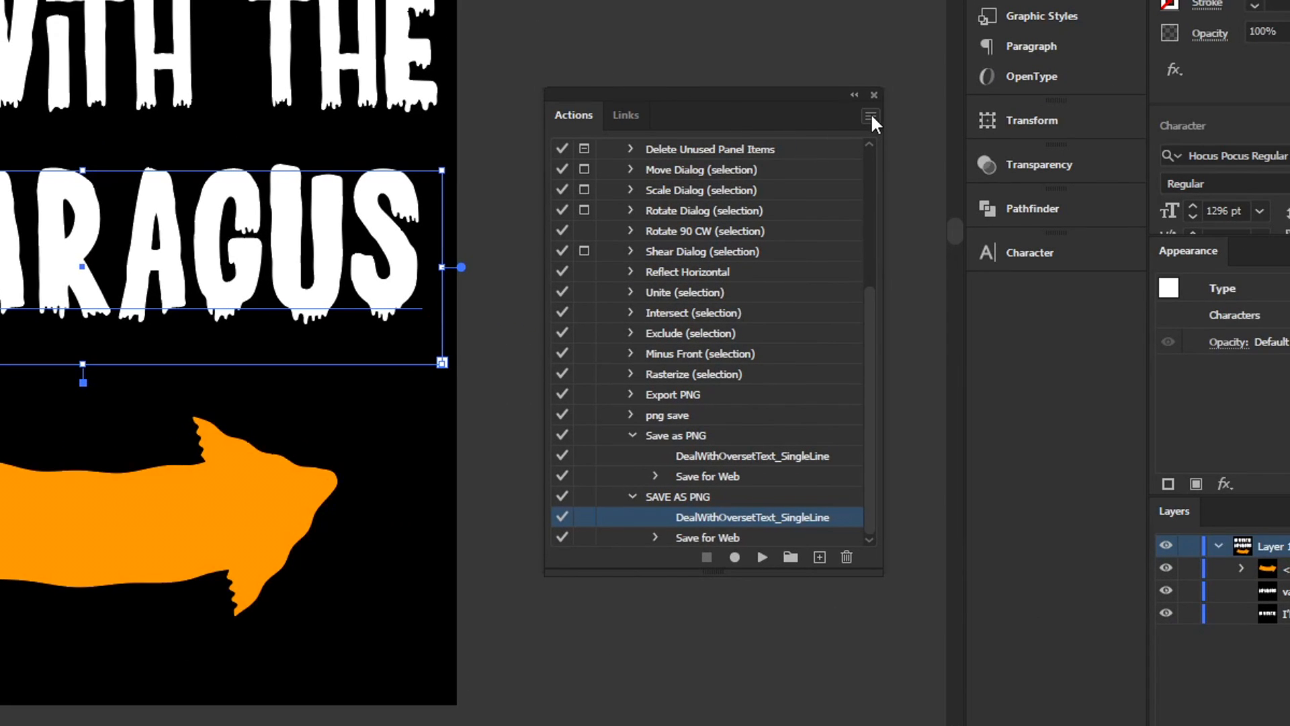
Batch-run SAVE AS PNG over the data sets, naming each PNG after its food (AVACADO, BACON...).
left_click(870, 116)
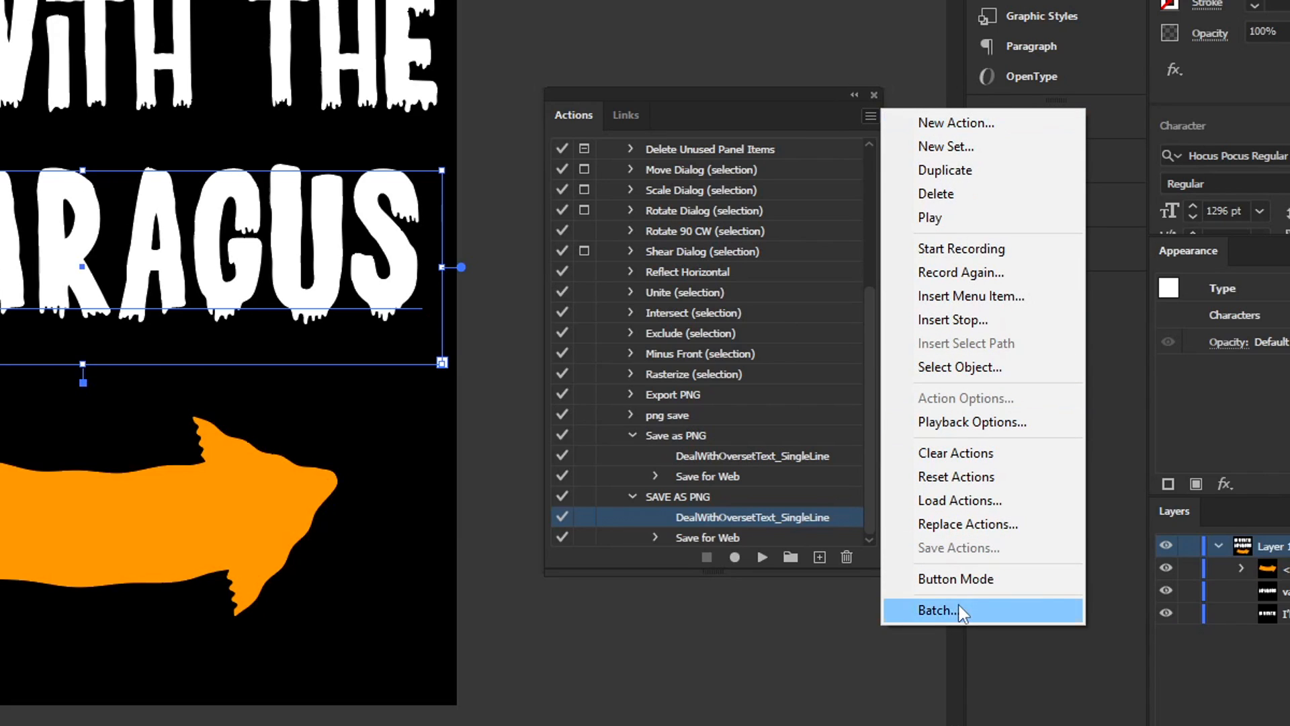
left_click(937, 610)
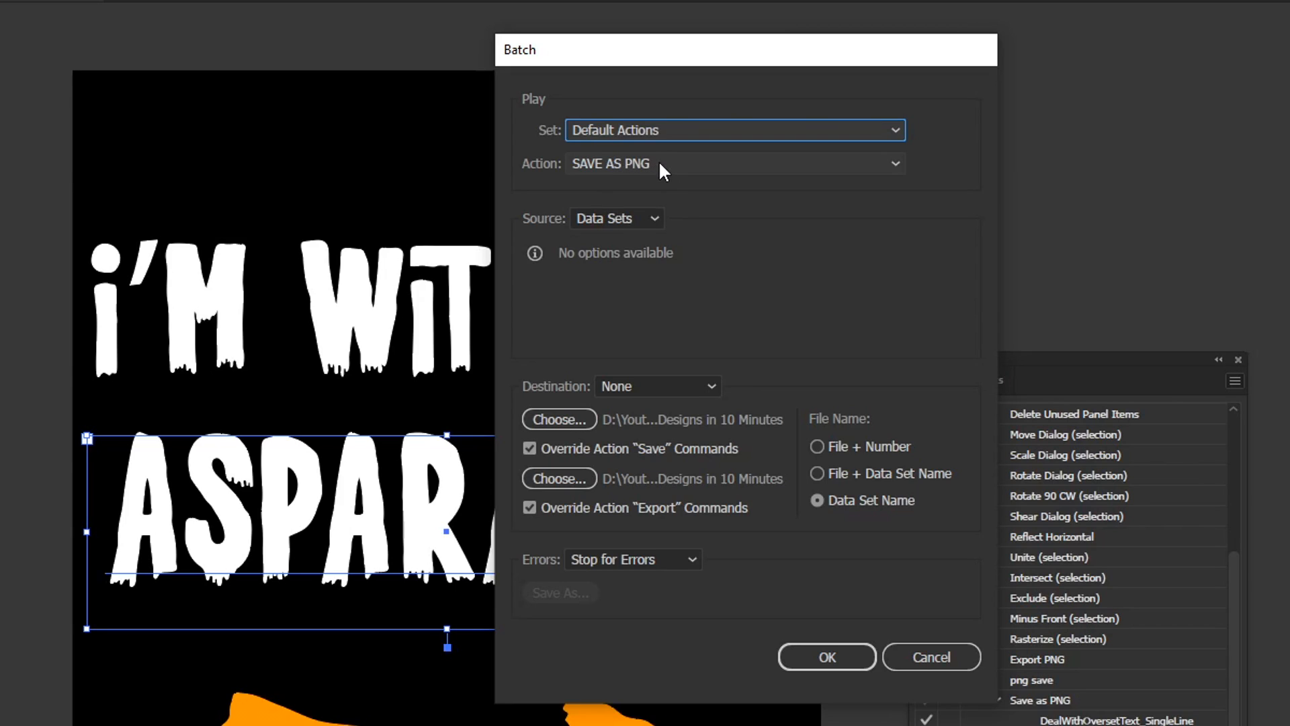
mouse_move(642, 228)
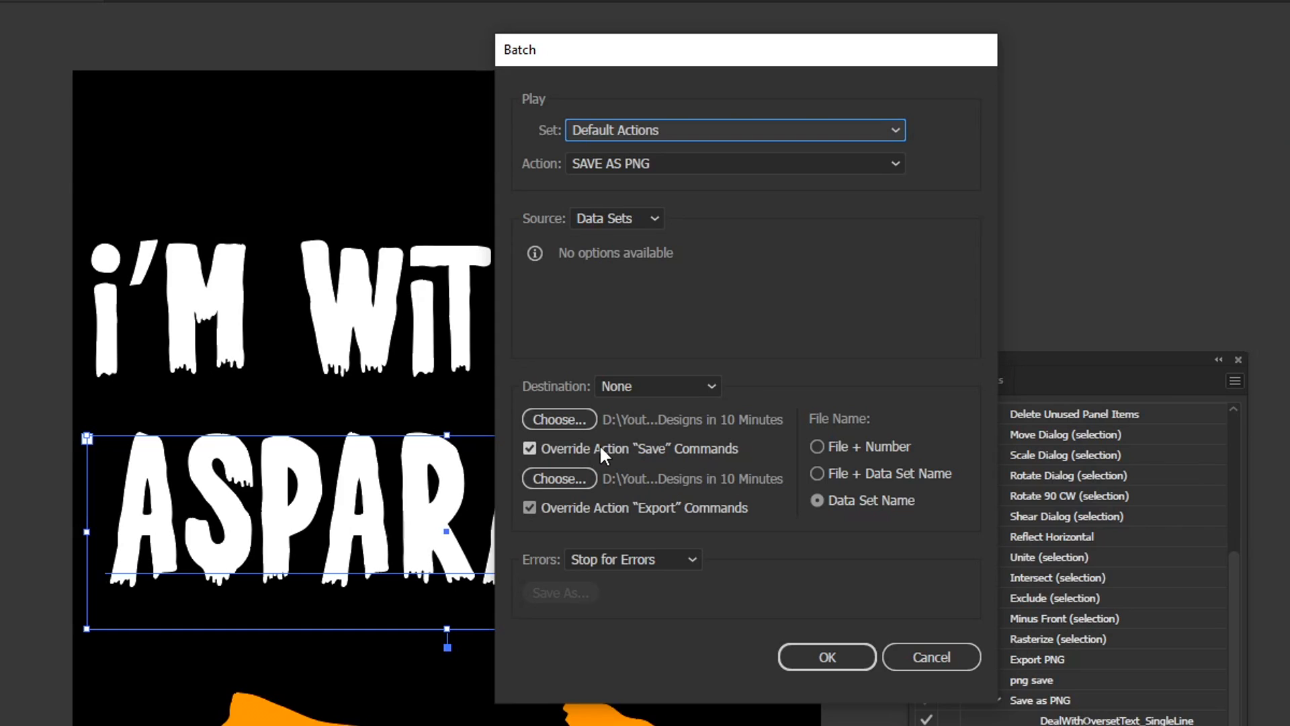
mouse_move(835, 473)
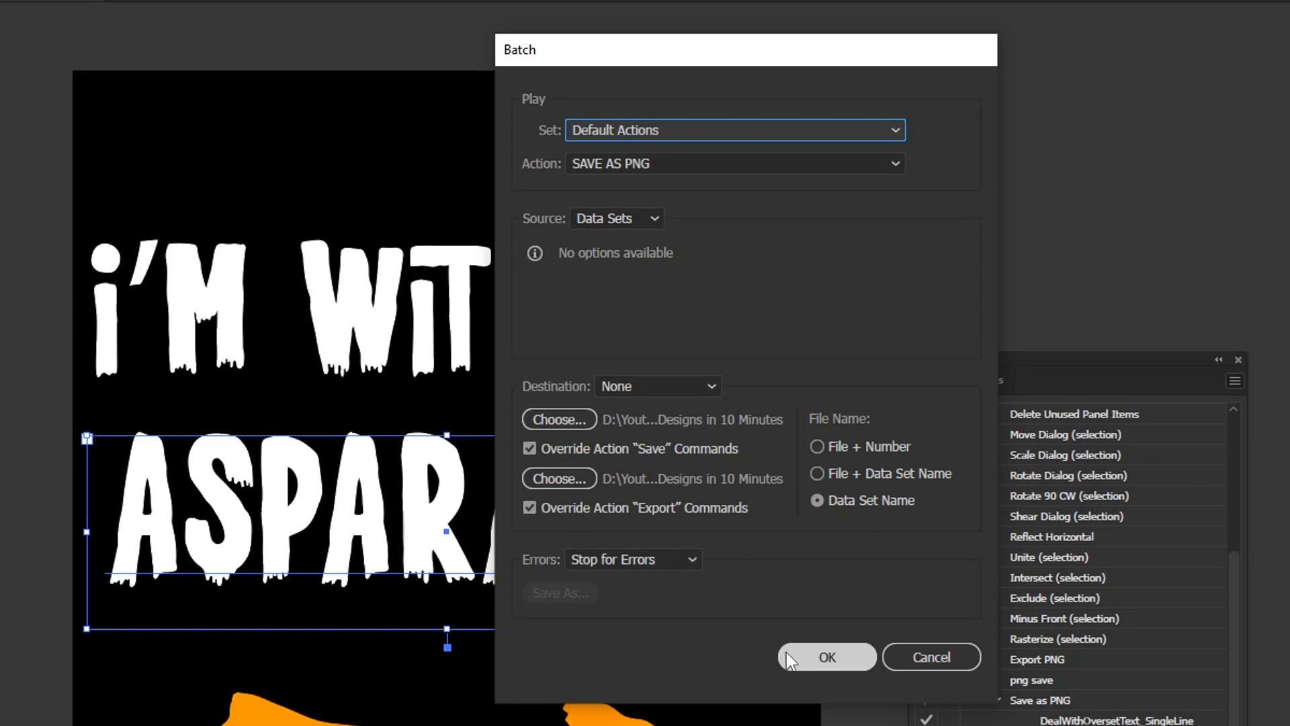
left_click(827, 657)
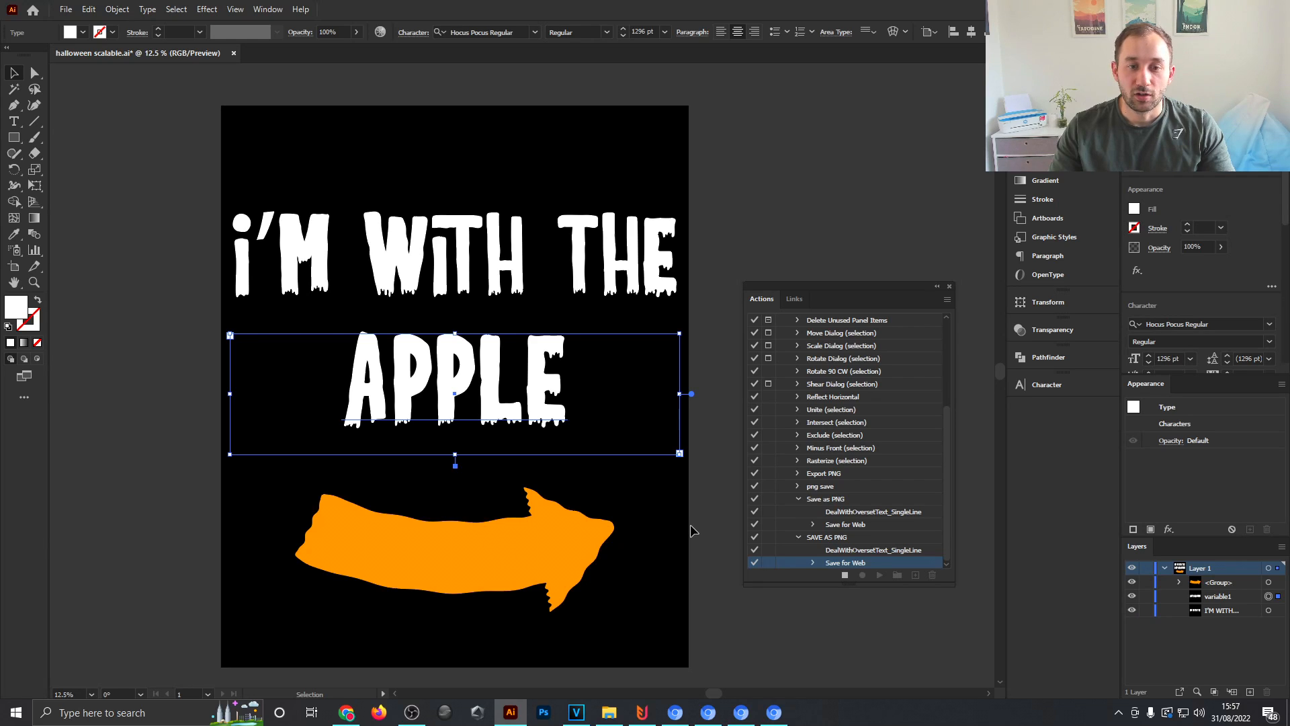
type("AVACADO")
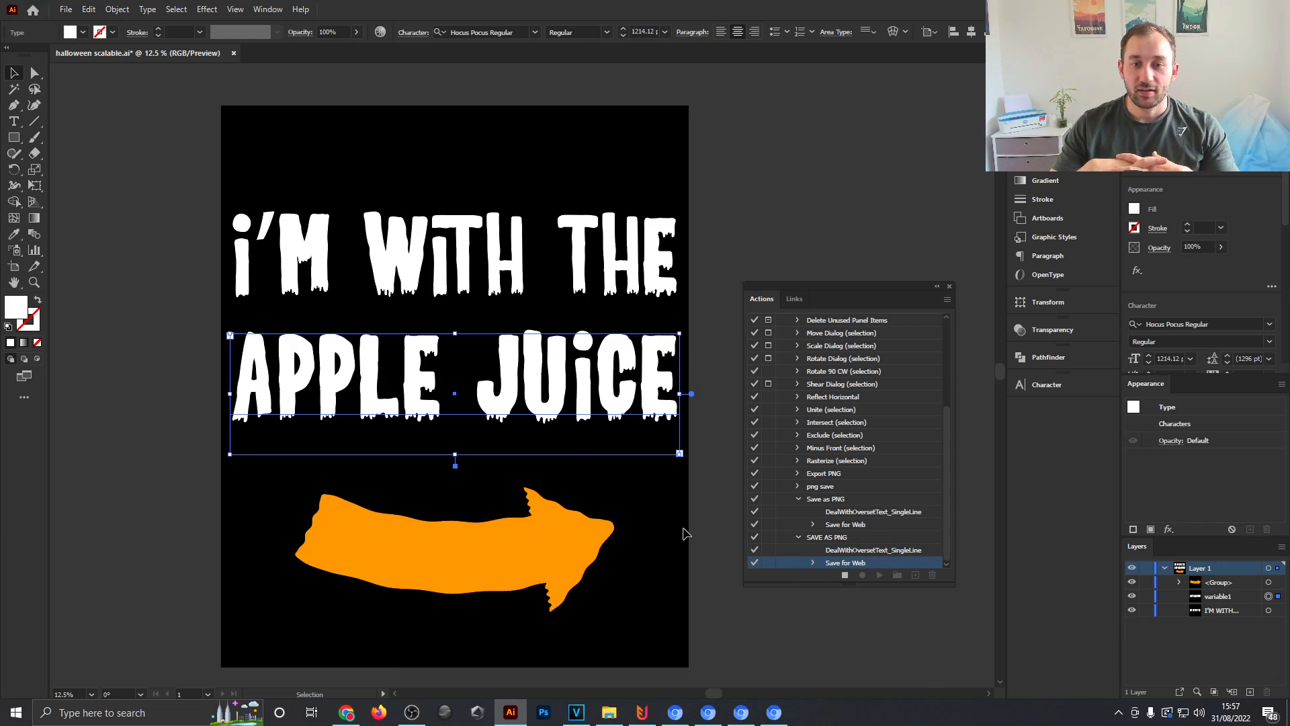
type("BACON")
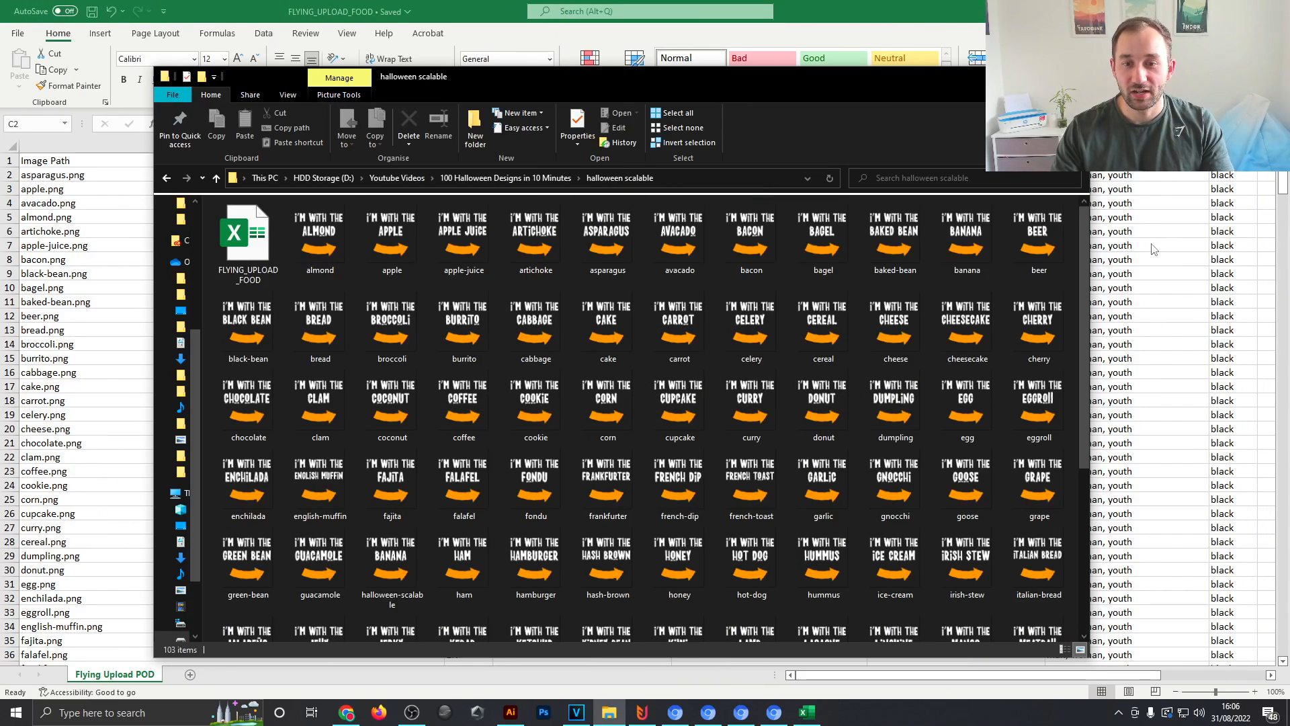
mouse_move(320, 239)
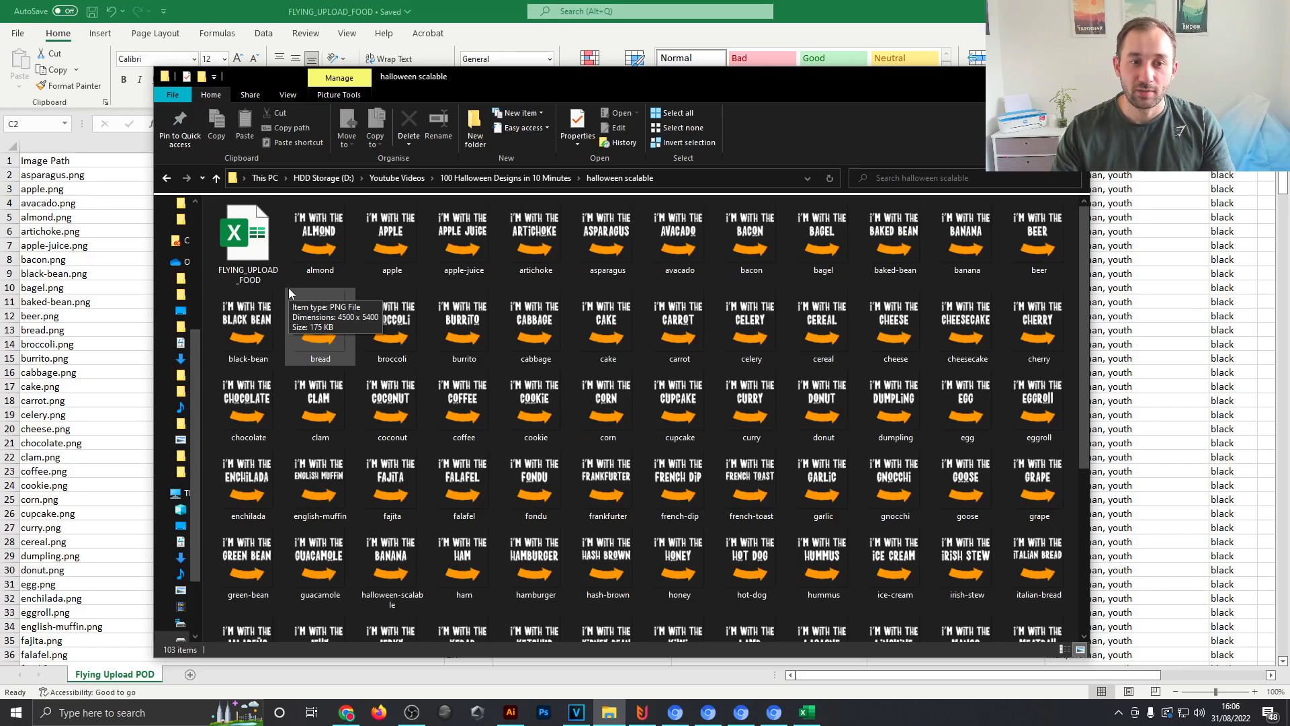
Check the exported food PNGs in the halloween scalable folder, then return to Excel.
left_click(247, 236)
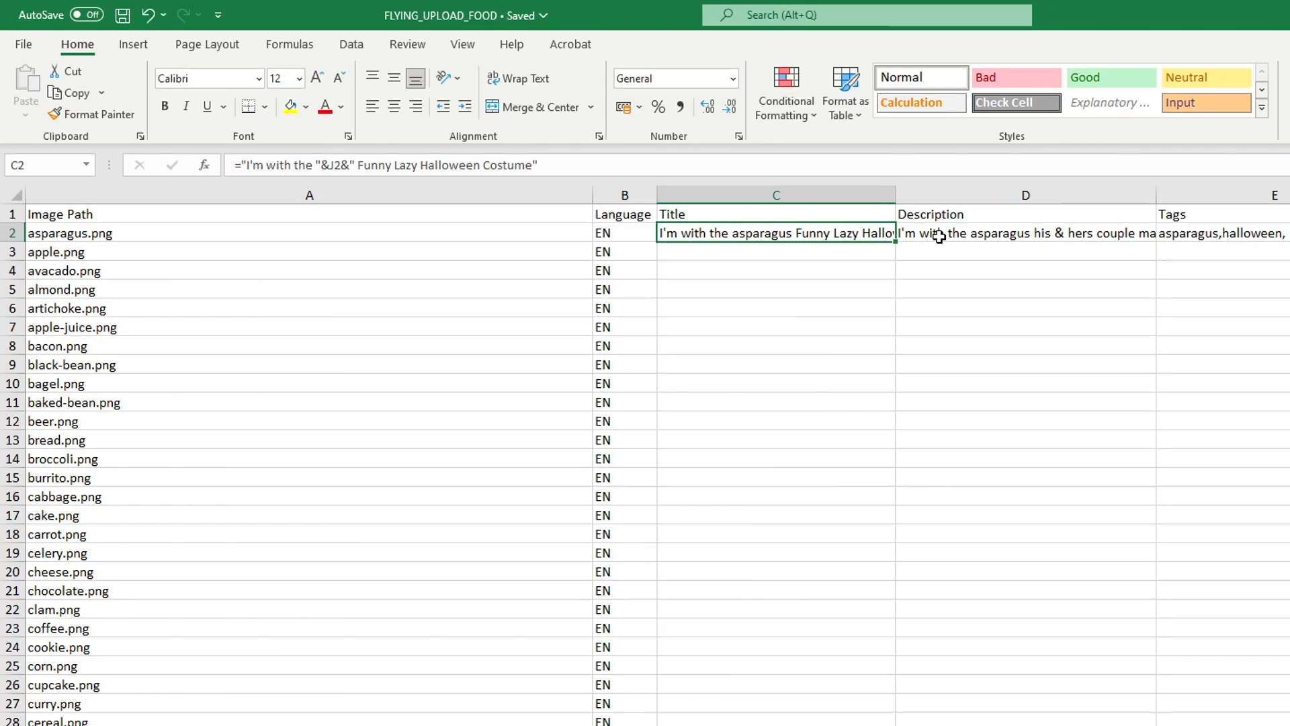
Review the C2:E2 title, description and tag formulas and fill them down to row 102.
left_click(1198, 232)
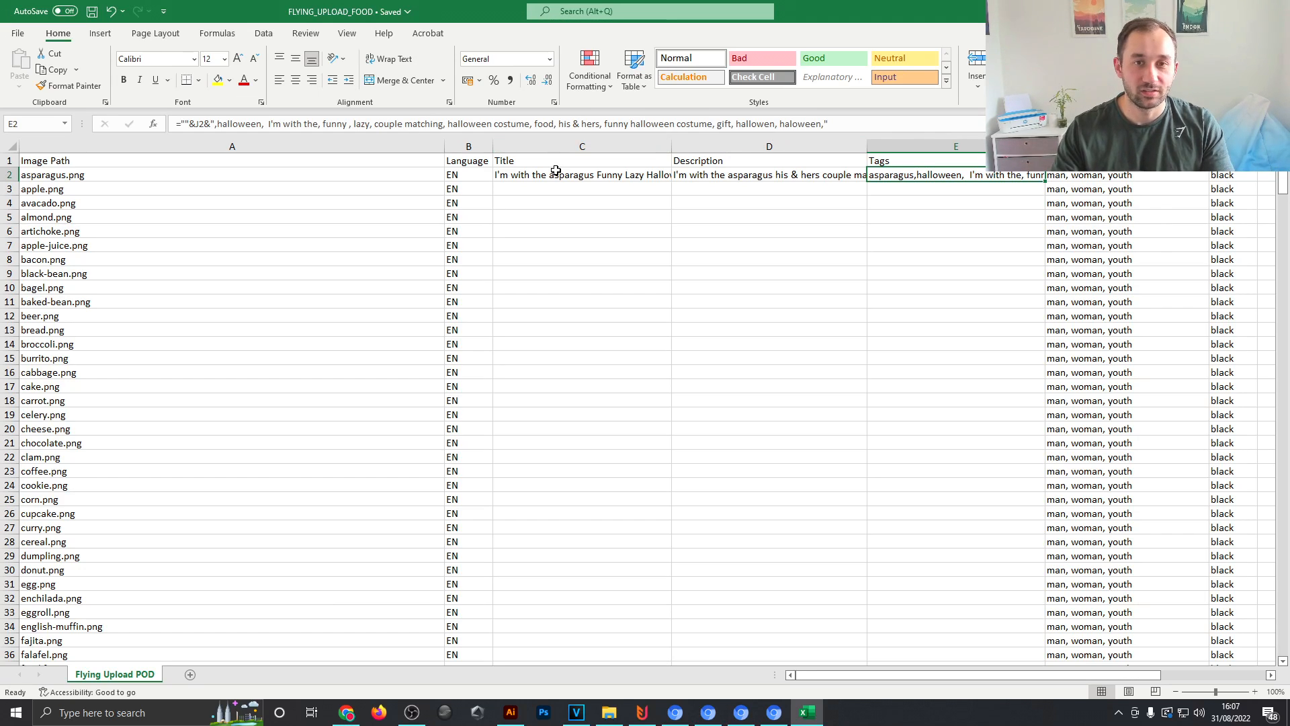
left_click(582, 174)
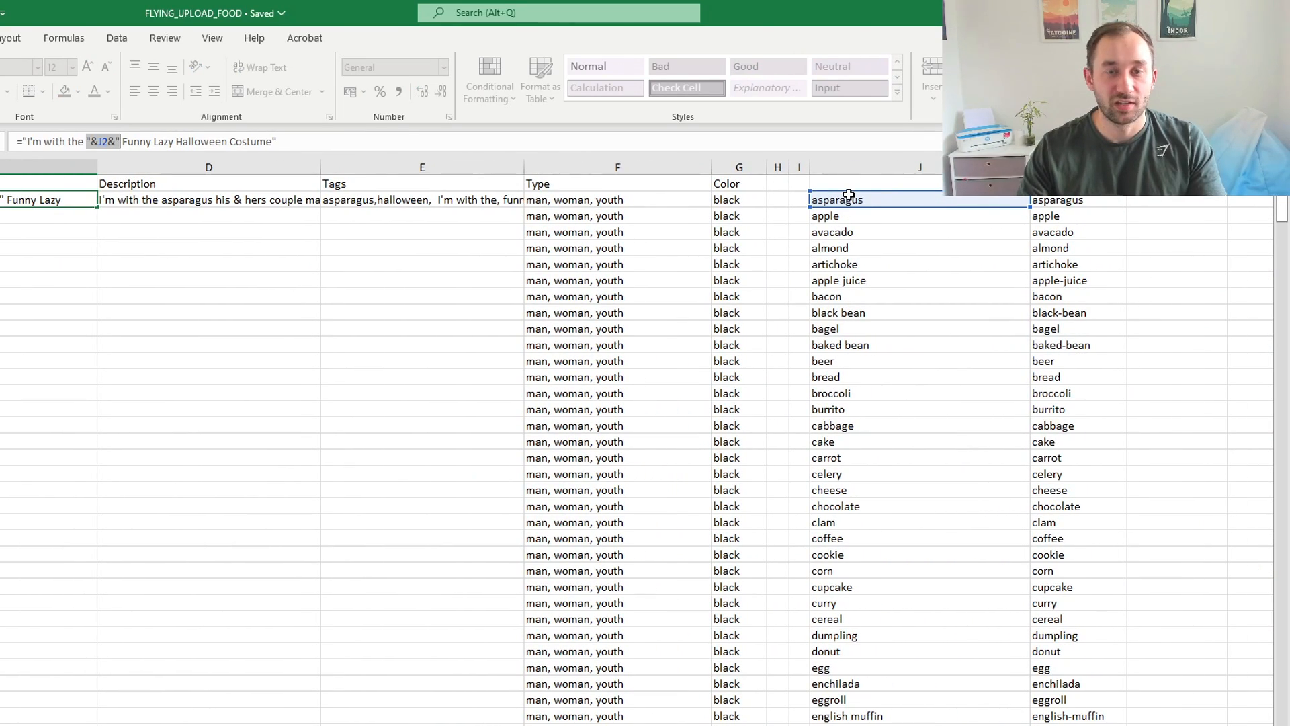
mouse_move(867, 207)
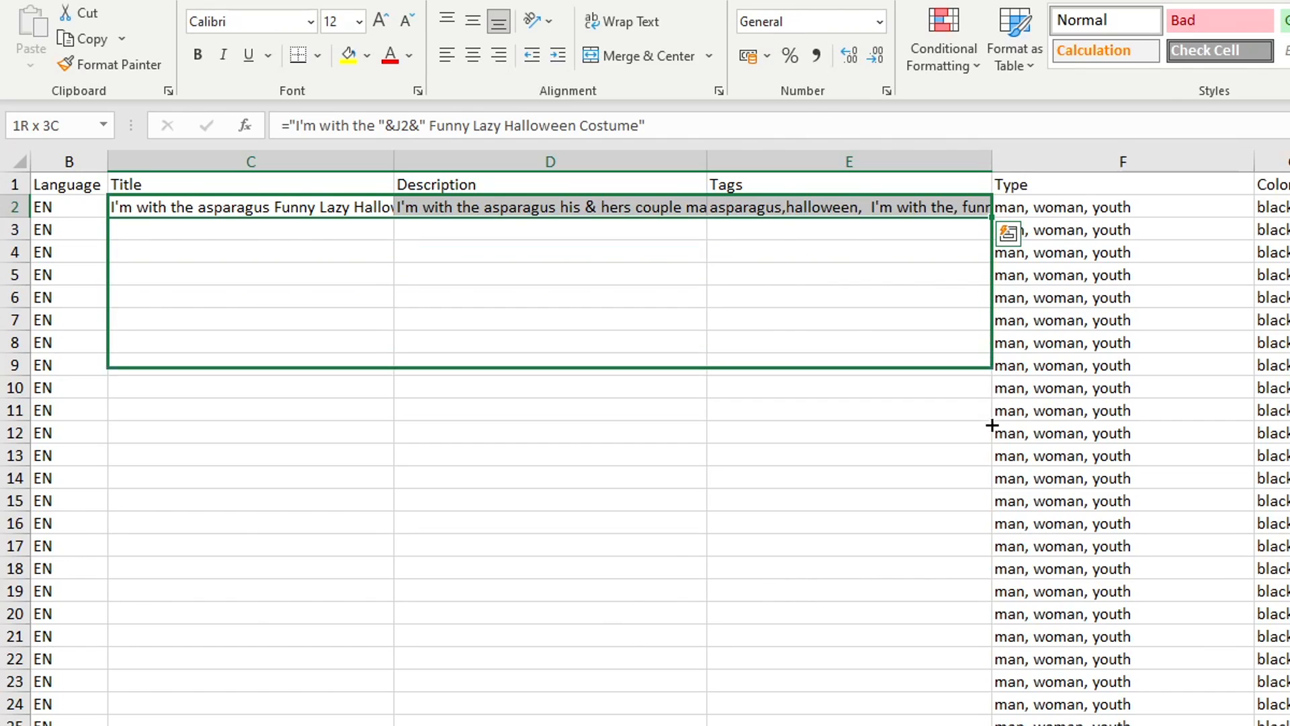
scroll("down", 3)
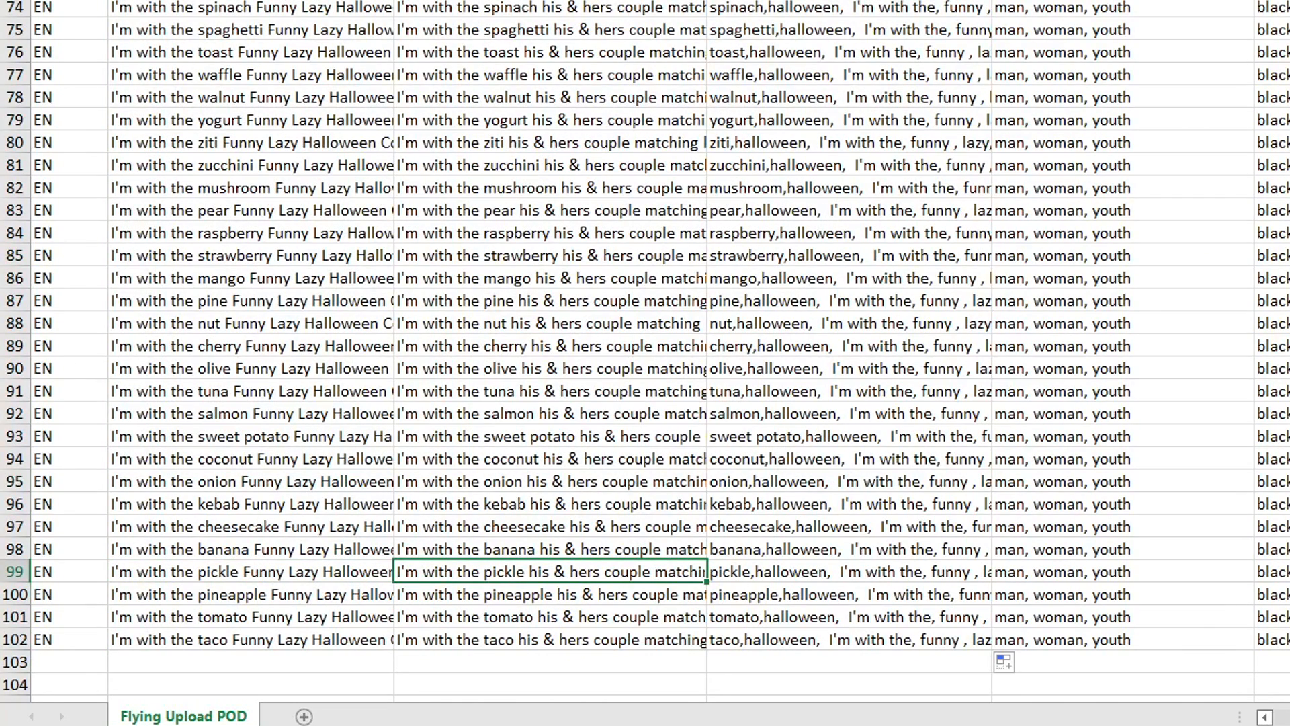
scroll("down", 3)
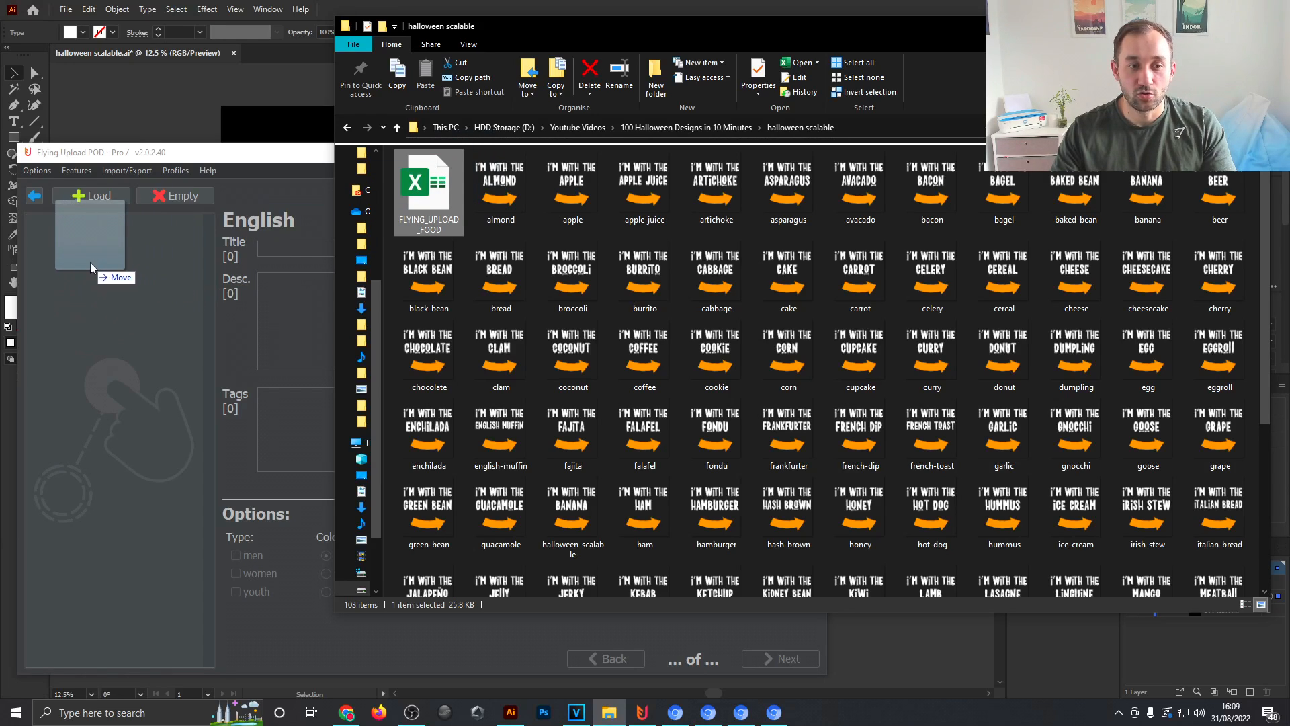
Browse the loaded eggroll, green bean and kiwi listings in Flying Upload POD.
left_click(90, 195)
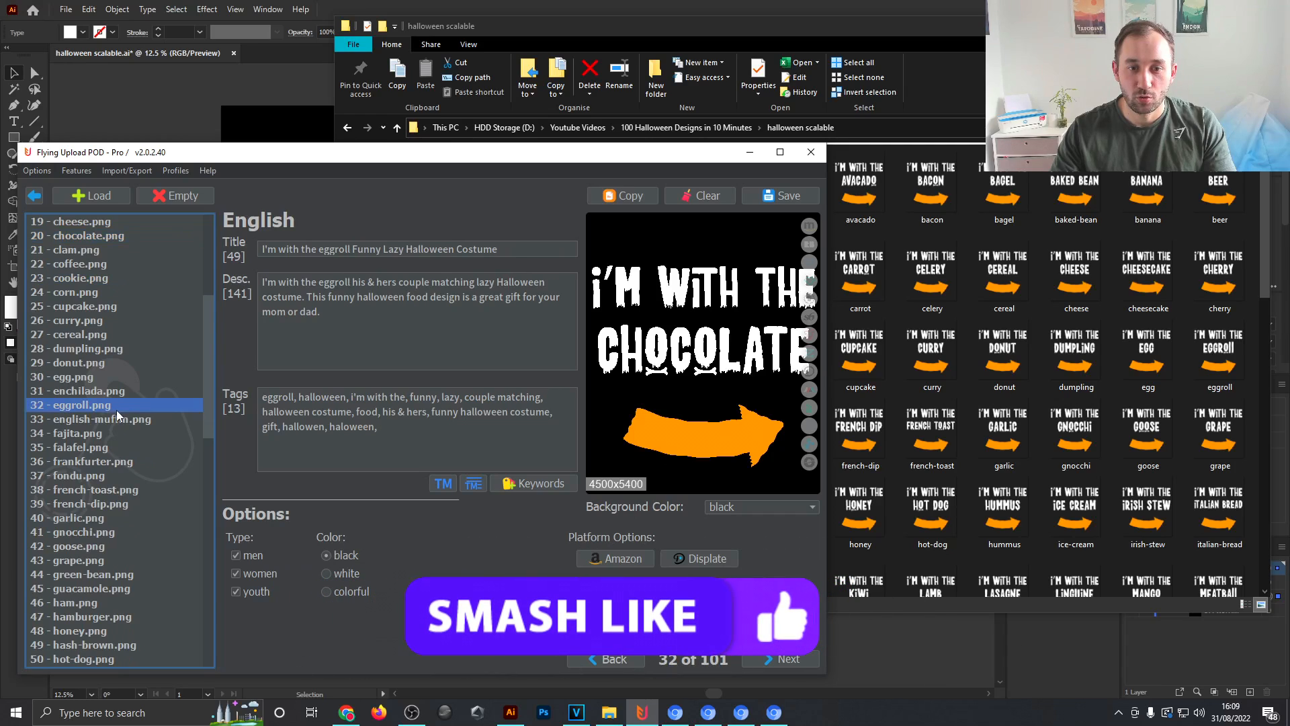
left_click(82, 363)
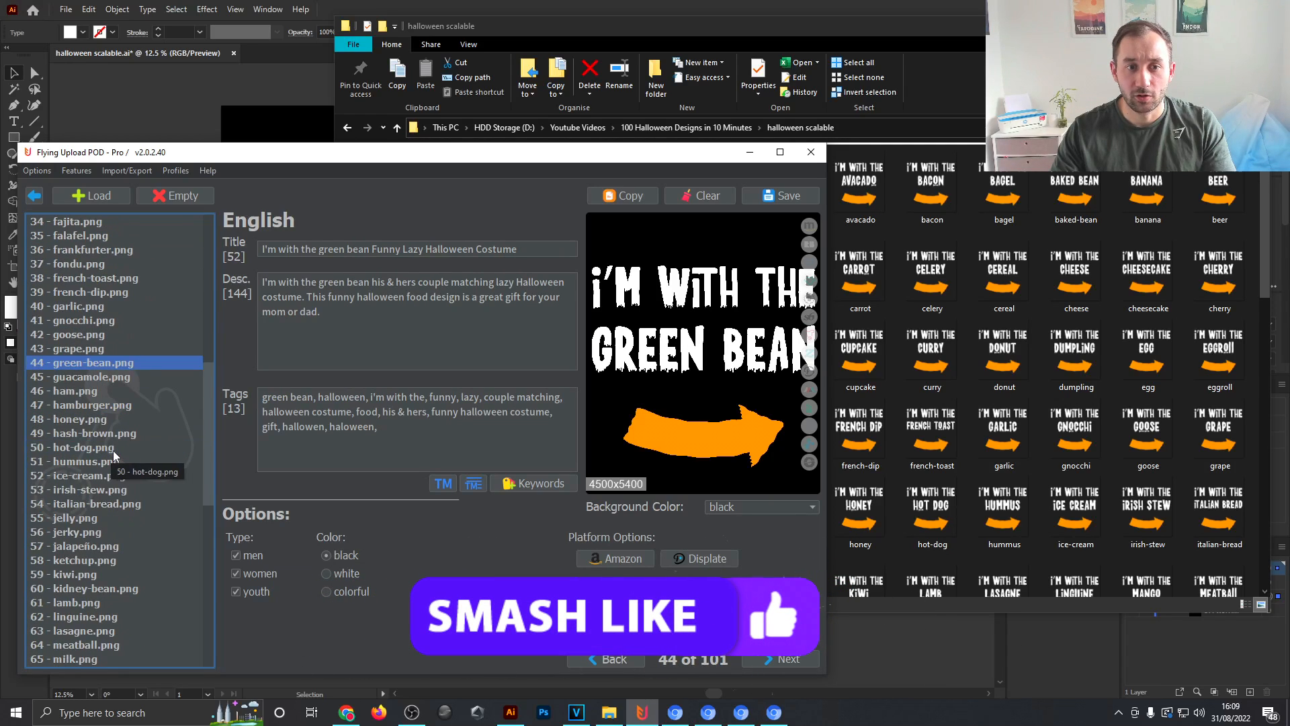
left_click(73, 490)
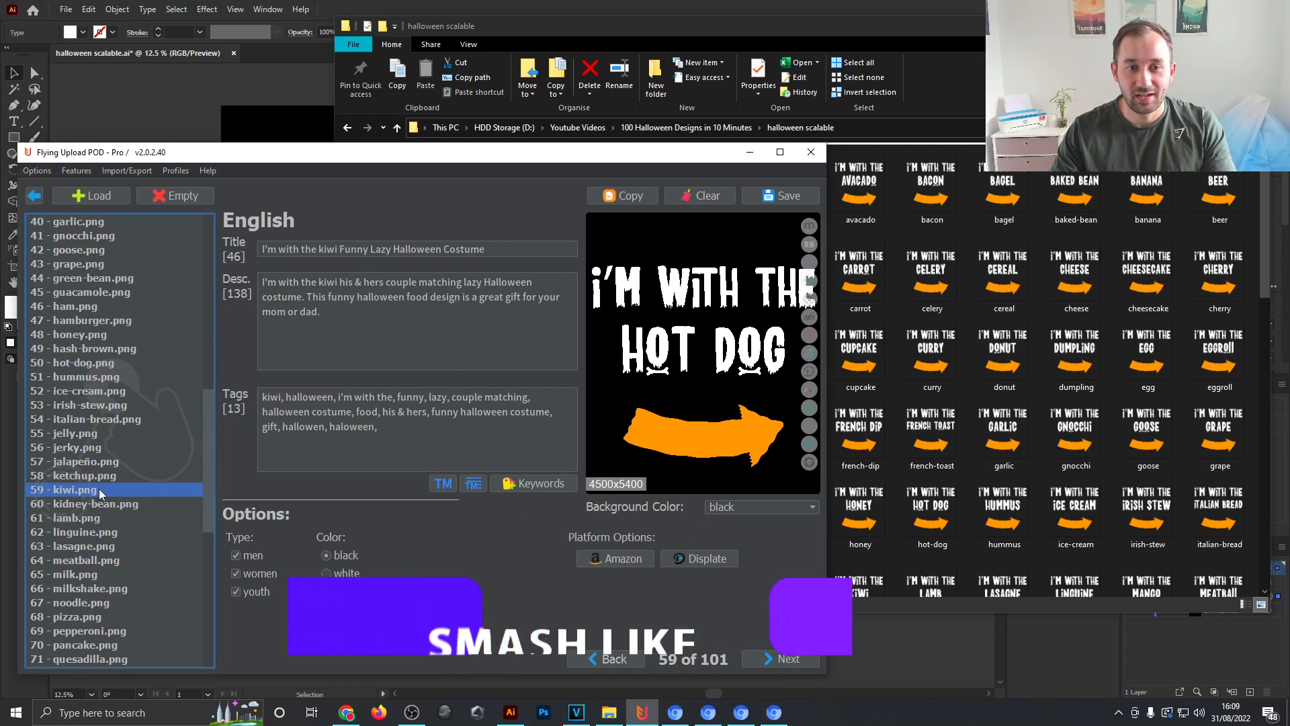